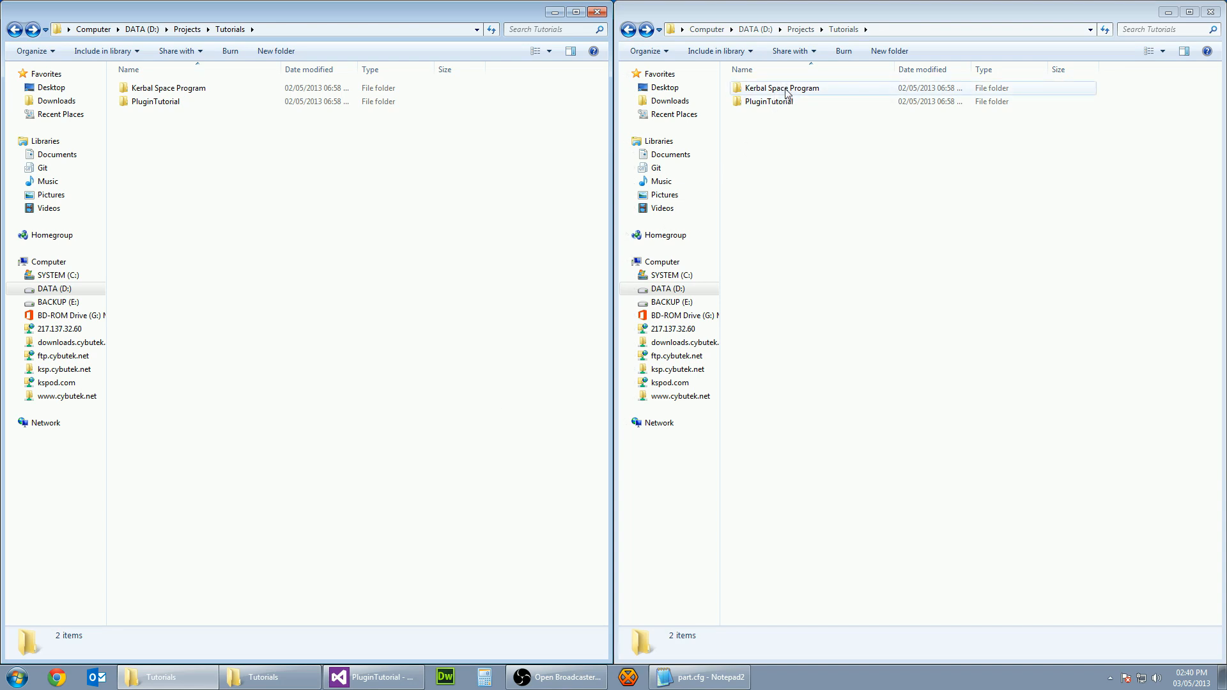
Step: Copy the RCS block folder into PluginTutorial\Output\Parts as TutorialPart and open it
double_click(780, 88)
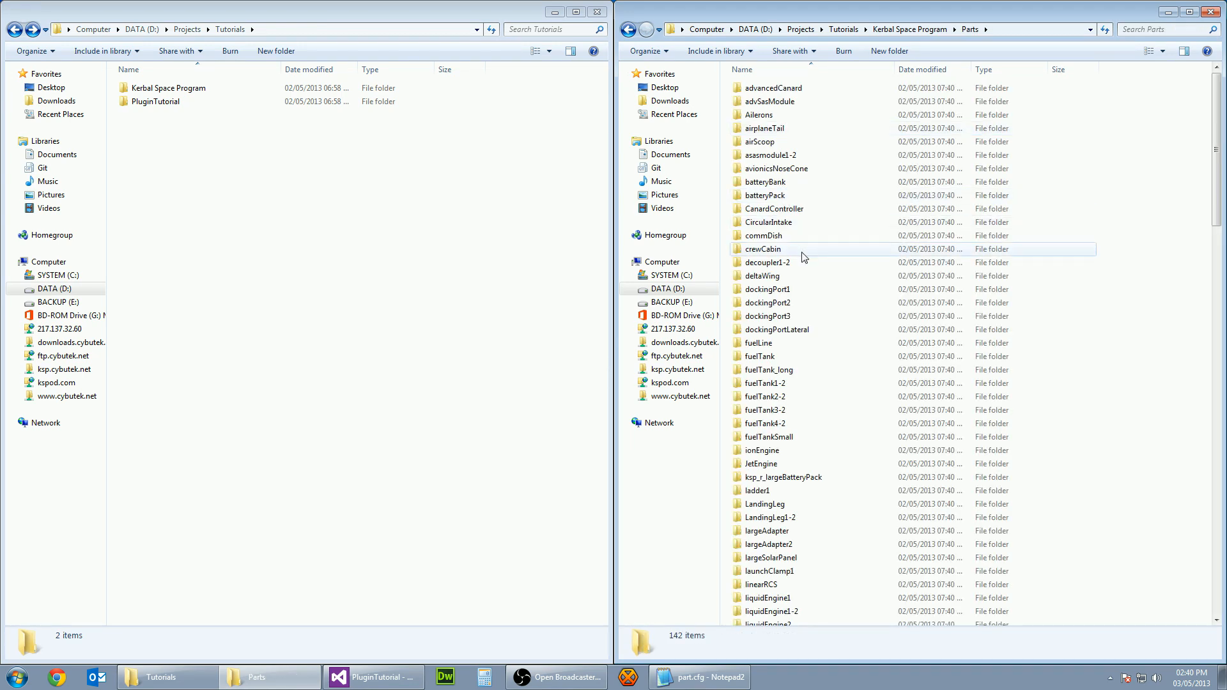
left_click(762, 177)
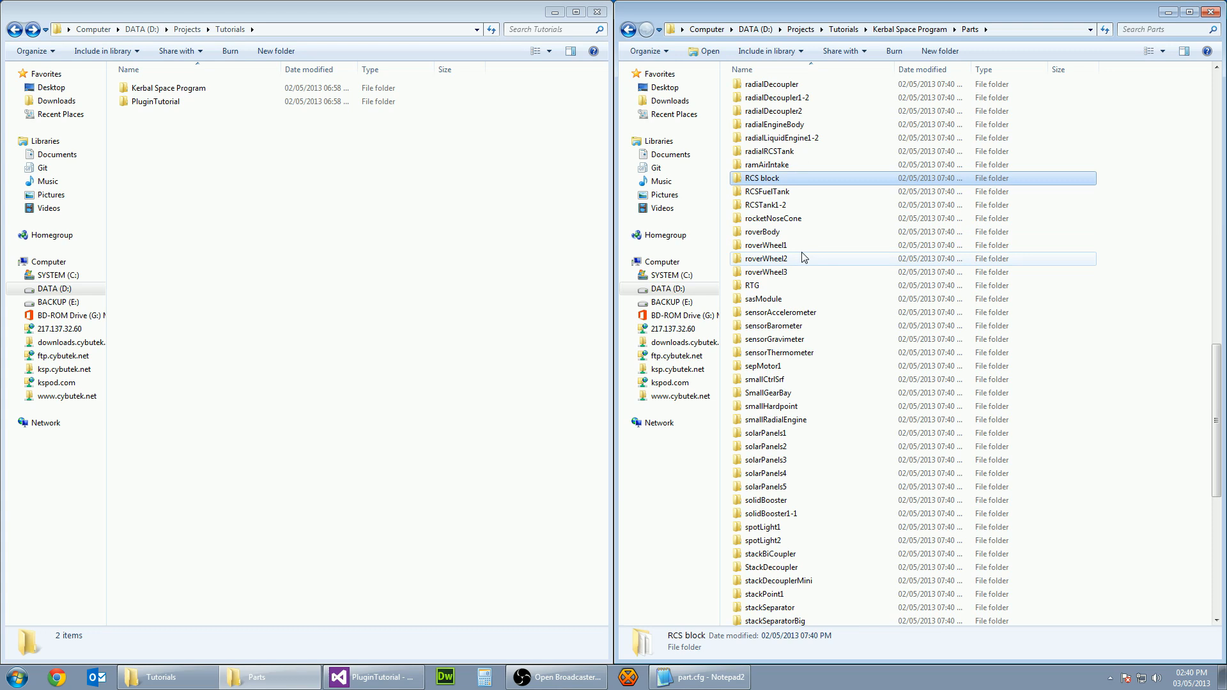
double_click(165, 101)
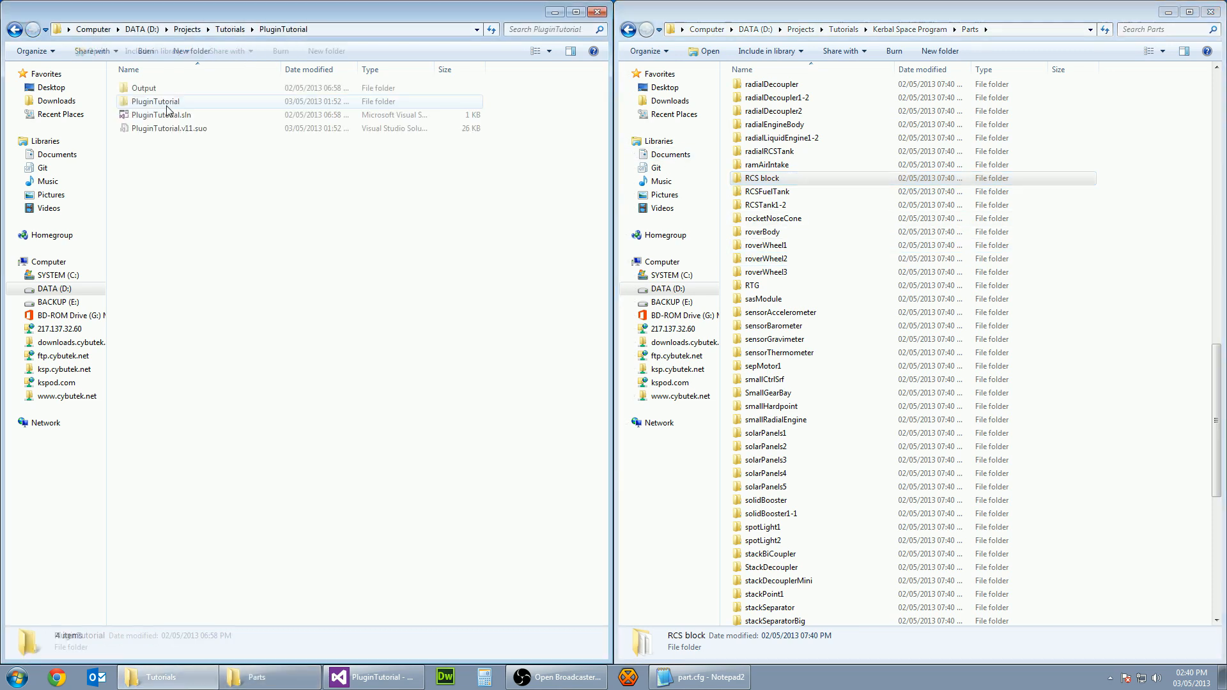
left_click(144, 87)
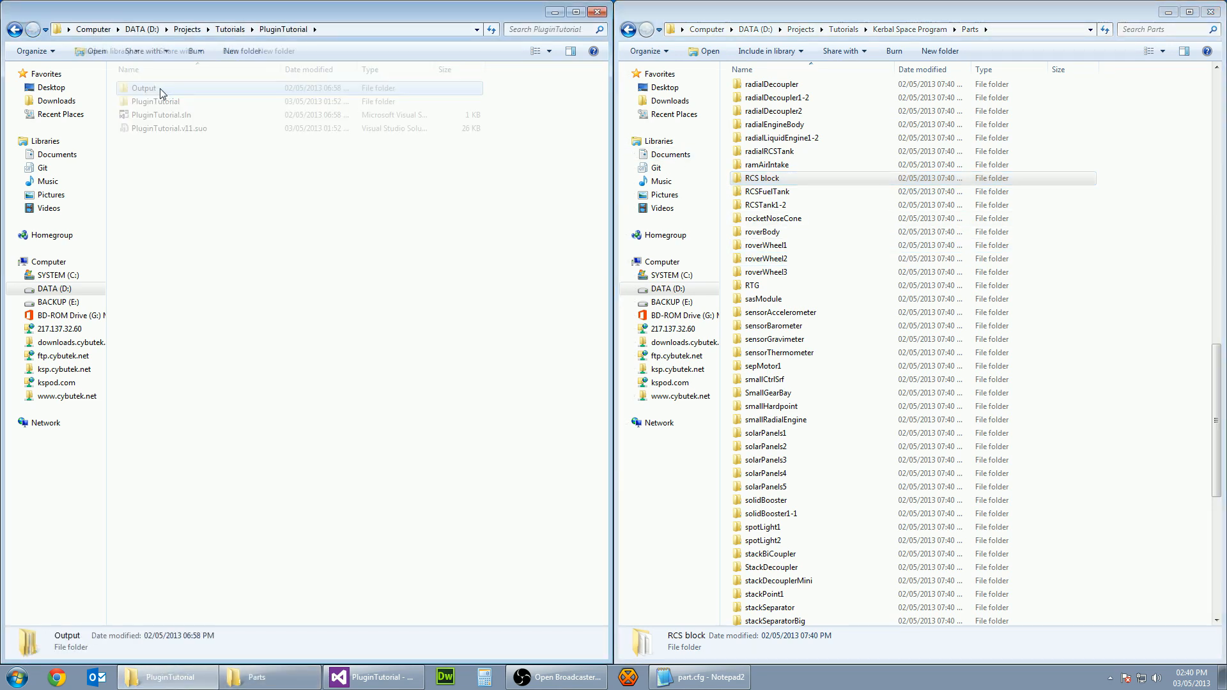
double_click(143, 87)
type("TutorialPart")
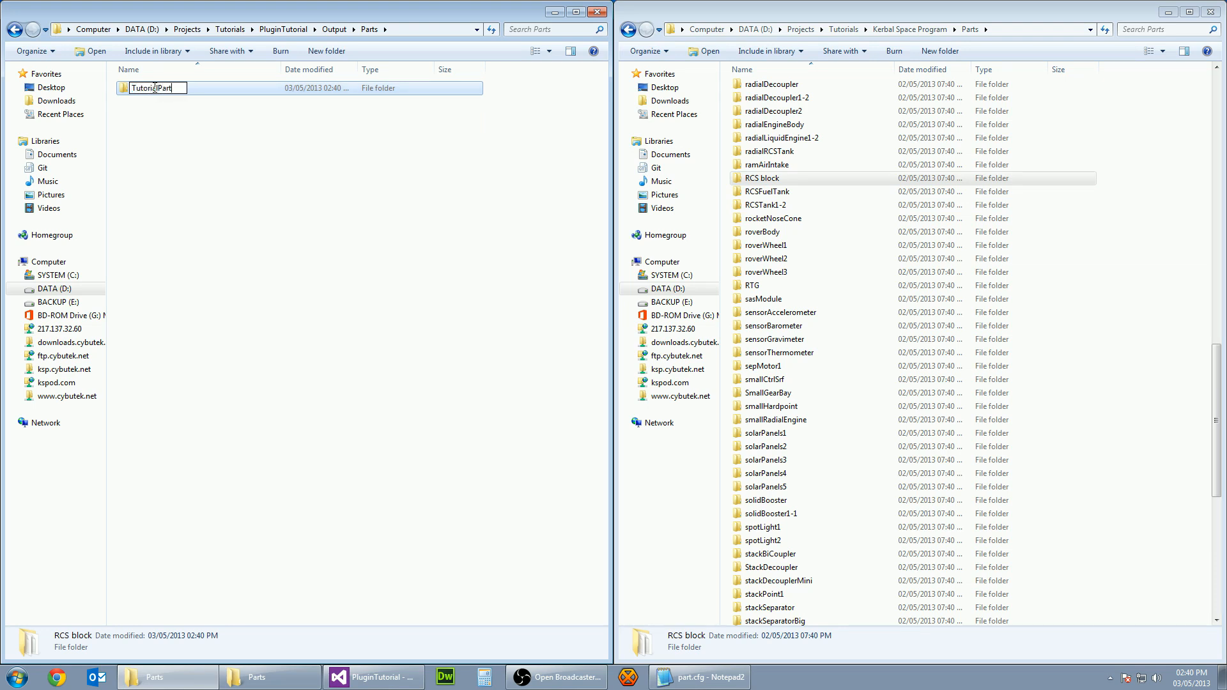
double_click(152, 87)
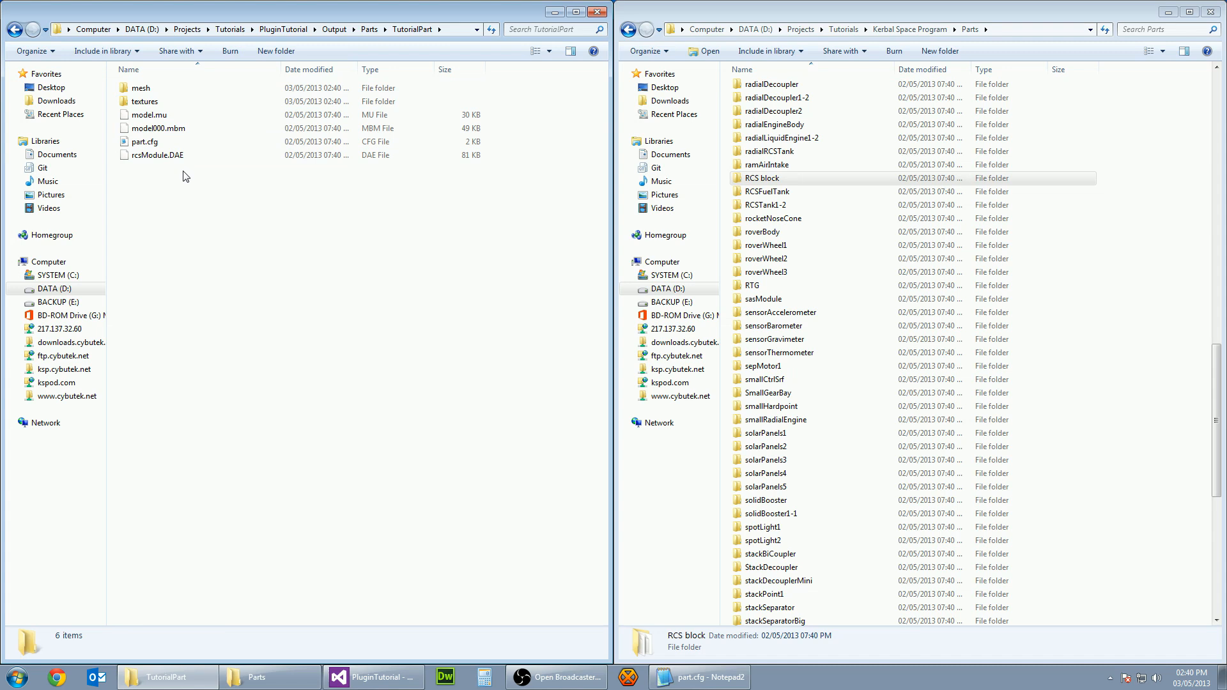
left_click(145, 142)
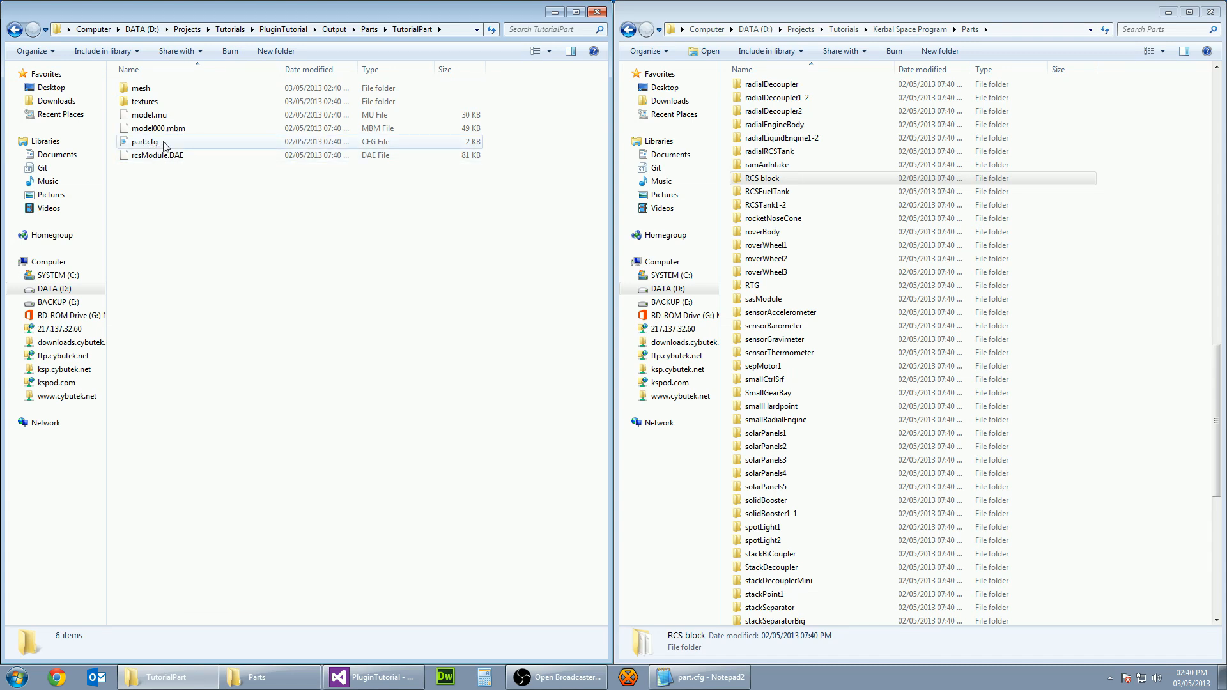
Step: In part.cfg, change the part name to TutorialPart and the title to Tutorial Part
double_click(144, 142)
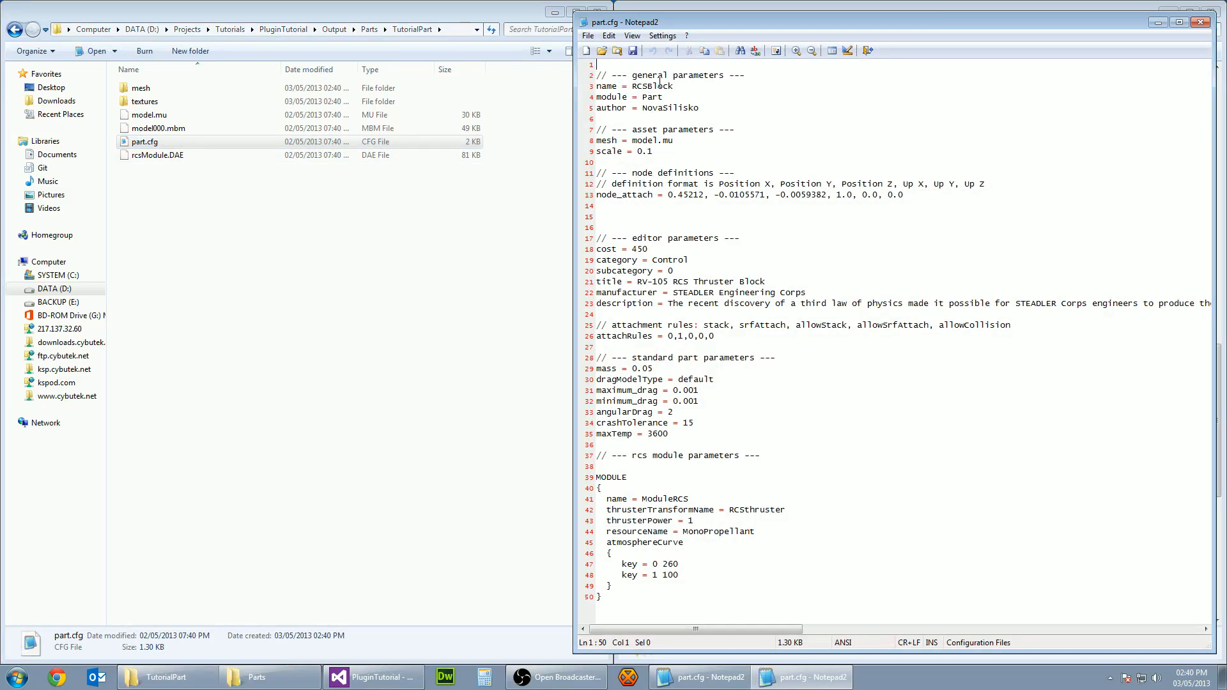
double_click(650, 86)
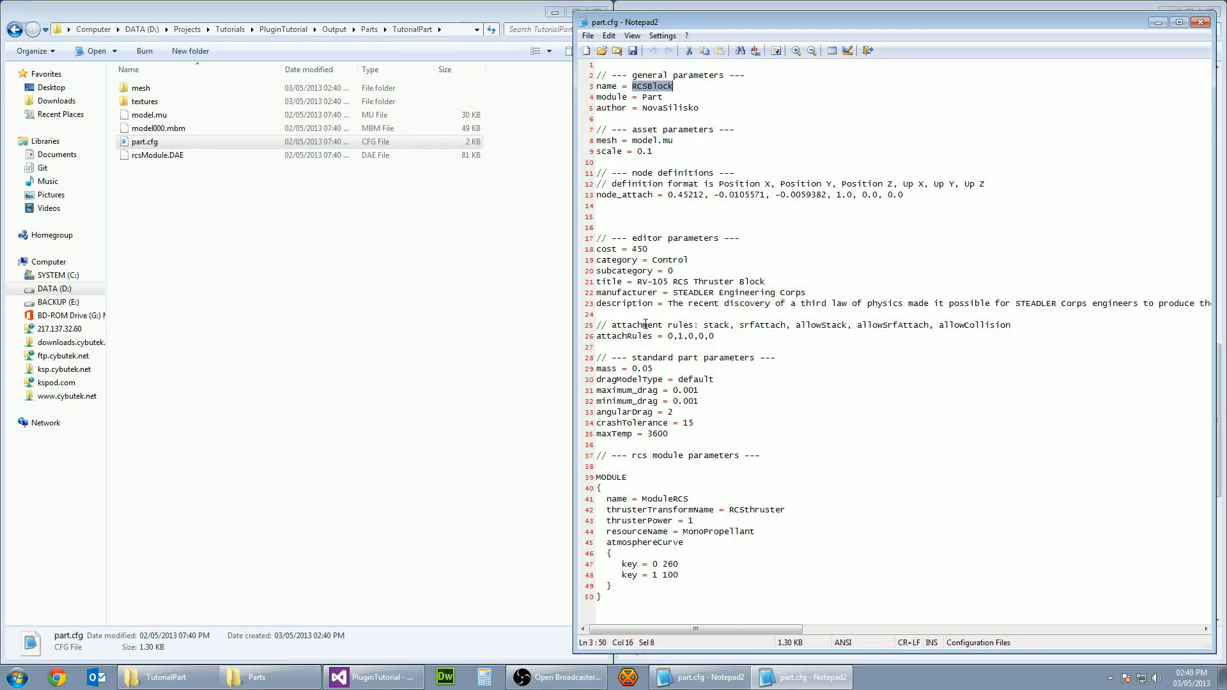
type("TuturialPart")
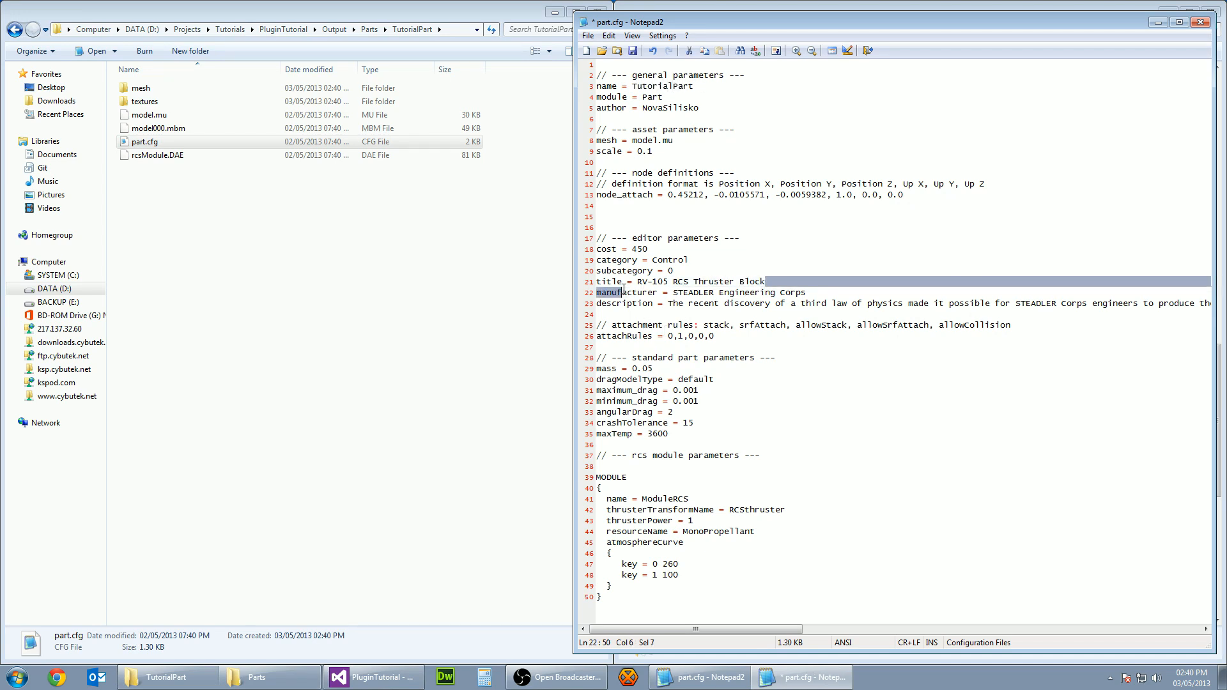
key("Delete")
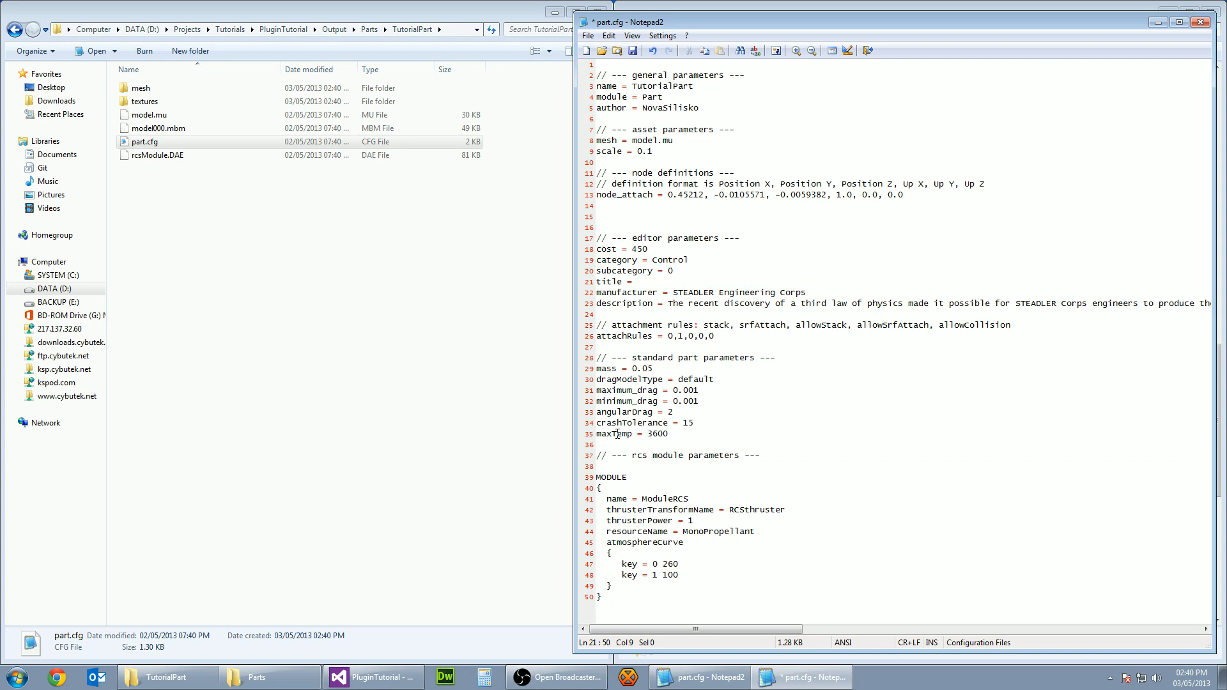
type("T")
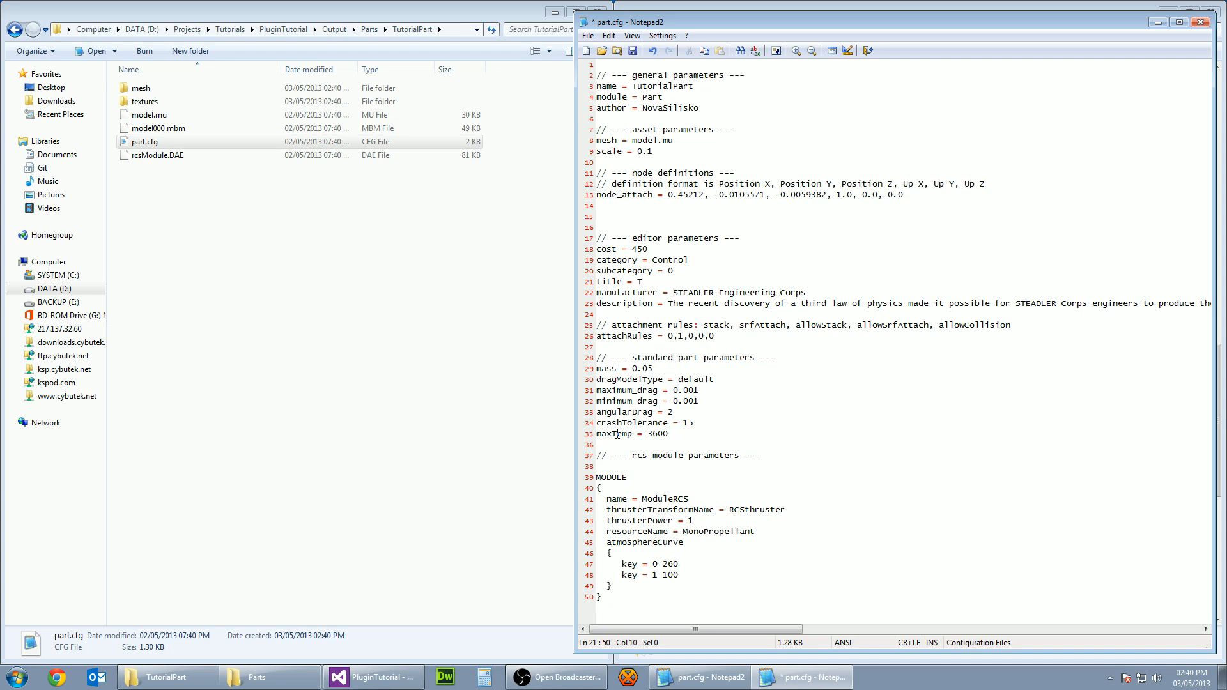
type("utorial")
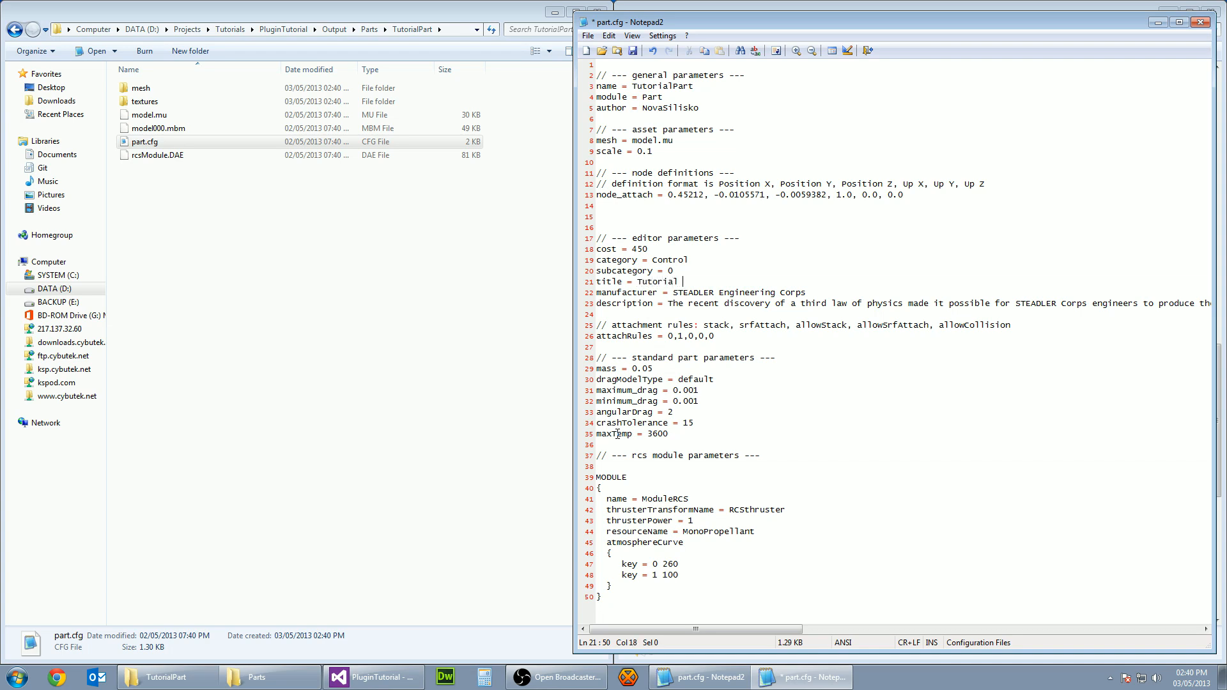
type("Part")
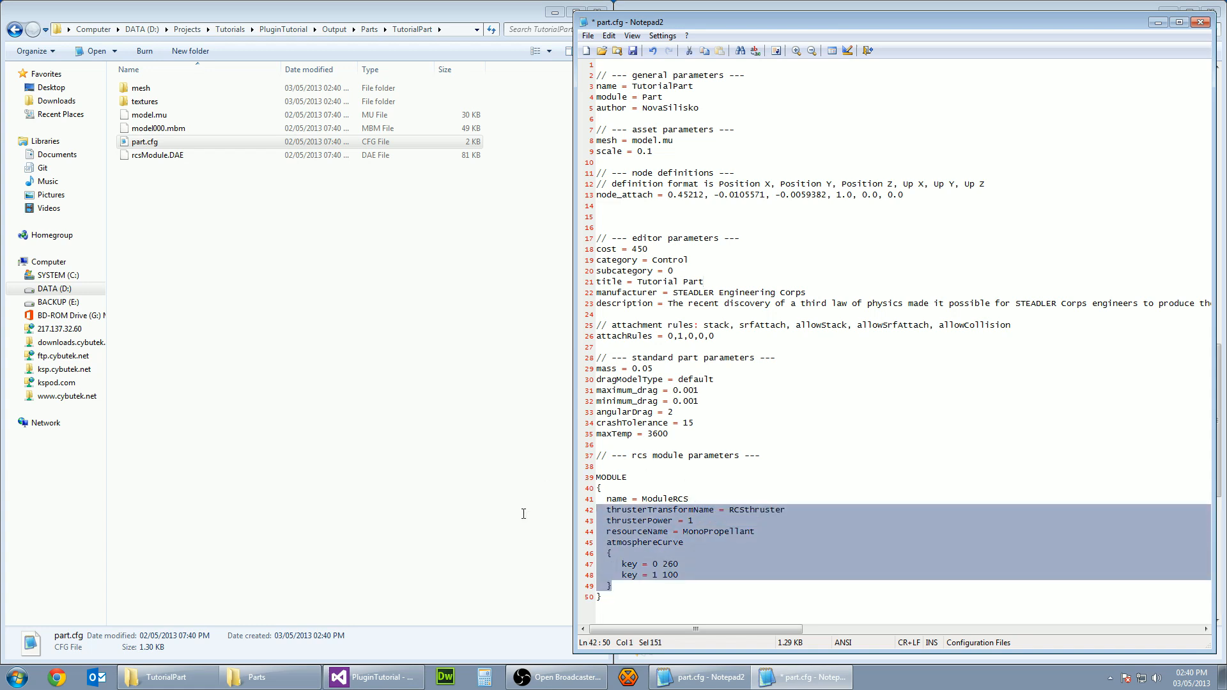
Step: Strip the RCS module settings, name the module PluginTutorial, and close the file
key("Delete")
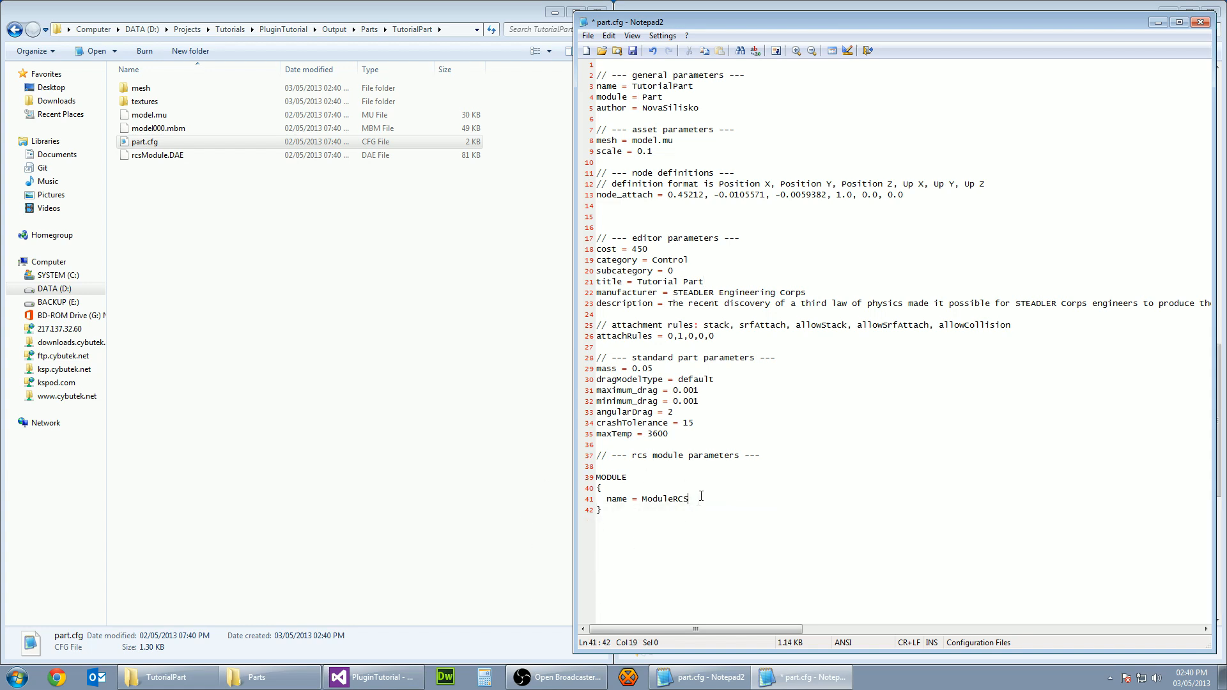
key("BackSpace")
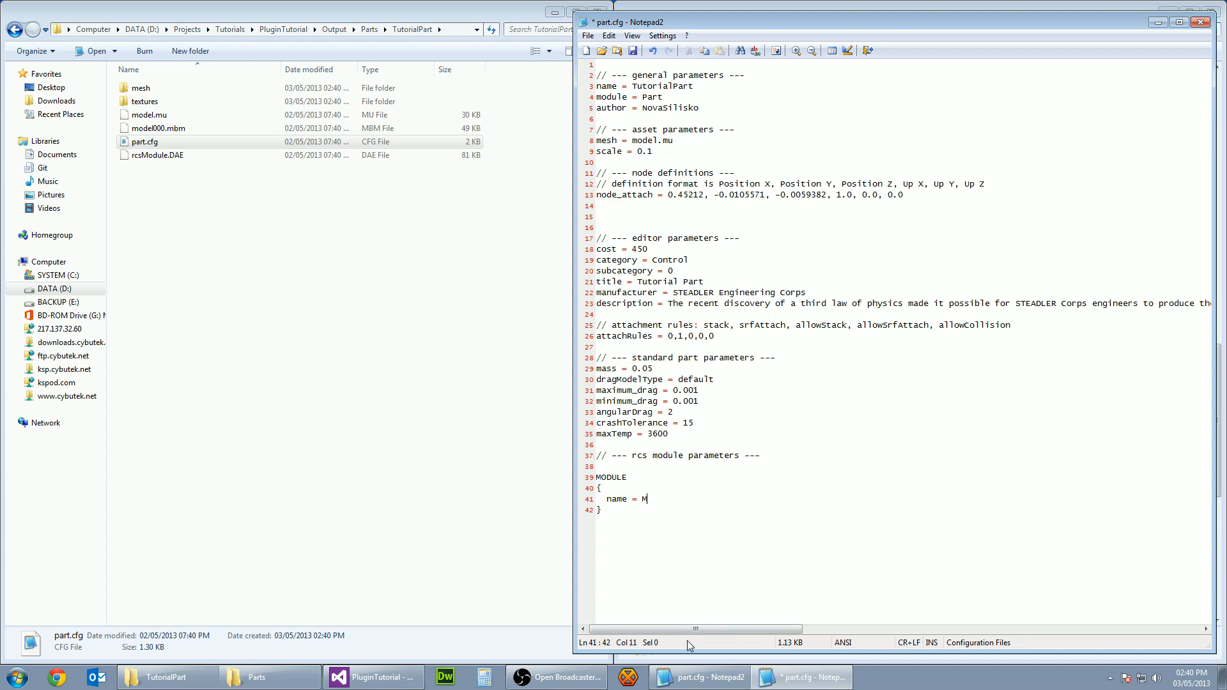
type("lu")
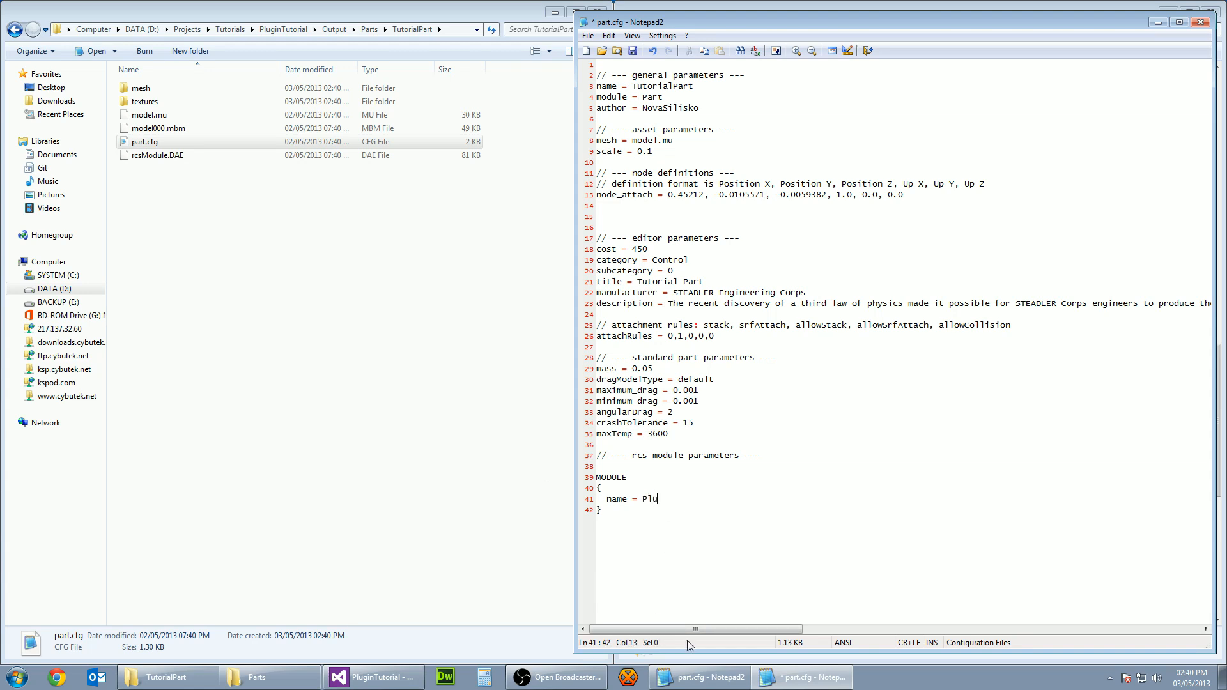
type("ginTutori")
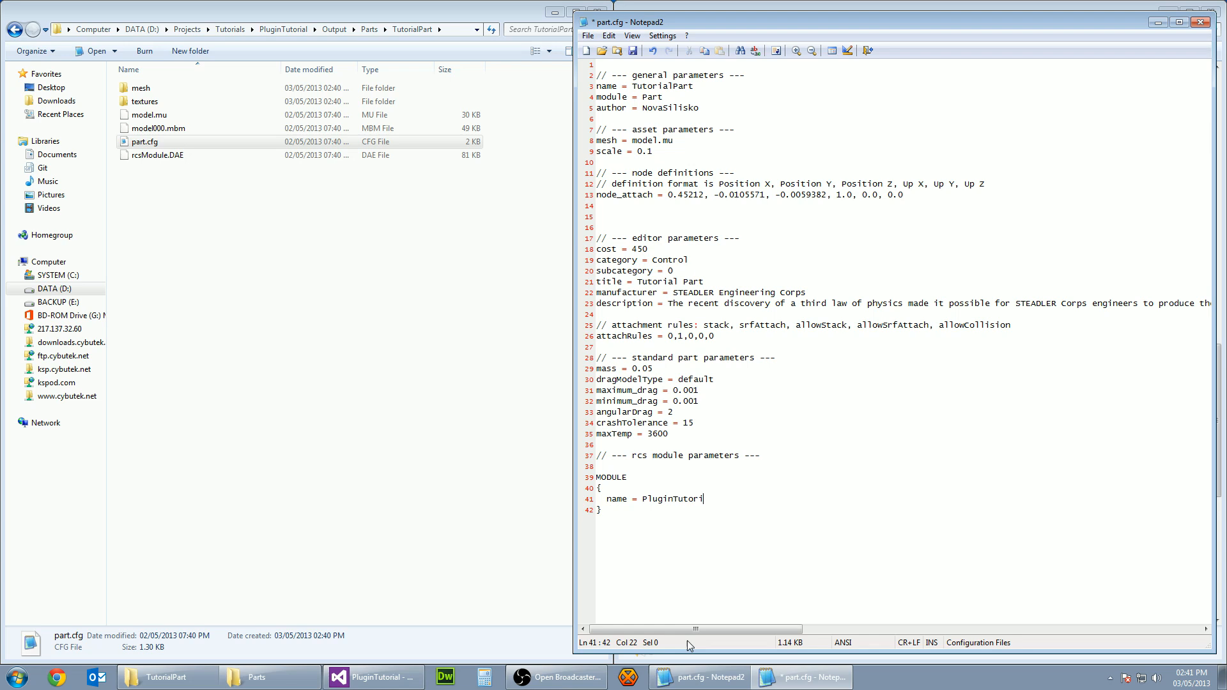
type("al")
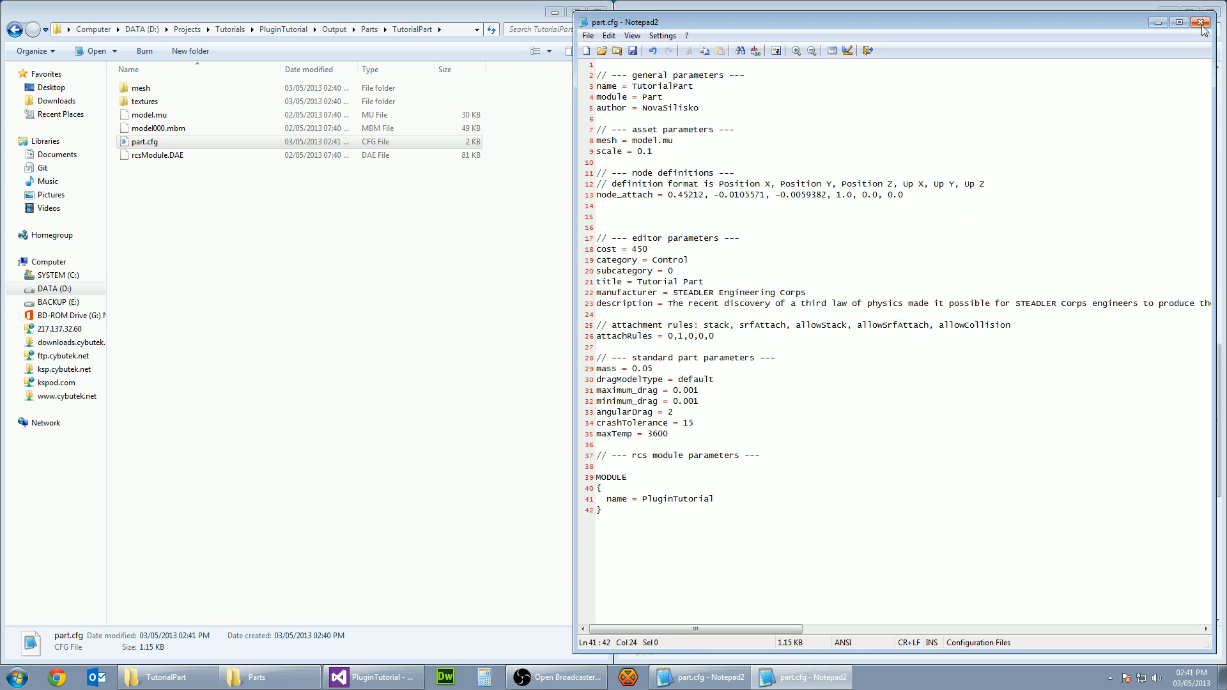
left_click(1202, 22)
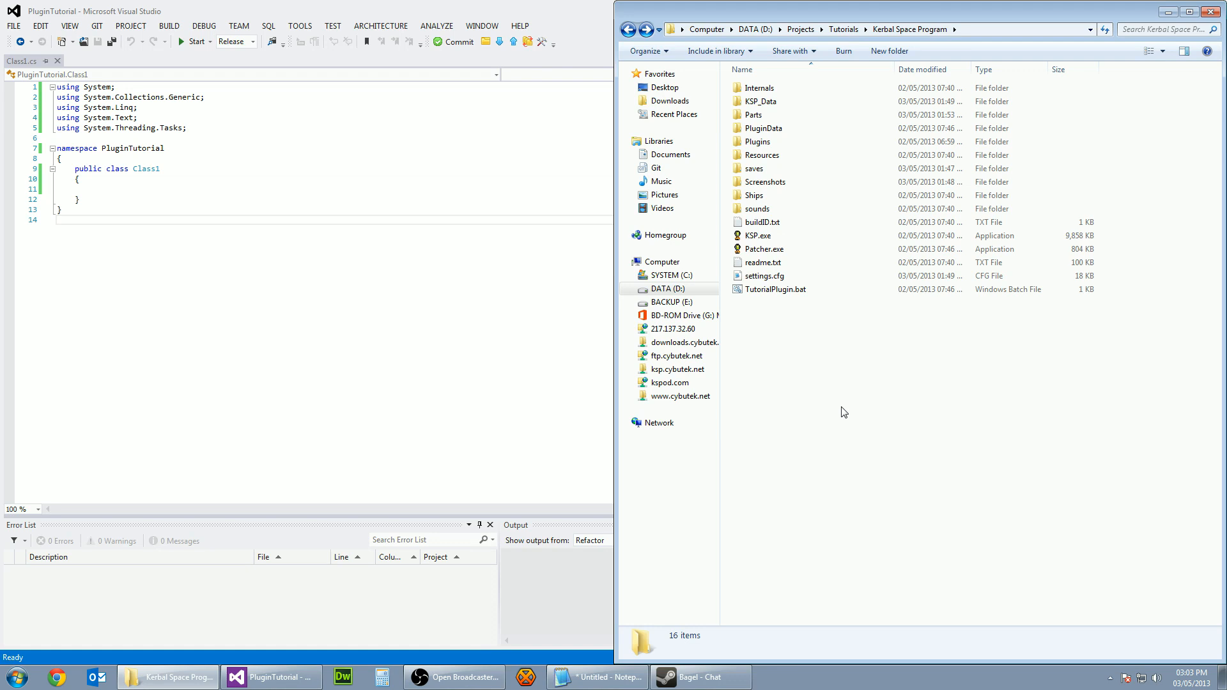
mouse_move(919, 401)
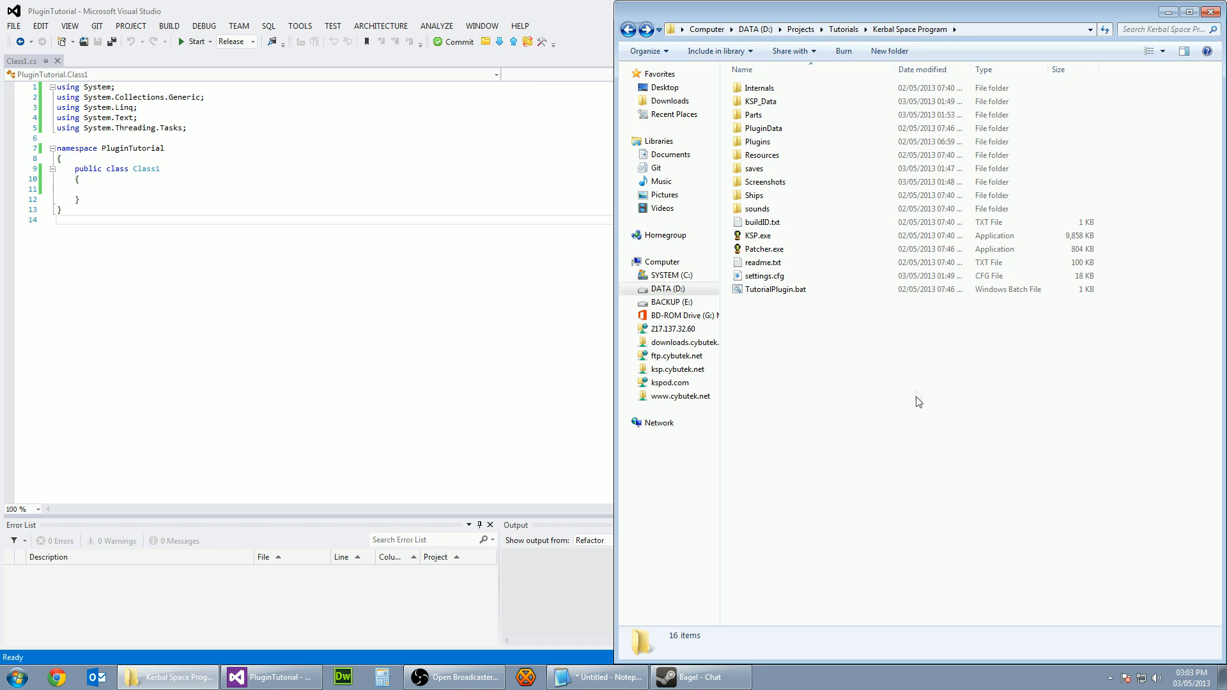
Step: Switch from the Kerbal Space Program folder back to the Visual Studio project
left_click(861, 29)
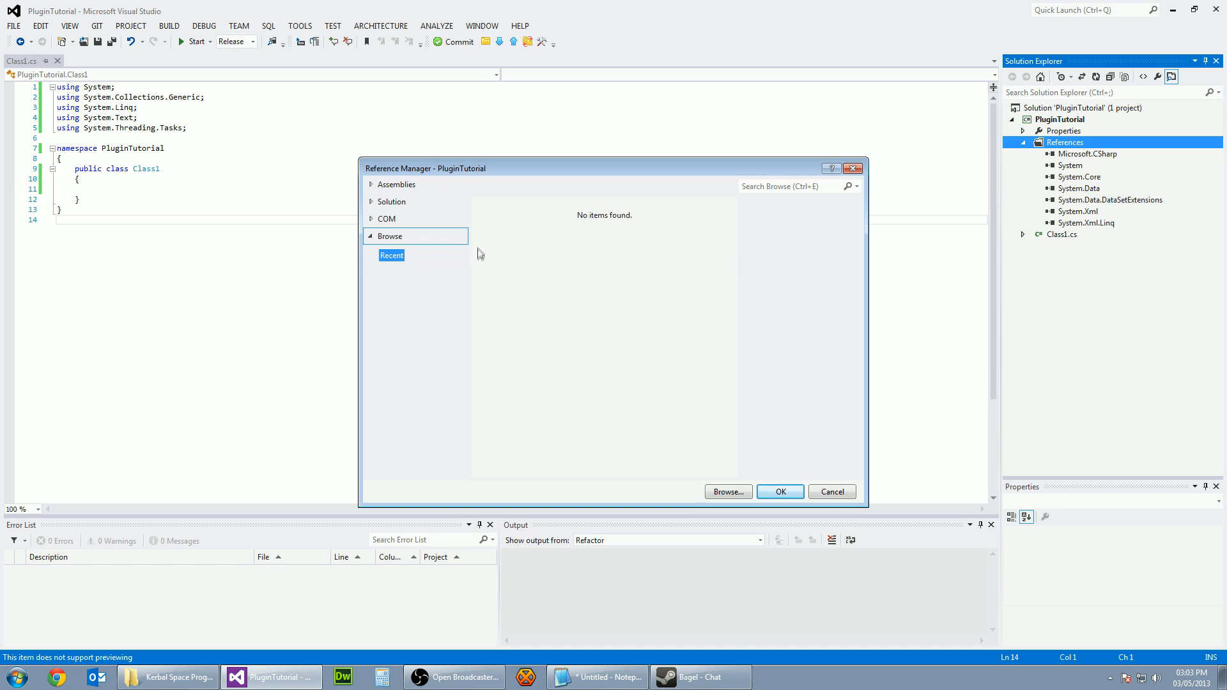
Step: Reference UnityEngine.dll and Assembly-CSharp.dll from KSP_Data\Managed in the PluginTutorial project
left_click(728, 492)
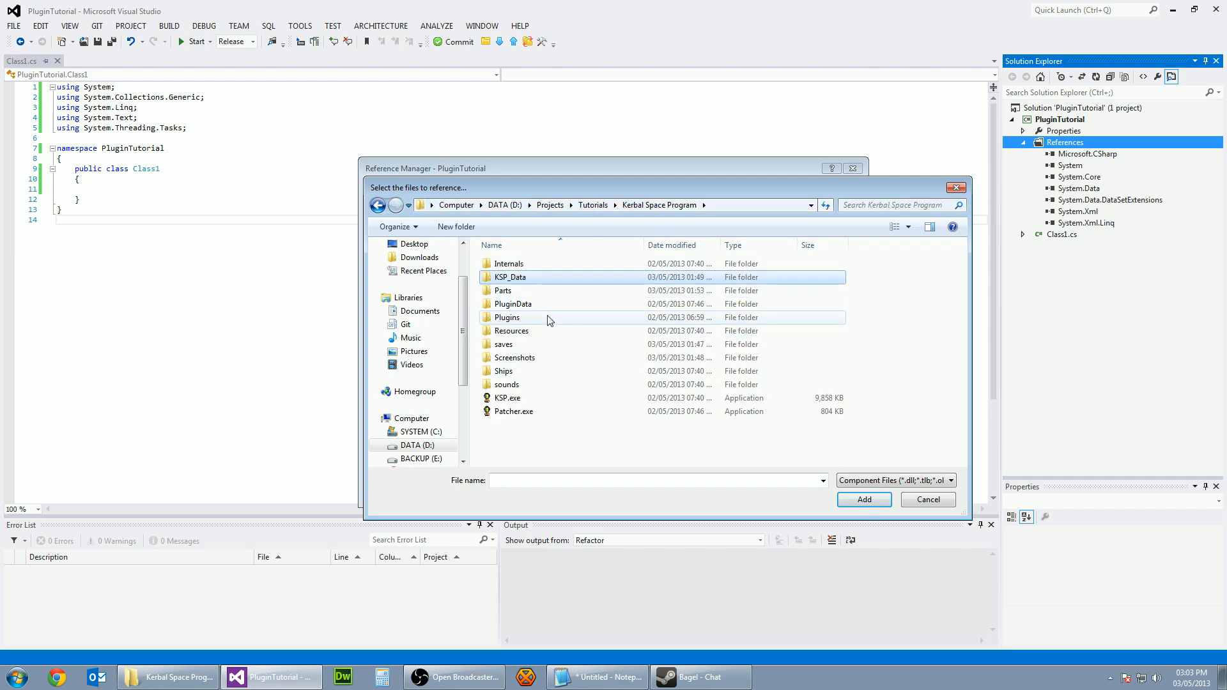
double_click(510, 277)
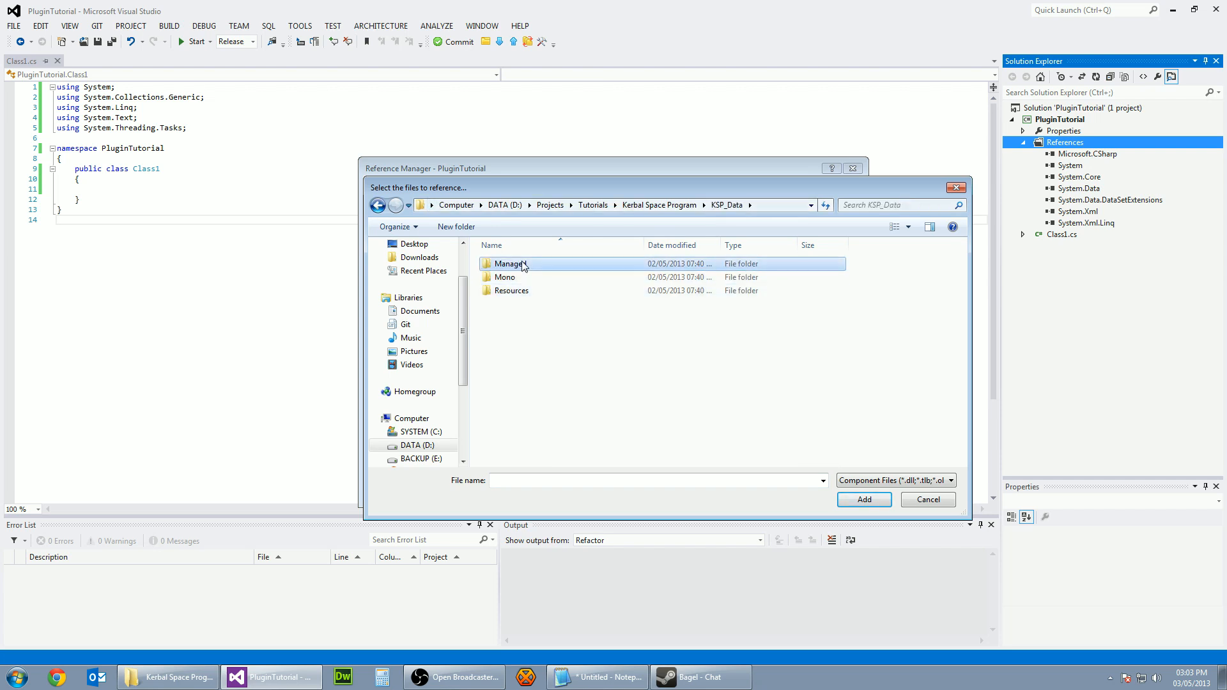
double_click(511, 264)
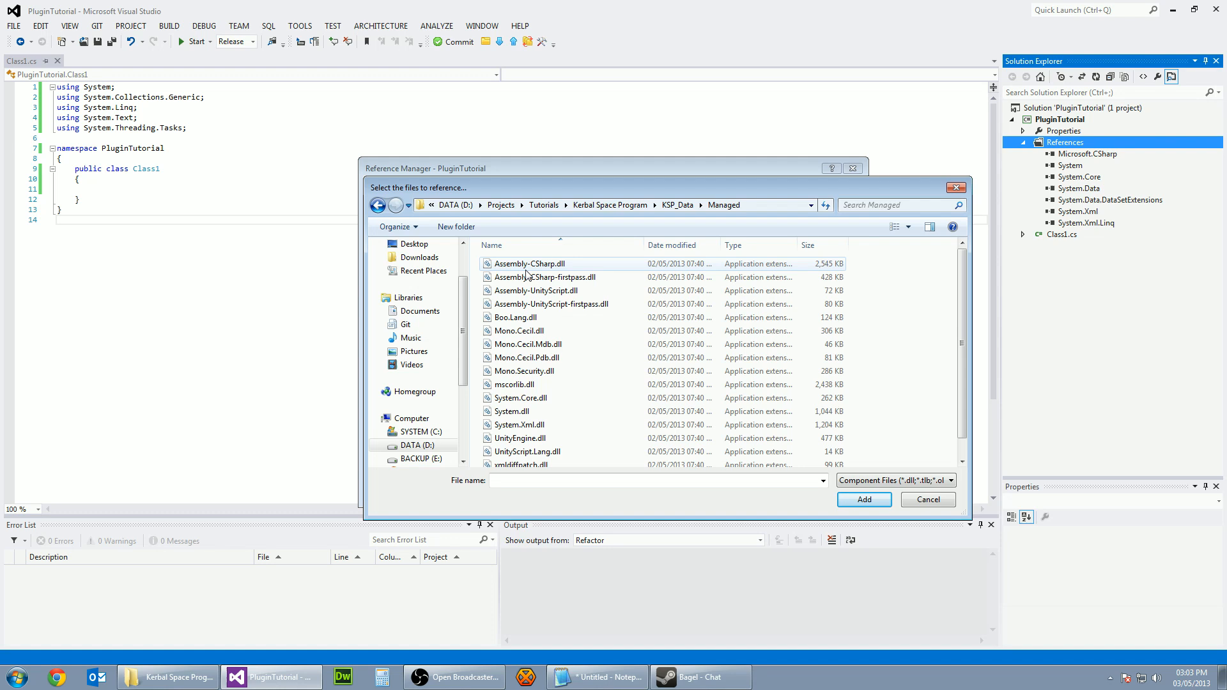
left_click(529, 264)
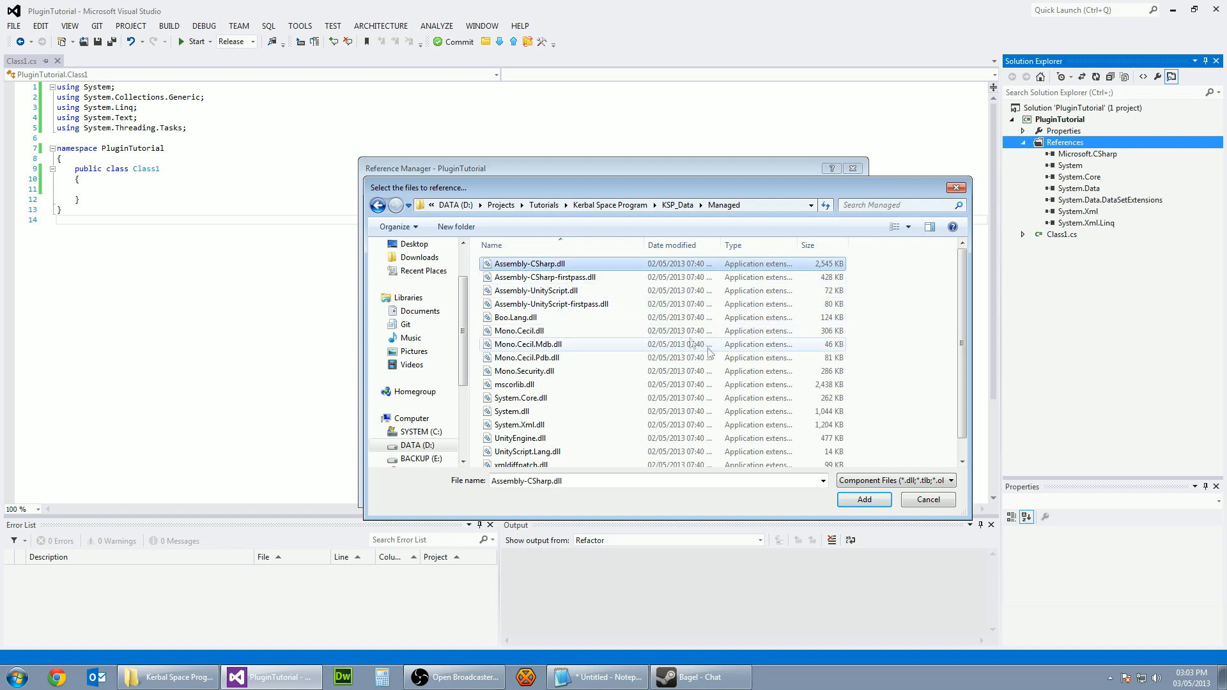
scroll("down", 3)
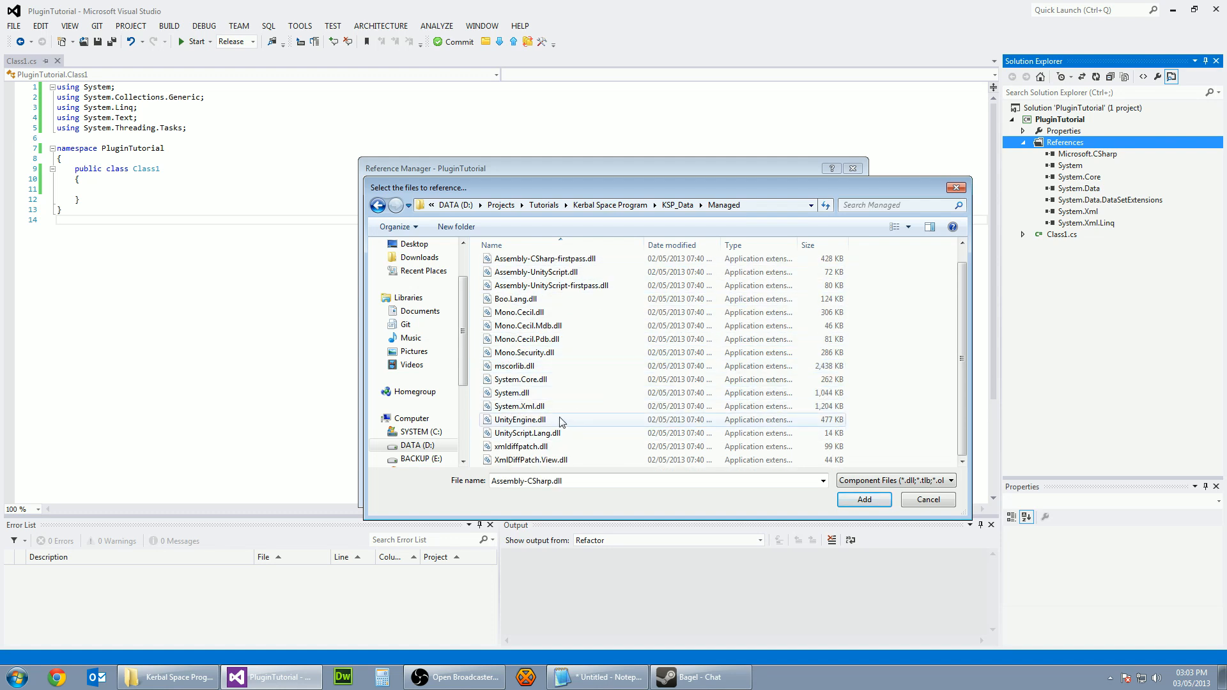
left_click(521, 419)
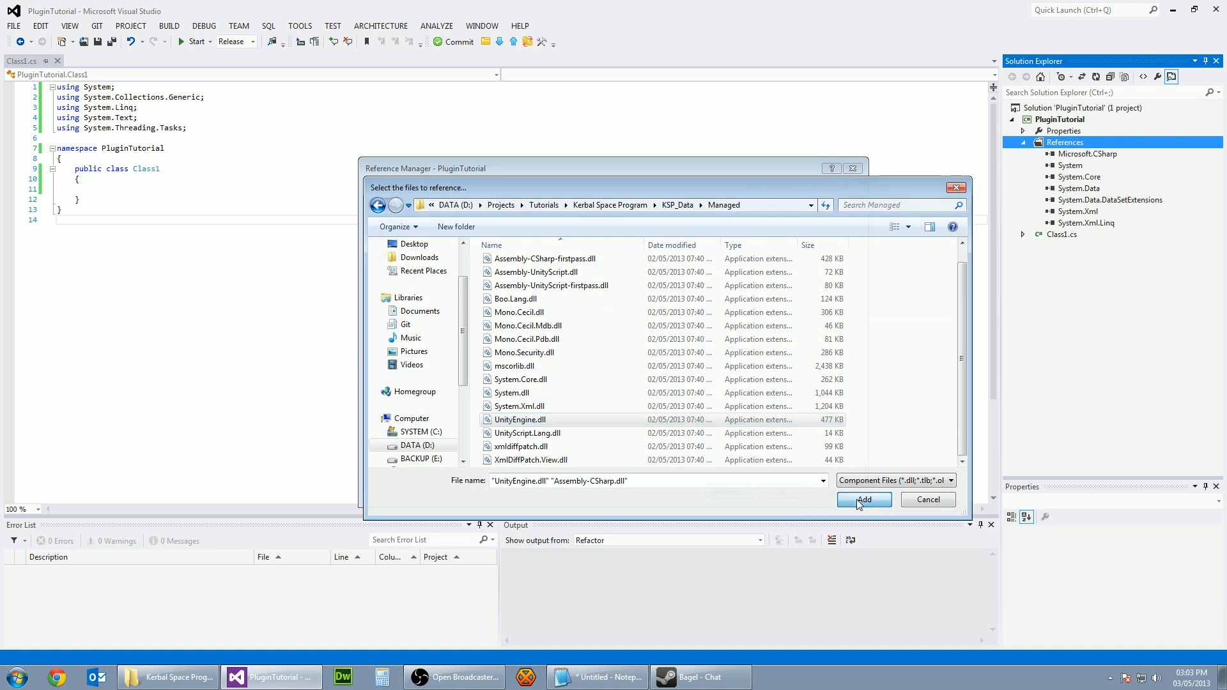
left_click(863, 500)
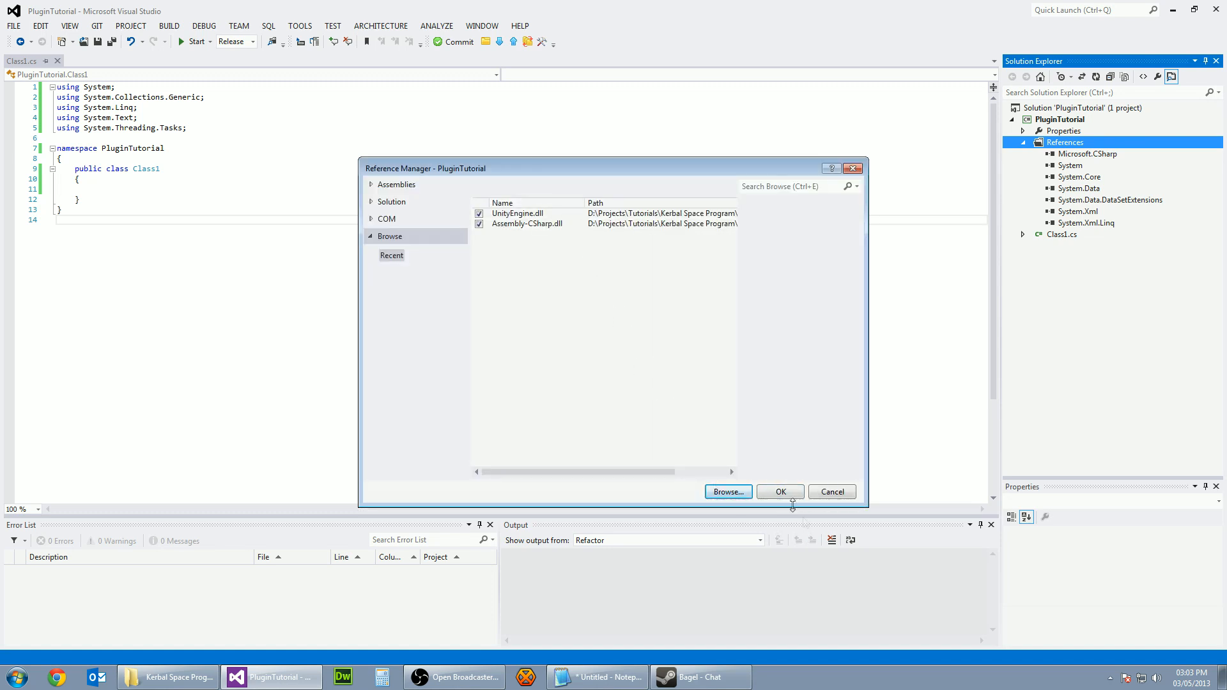
left_click(780, 491)
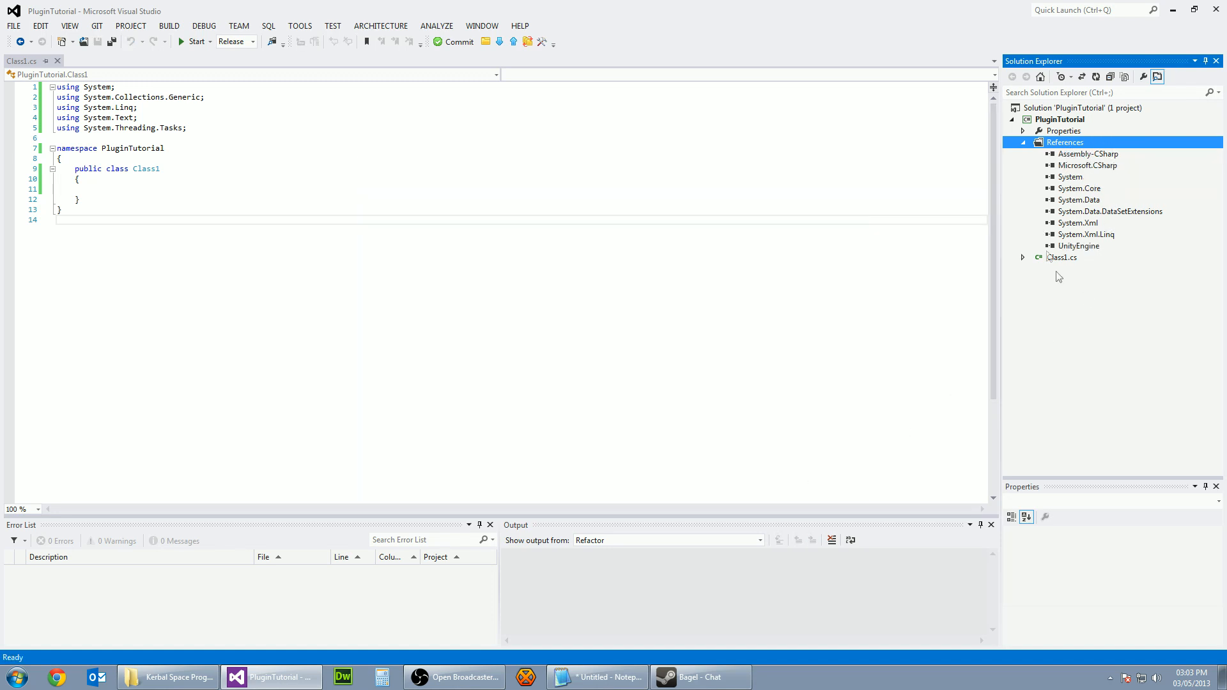
mouse_move(1084, 160)
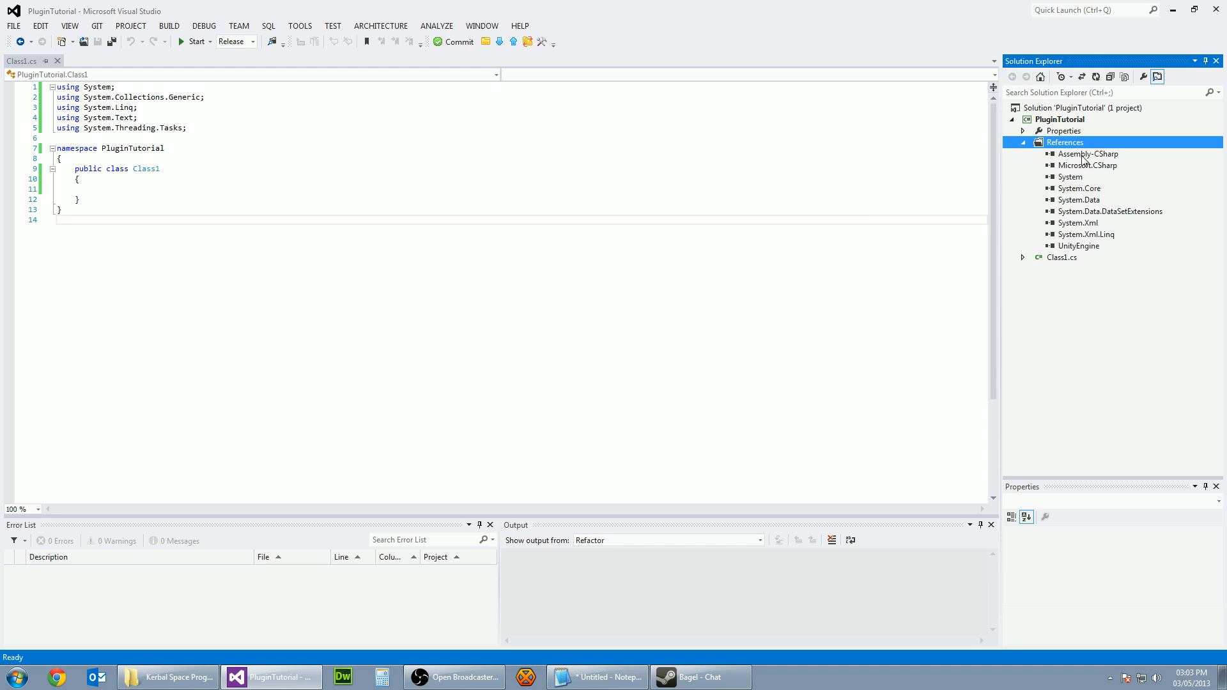
Step: Select the Assembly-CSharp and UnityEngine references to view their properties
left_click(1078, 246)
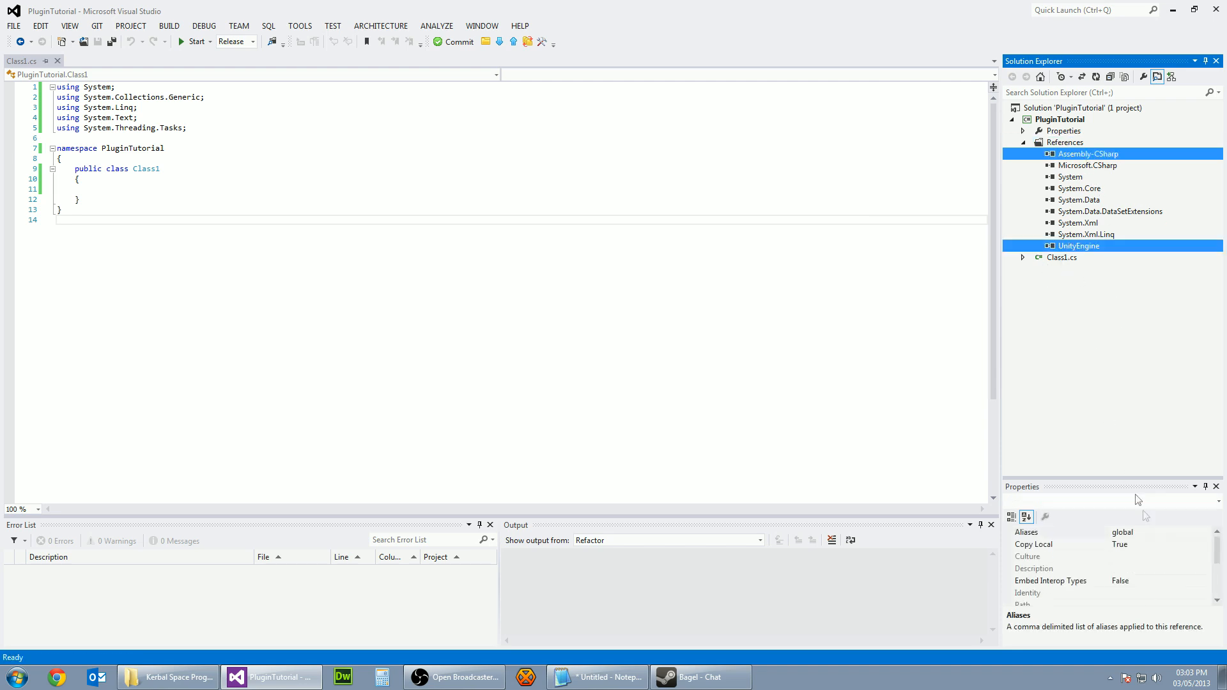
mouse_move(1069, 578)
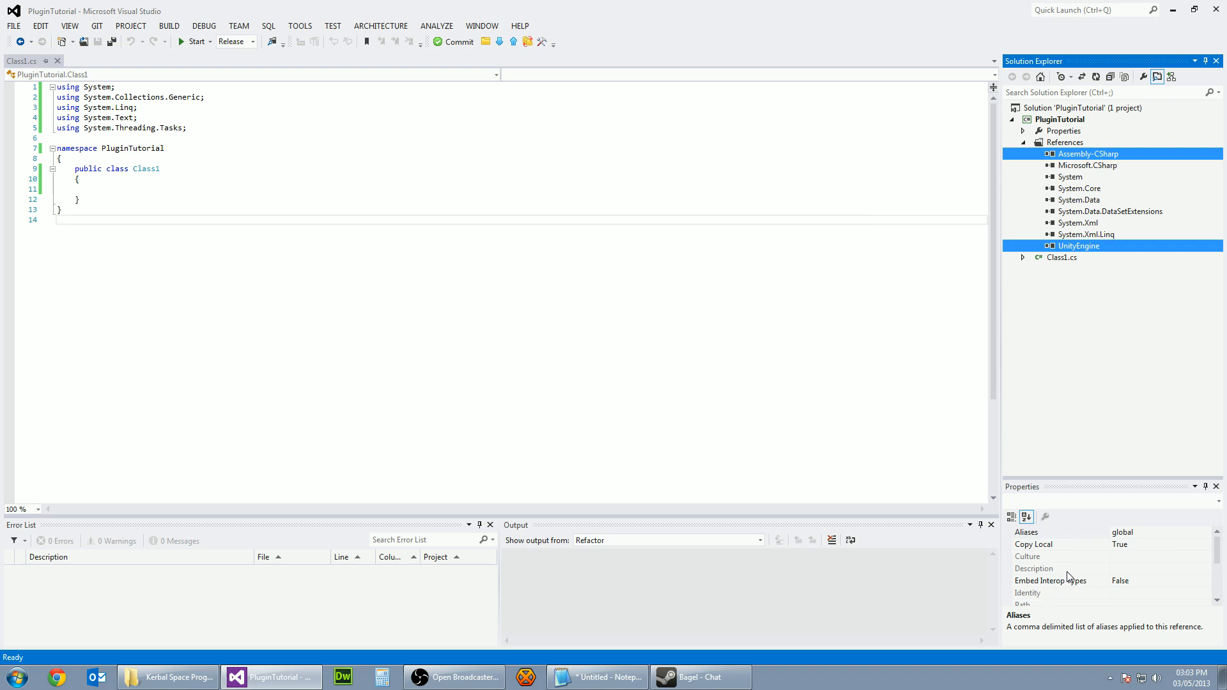
left_click(1035, 544)
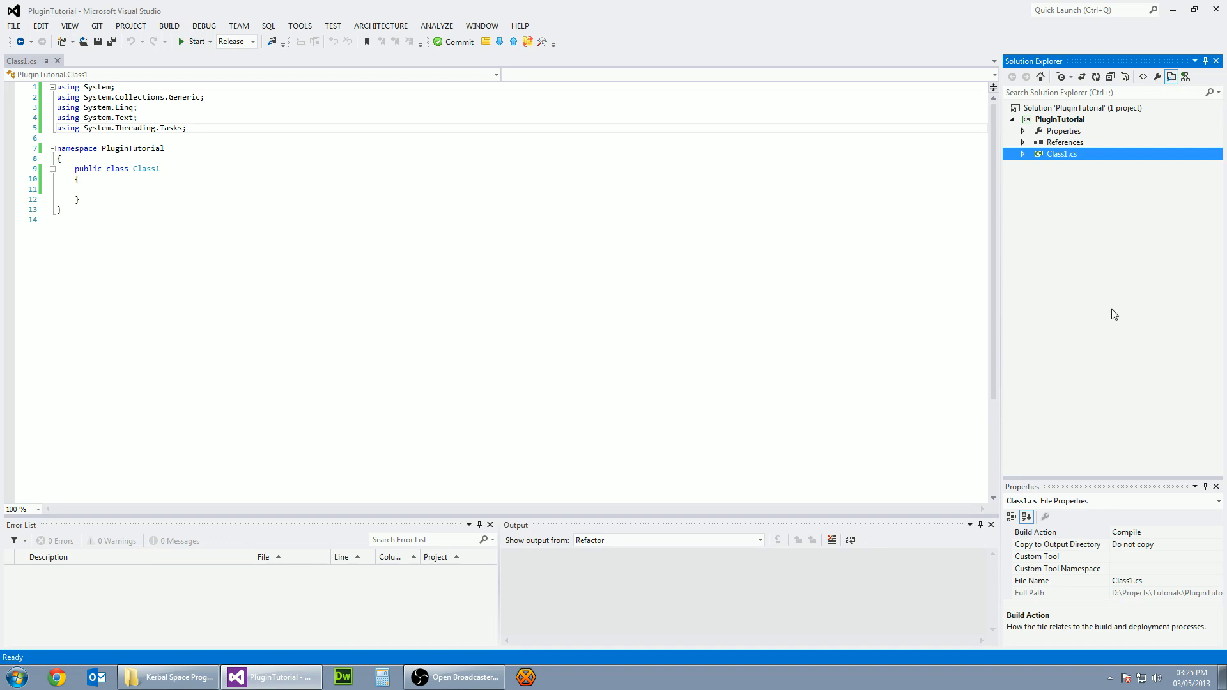
mouse_move(1057, 154)
type("PluginTutorial")
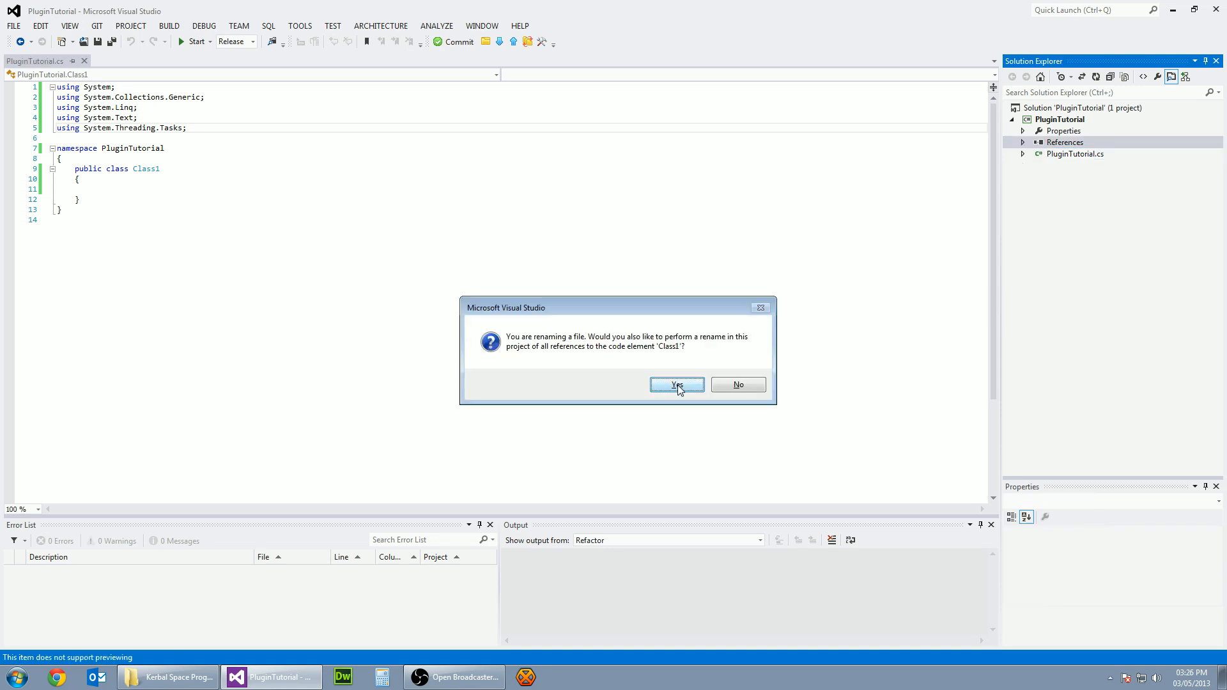
Step: Confirm renaming all Class1 references to PluginTutorial and delete the extra using lines
left_click(675, 384)
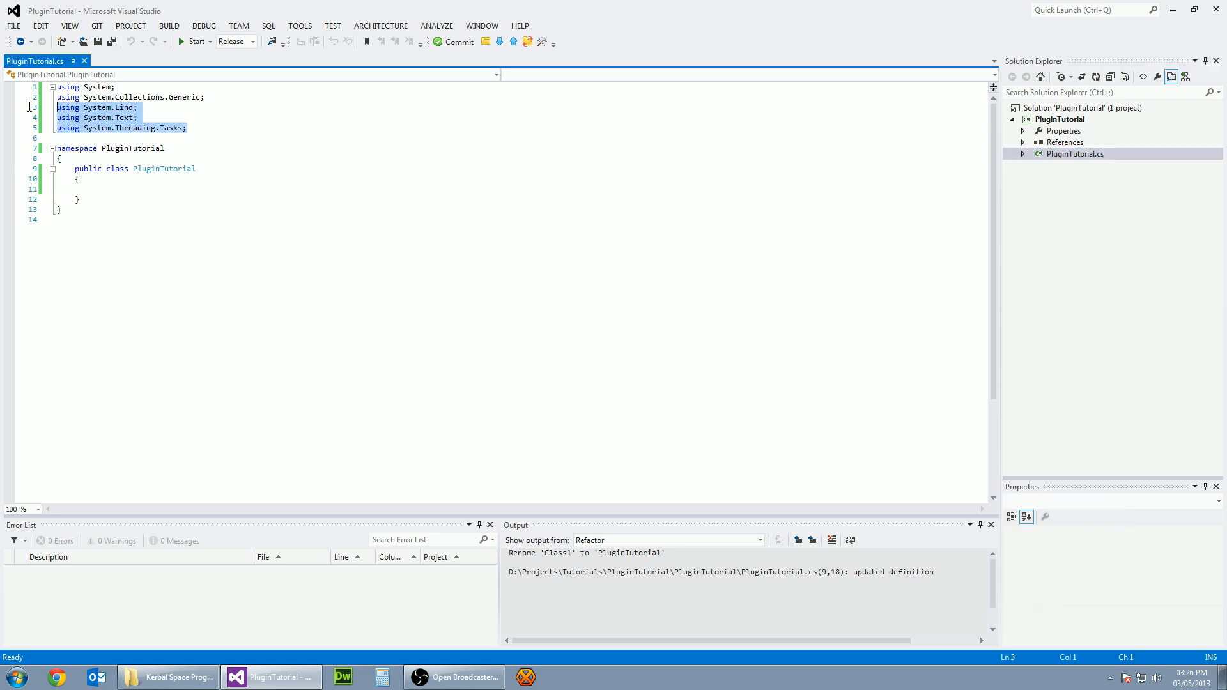
key("Delete")
type("UnityEngin")
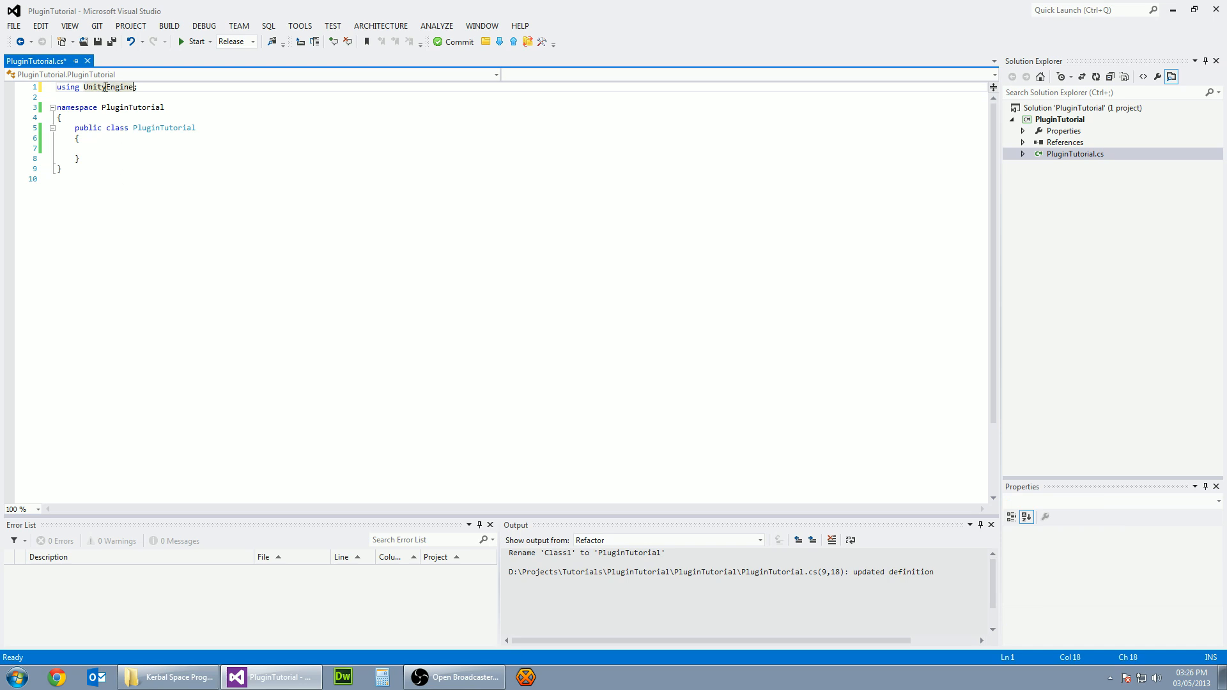
mouse_move(224, 132)
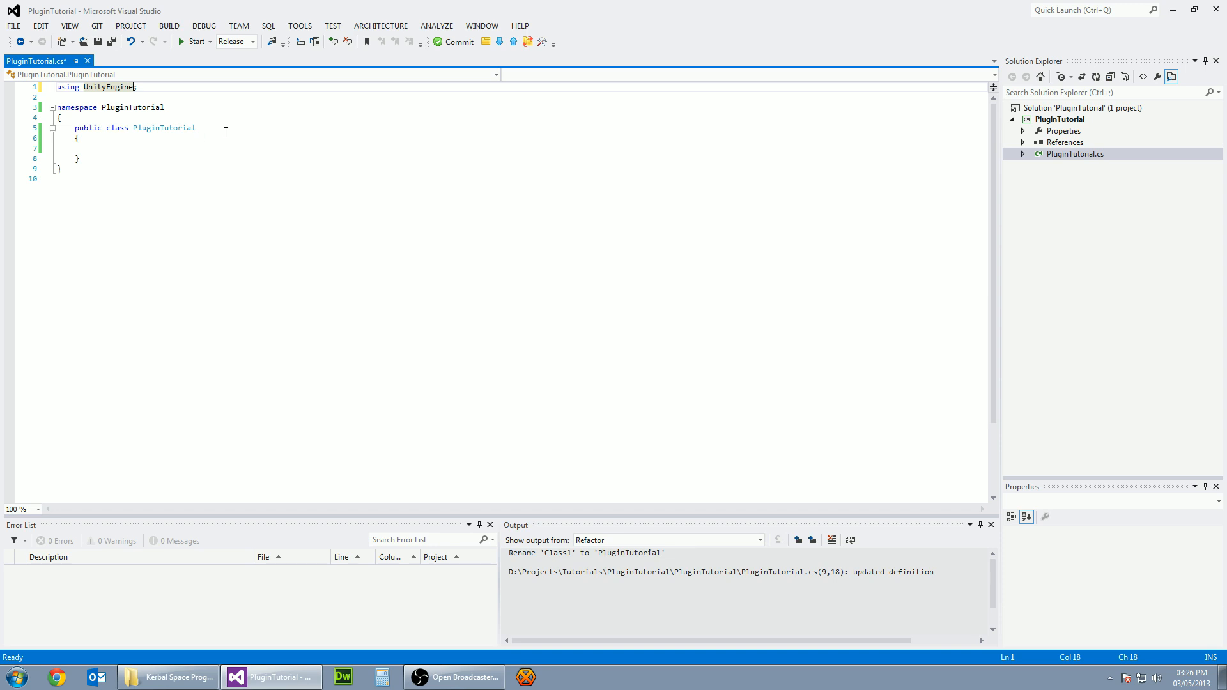
Step: Make the PluginTutorial class inherit from PartModule
type(":")
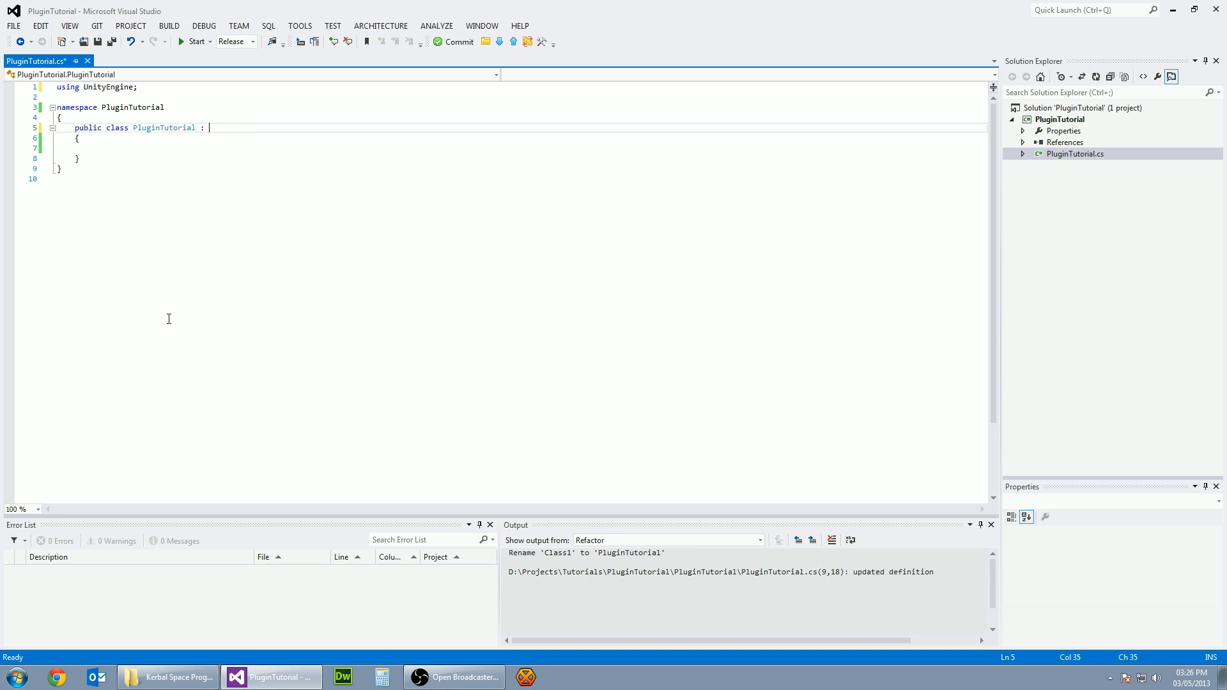
type("PartModule")
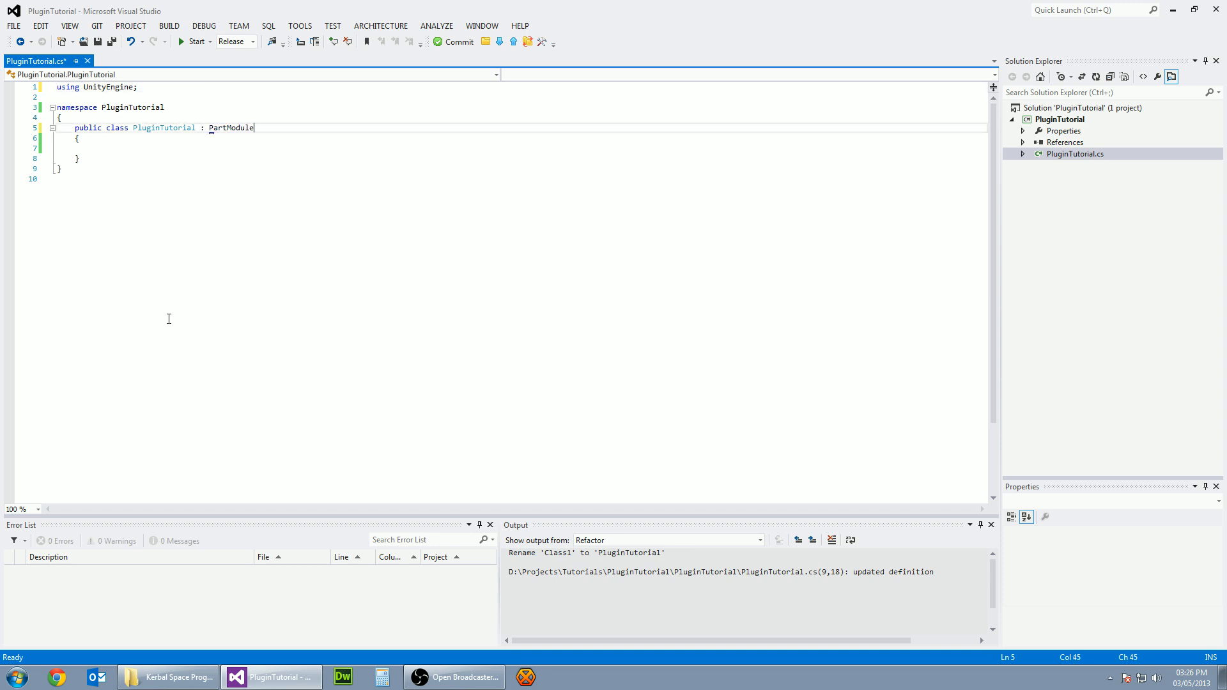
left_click(163, 149)
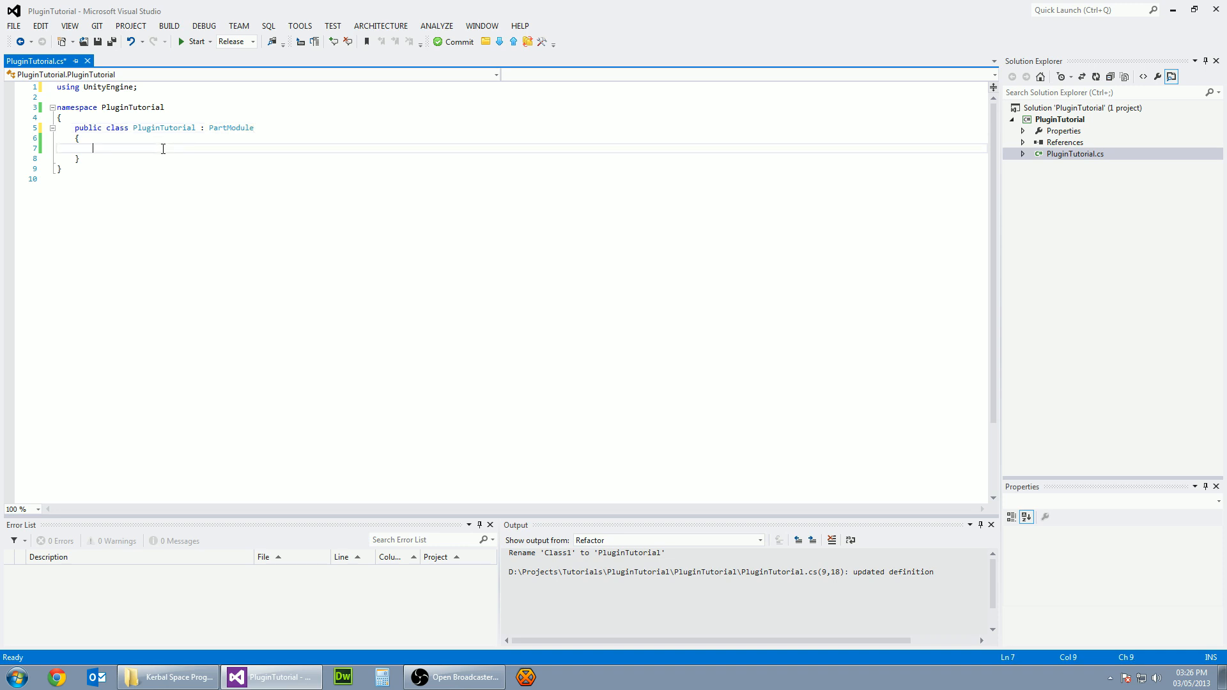
mouse_move(250, 212)
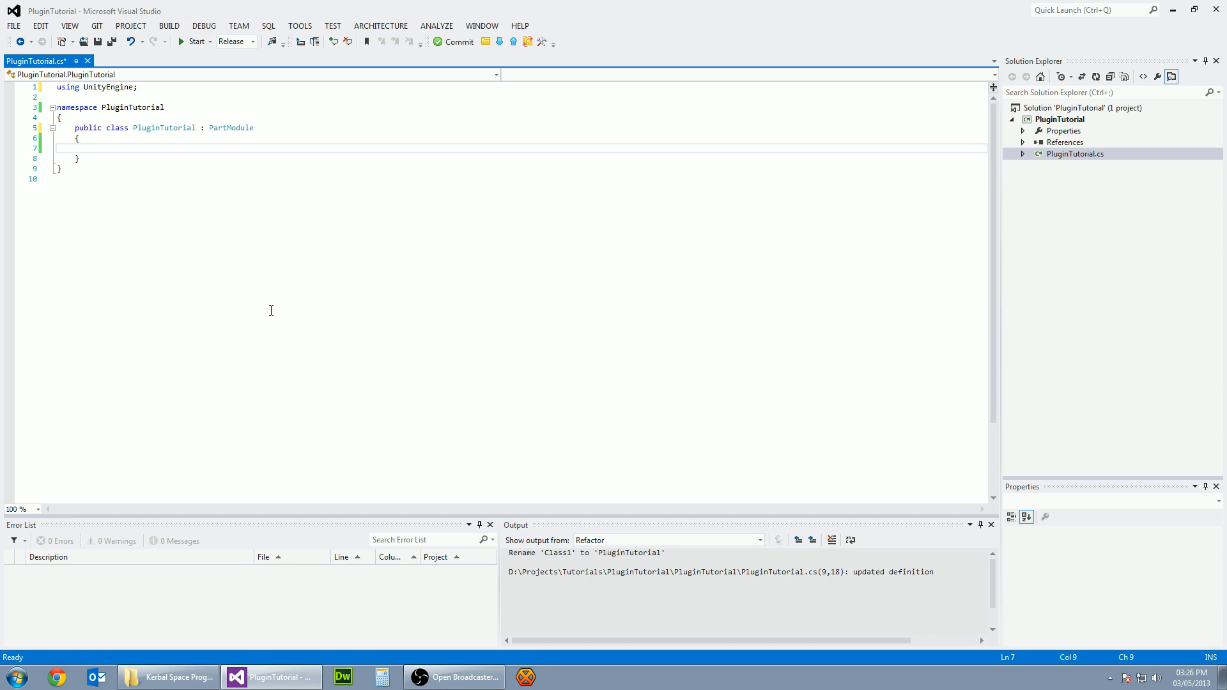
Step: Add a private Rect _windowPosition field and a public OnStart override
type("private Rec")
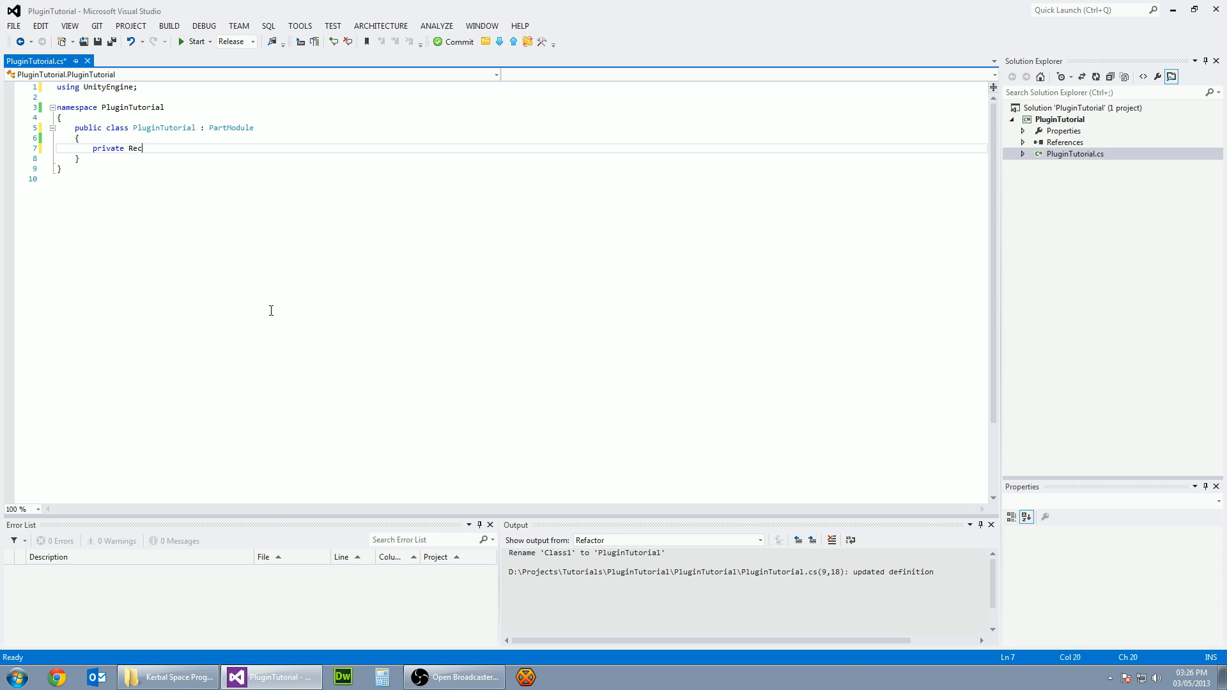
type("t _window")
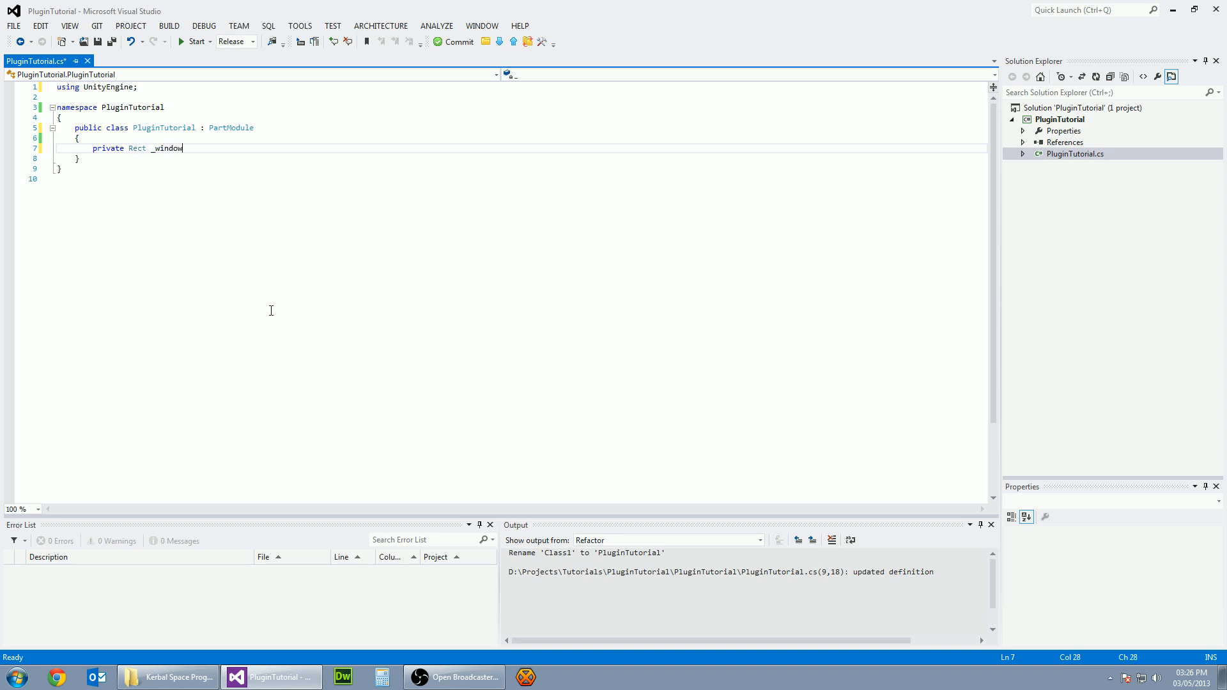
type("Position =")
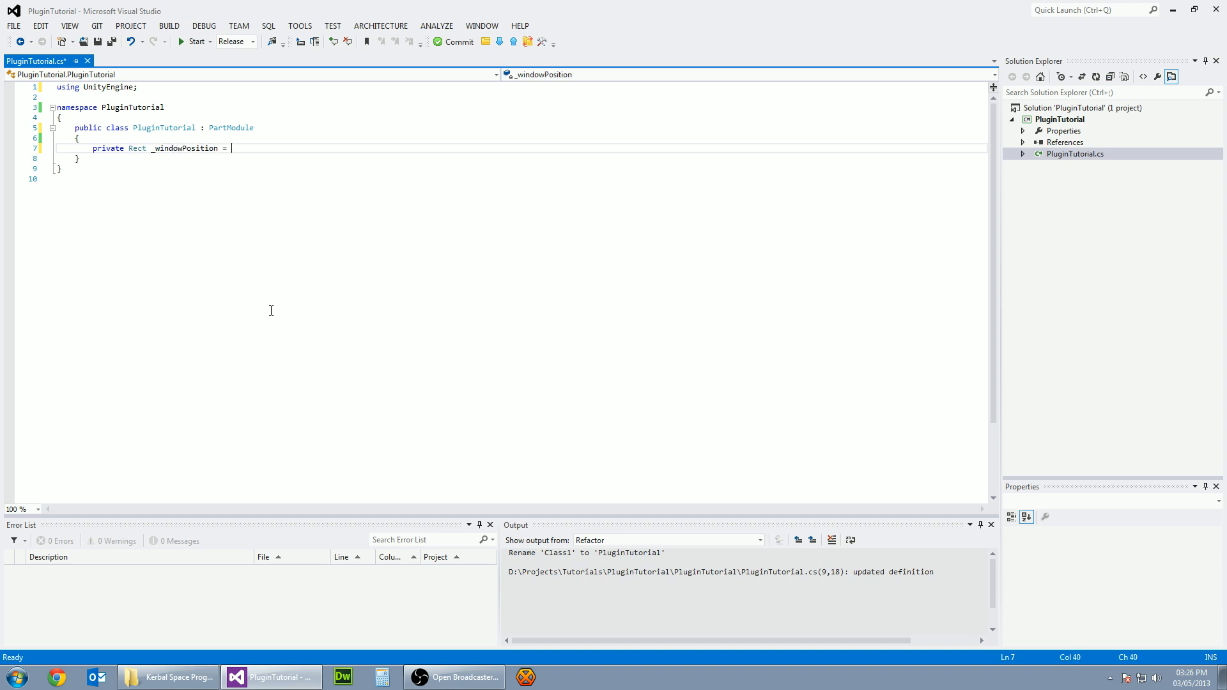
type("new Rc")
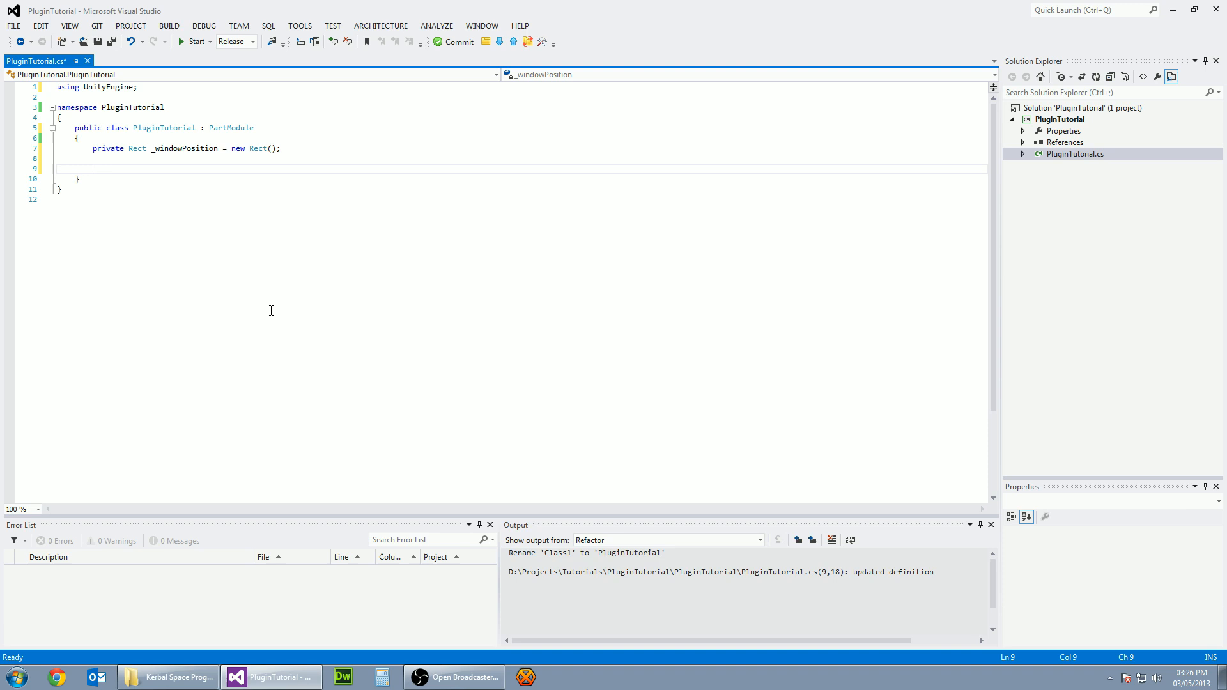
type("public override")
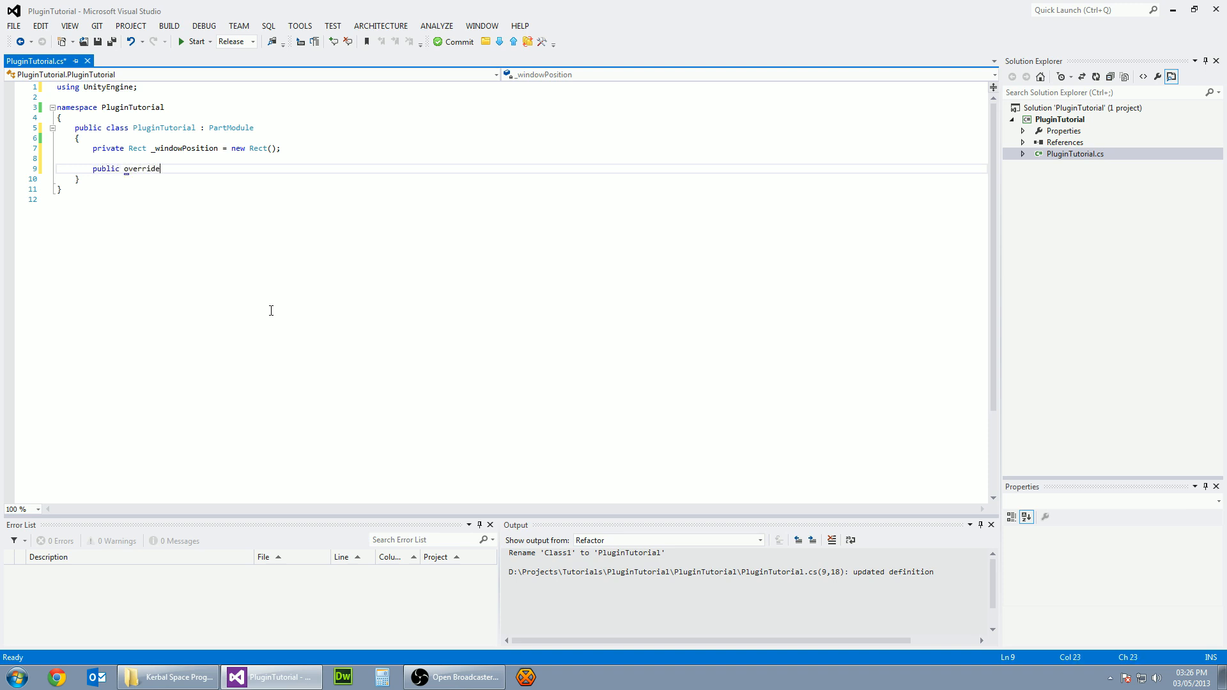
type("void OnStart(StartState state")
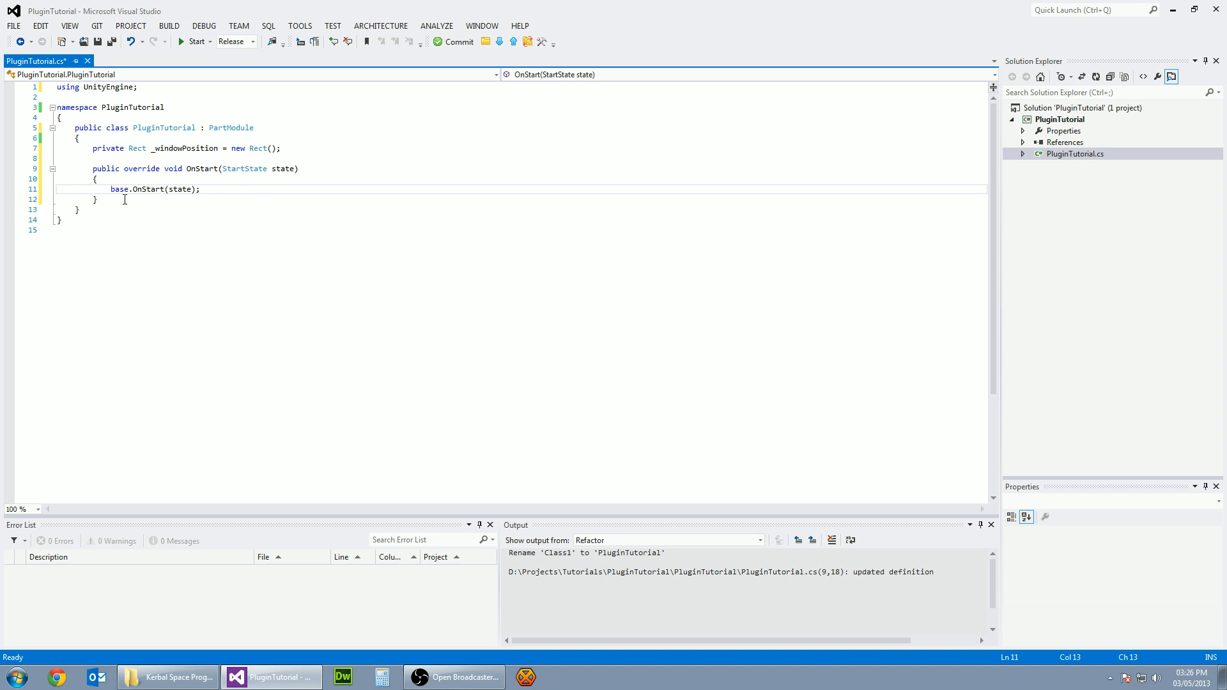
Step: Add an empty private void OnDraw() method
type("private")
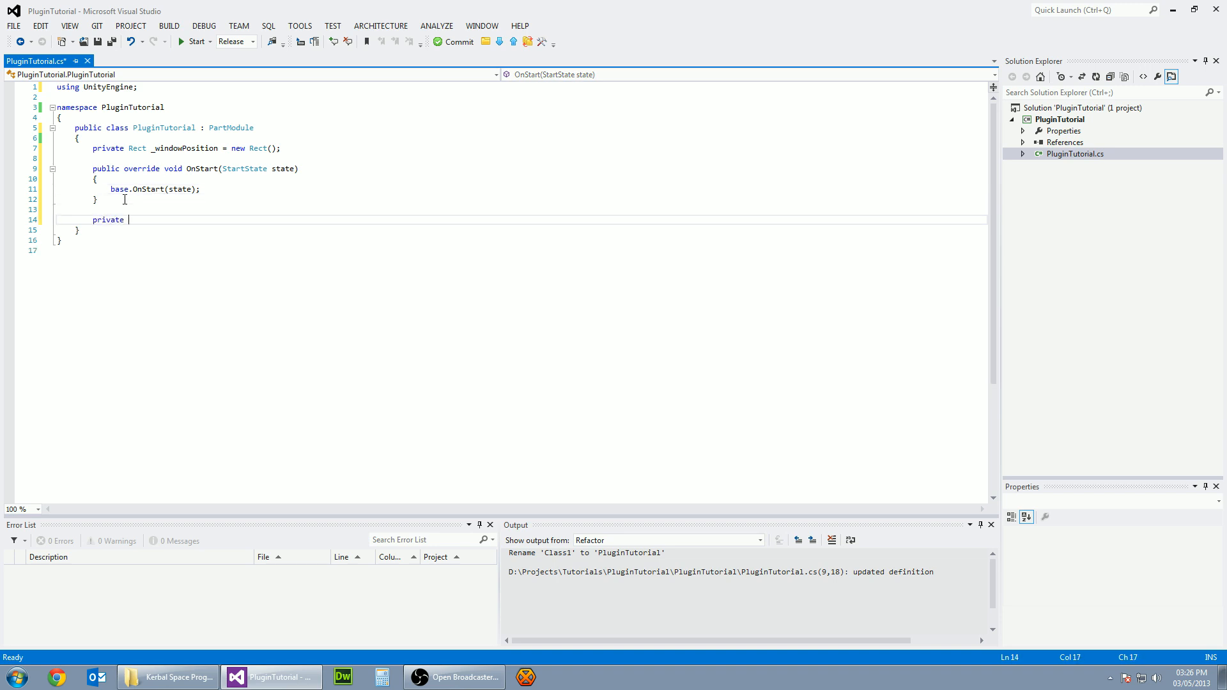
type("void On")
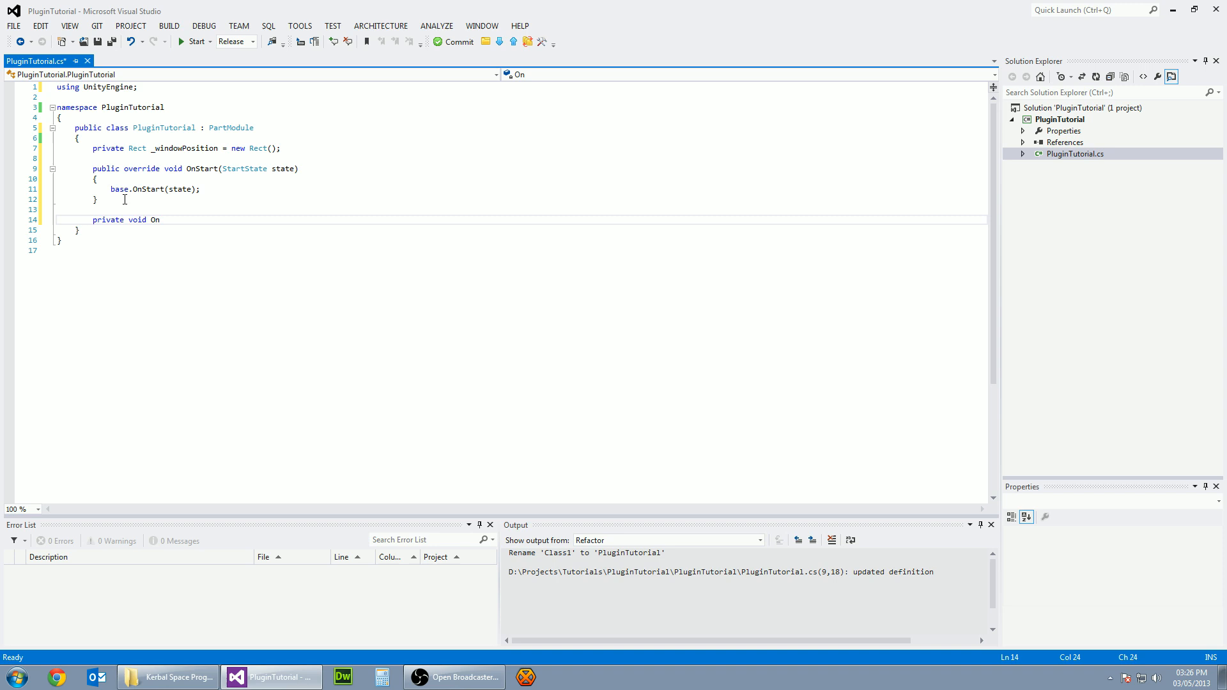
type("Draw()")
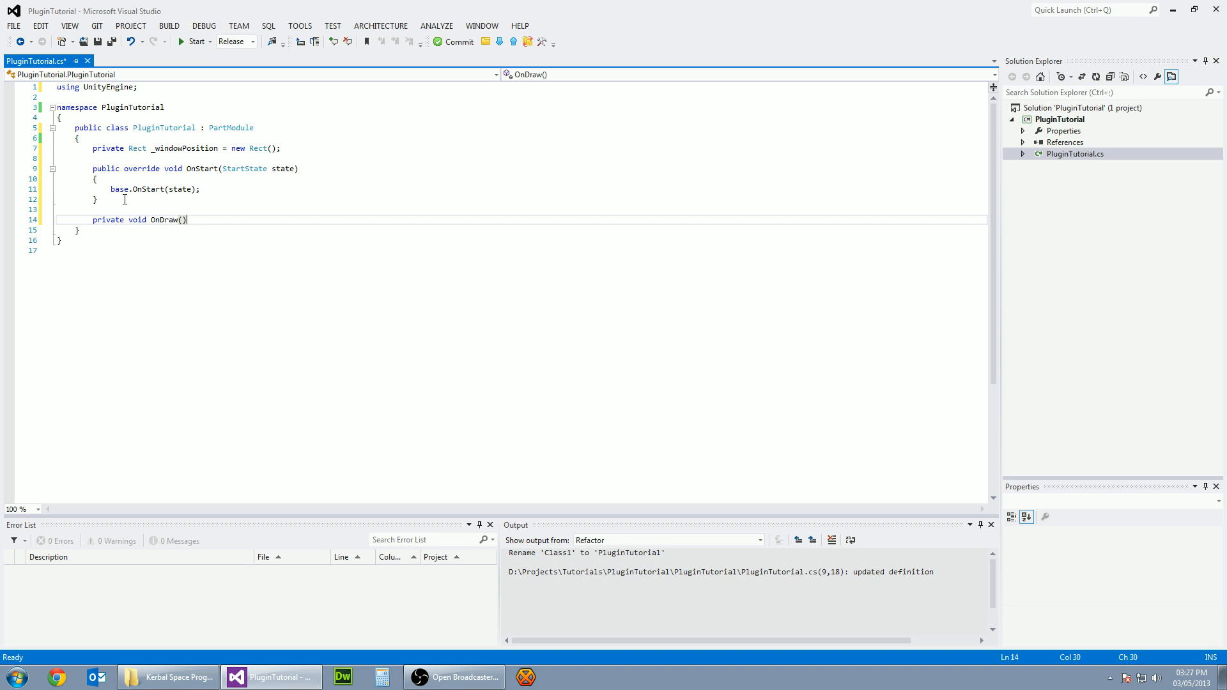
type("{")
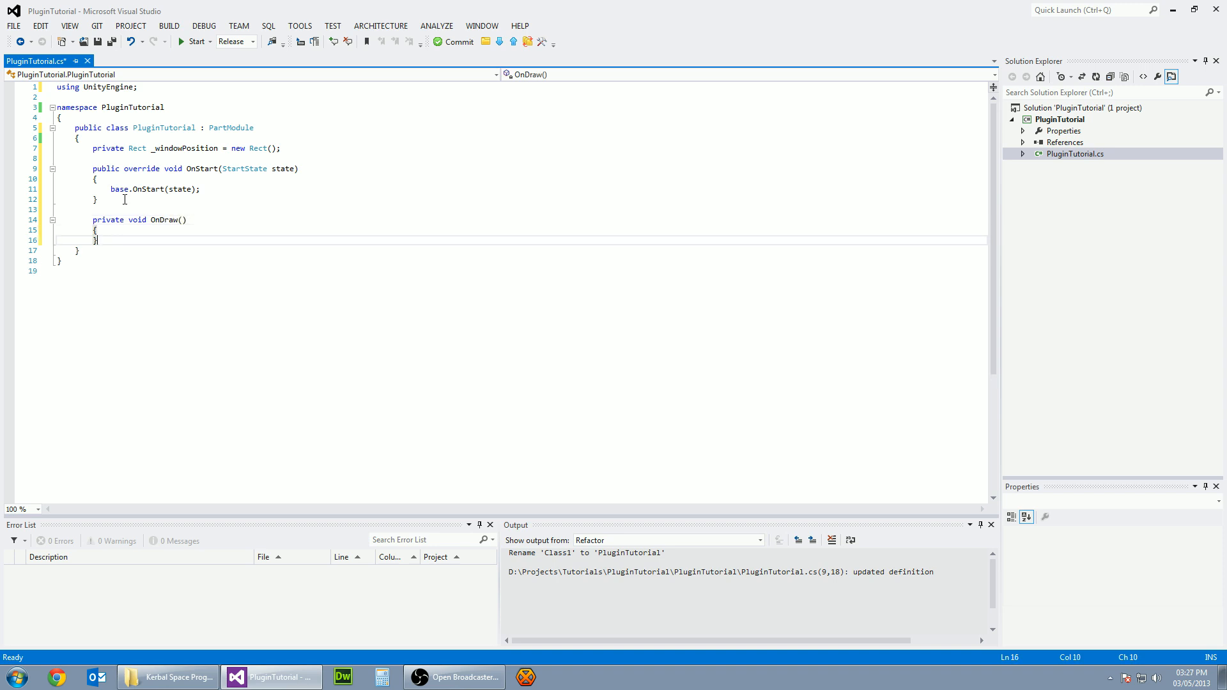
Step: Add an empty private void OnWindow(int windowId) method
type("priv")
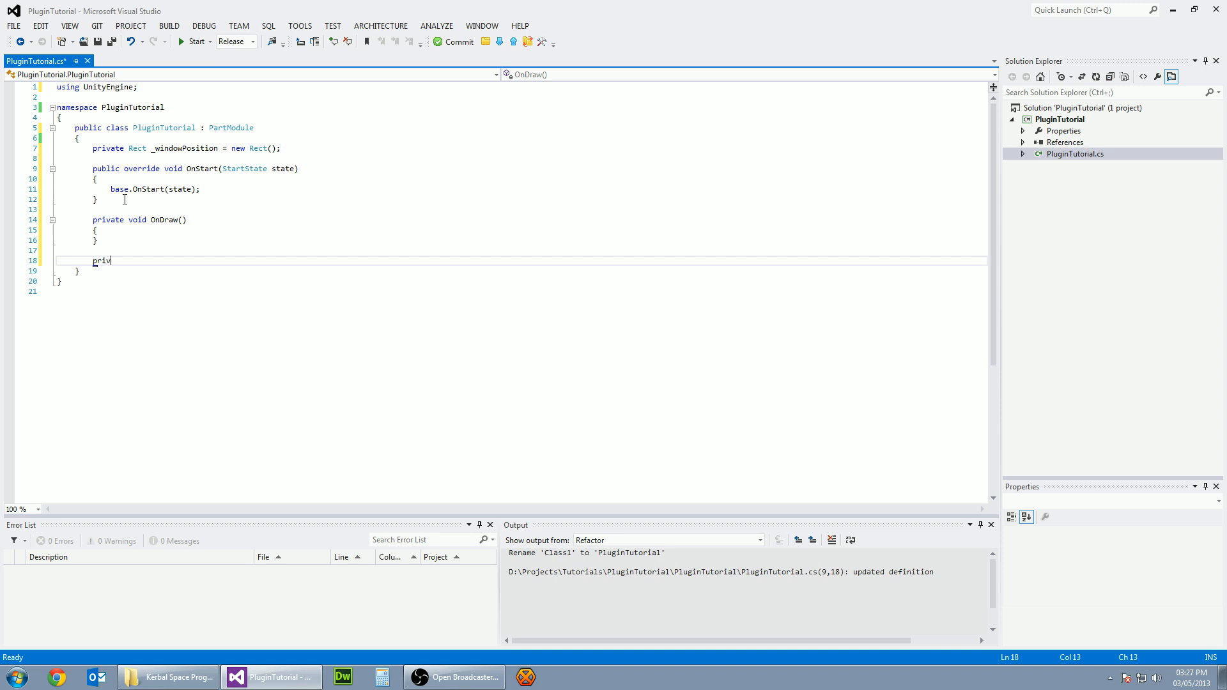
type("ate void OnWi")
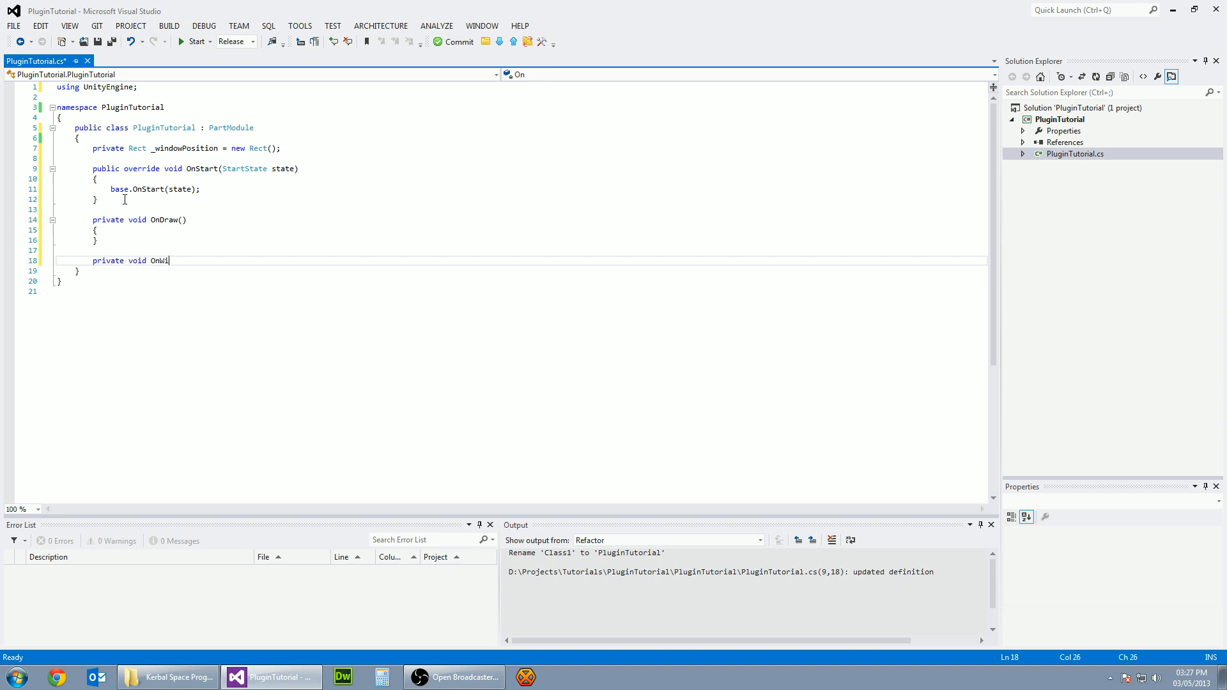
type("ndow(")
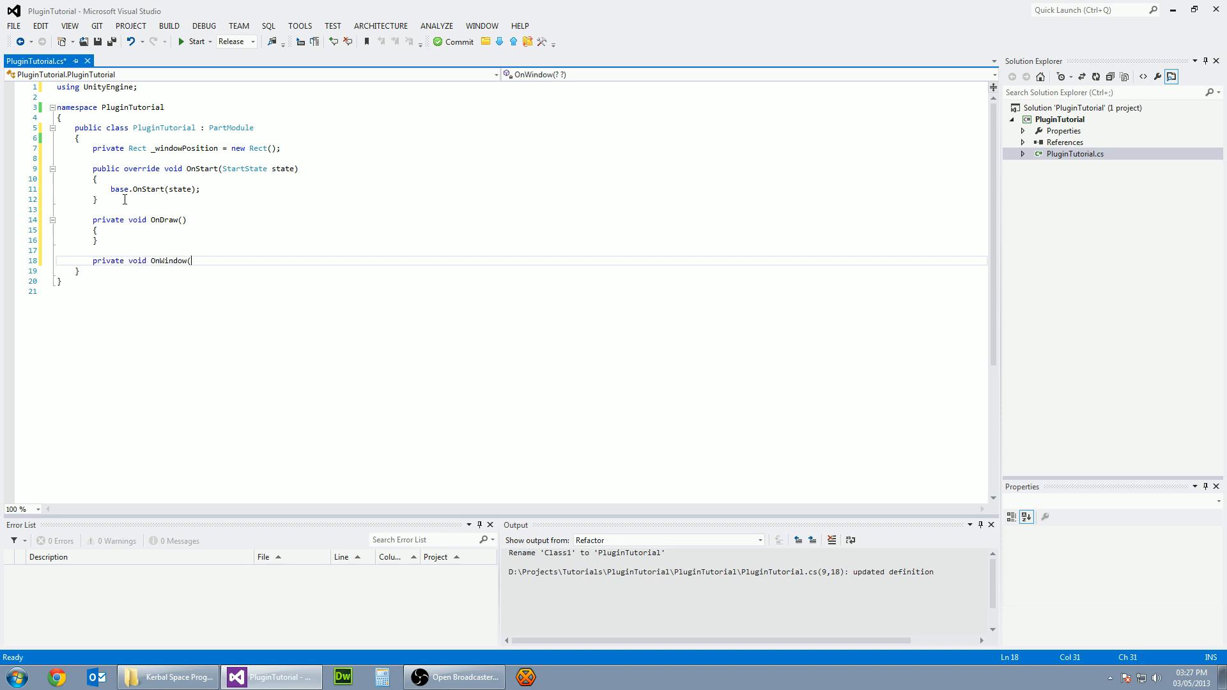
type("int")
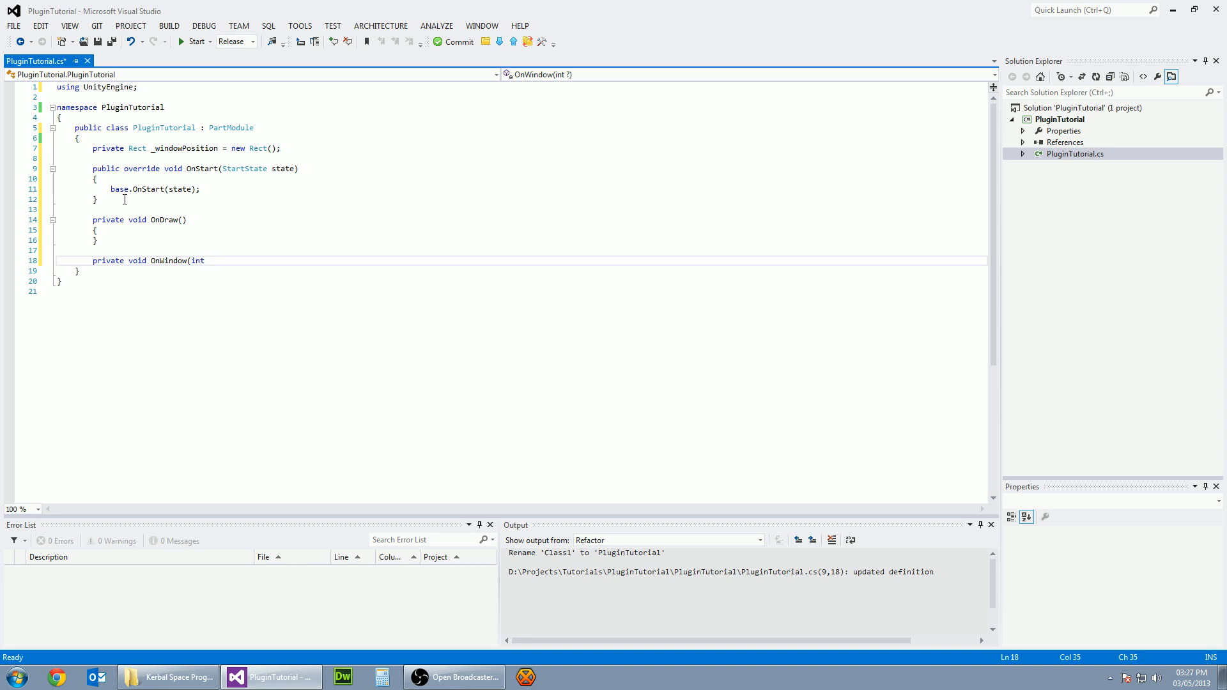
type("windowId")
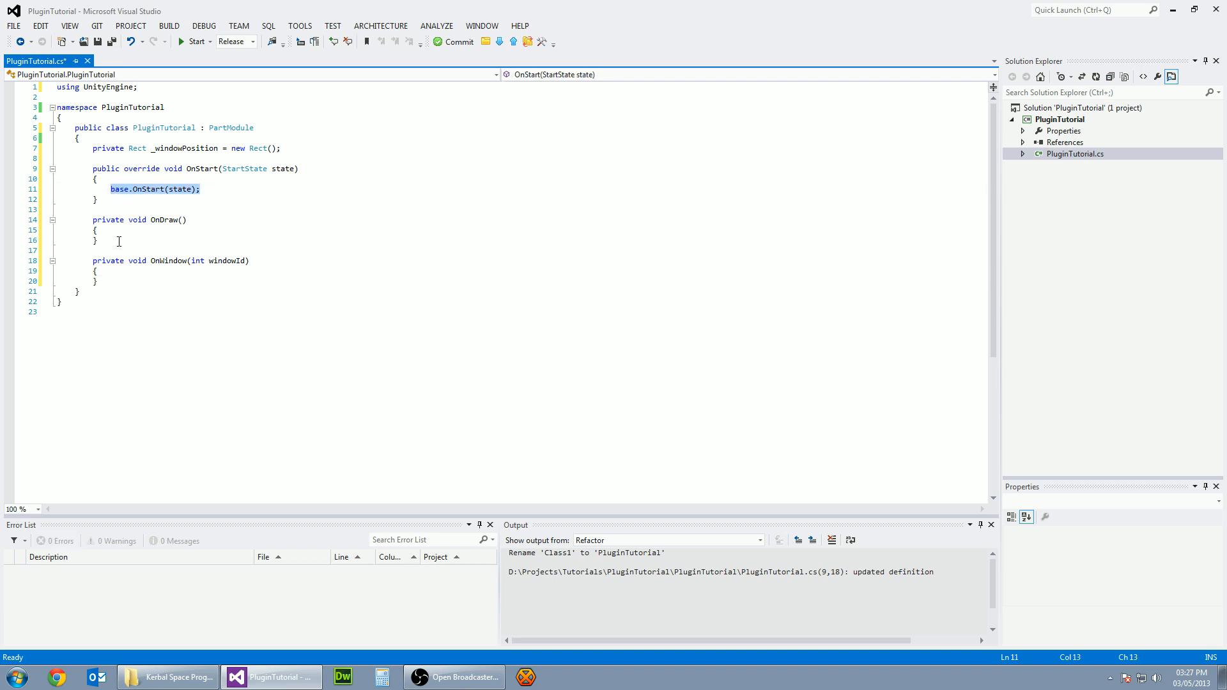
Step: Replace base.OnStart with: if state != StartState.Editor, RenderingManager.AddToPostDrawQueue(0, OnDraw)
key("Delete")
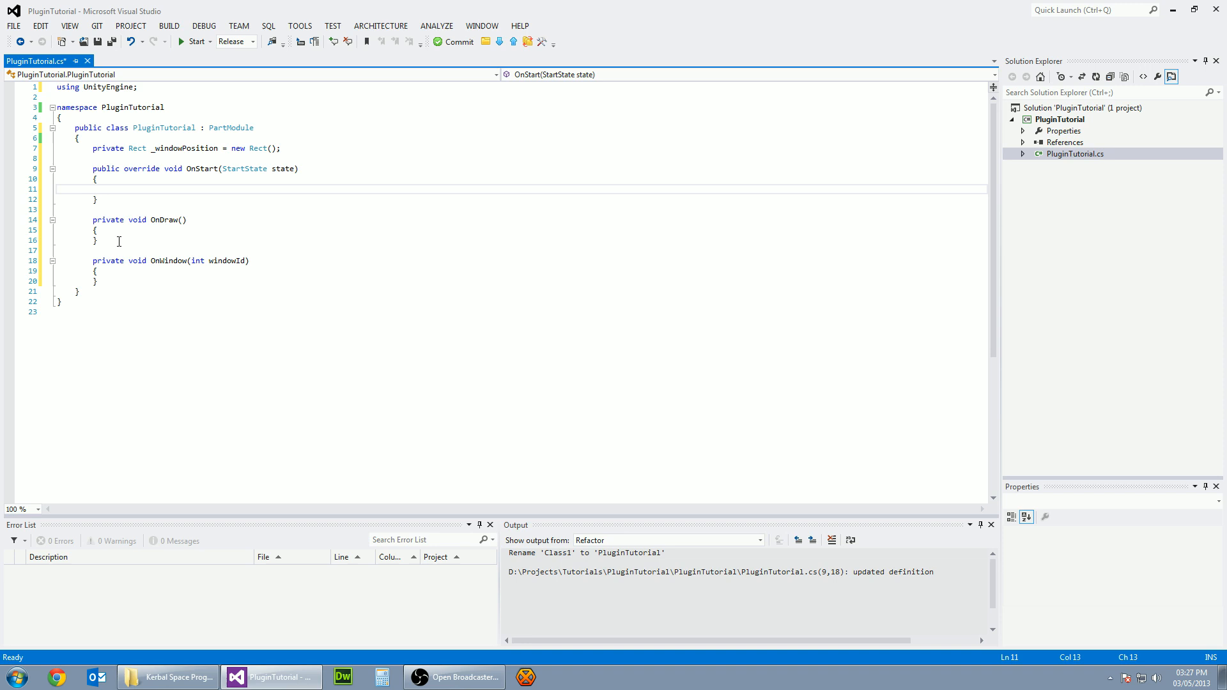
type("if (state")
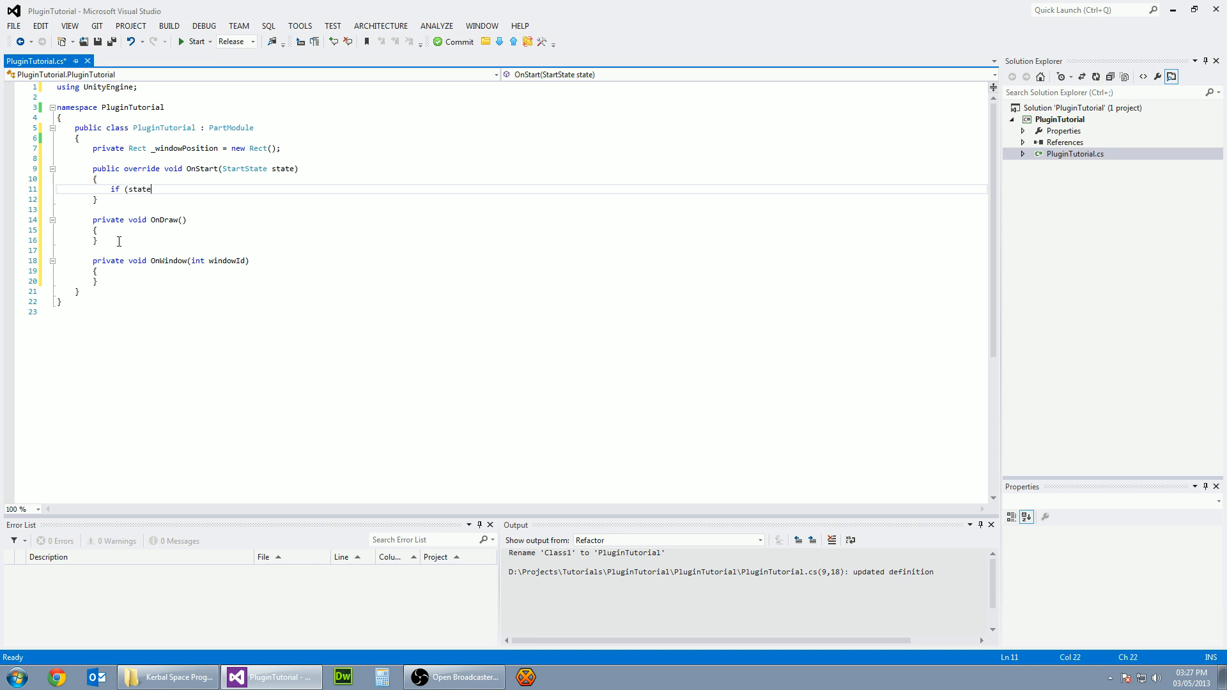
type("!=")
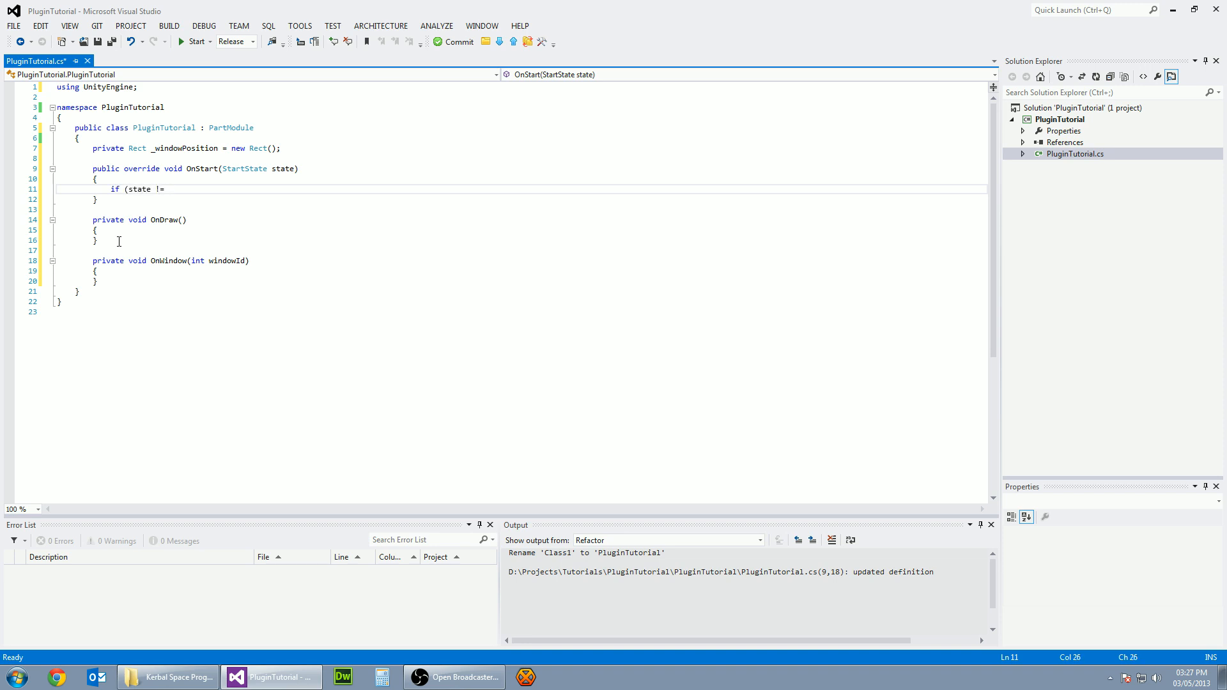
type("StartState.E")
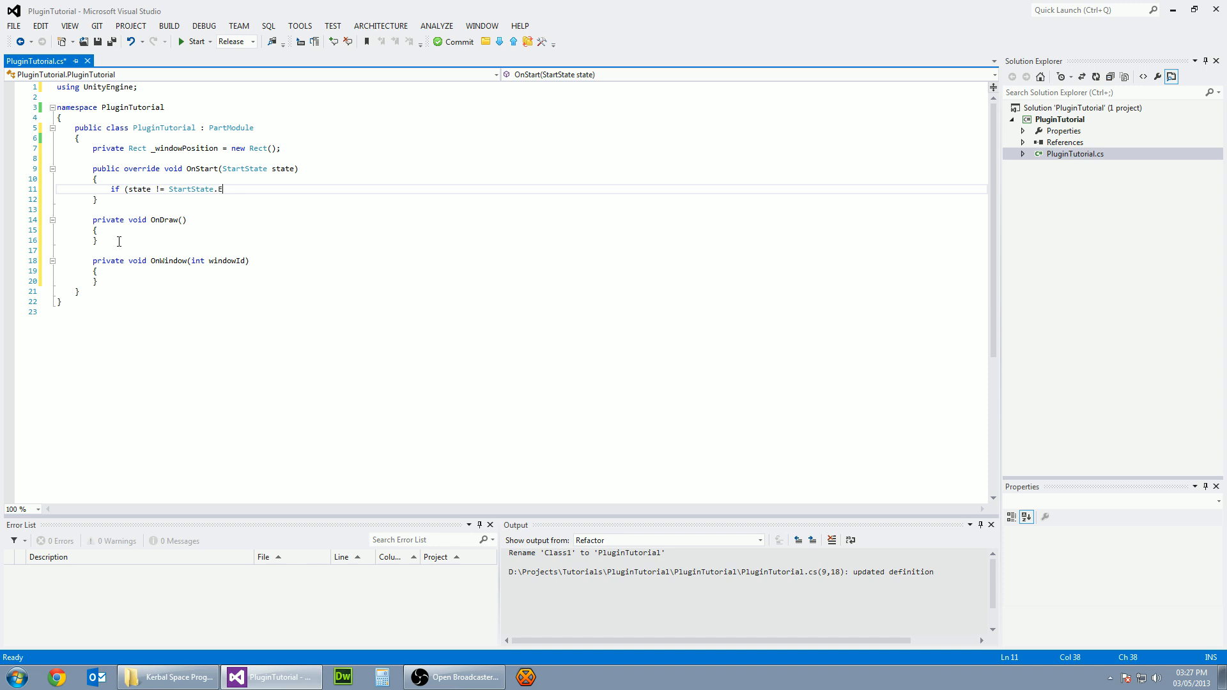
type("ditor)")
type("RenderingManager.")
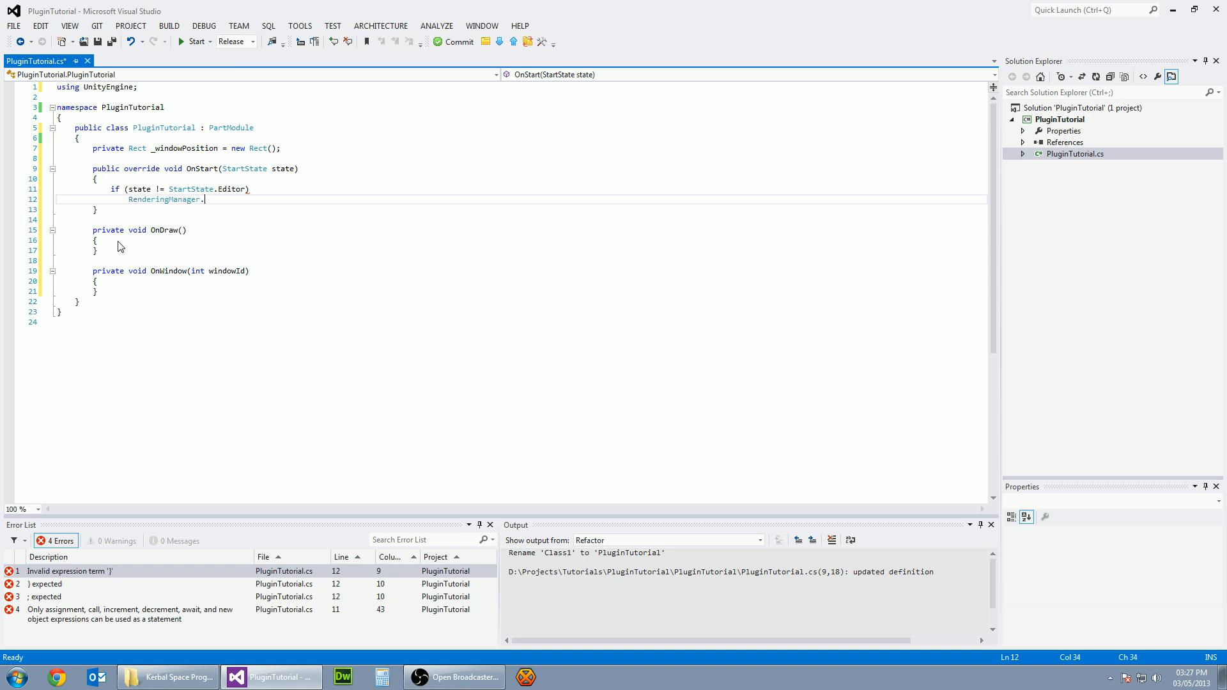
type("AddToPostDrawQueue(")
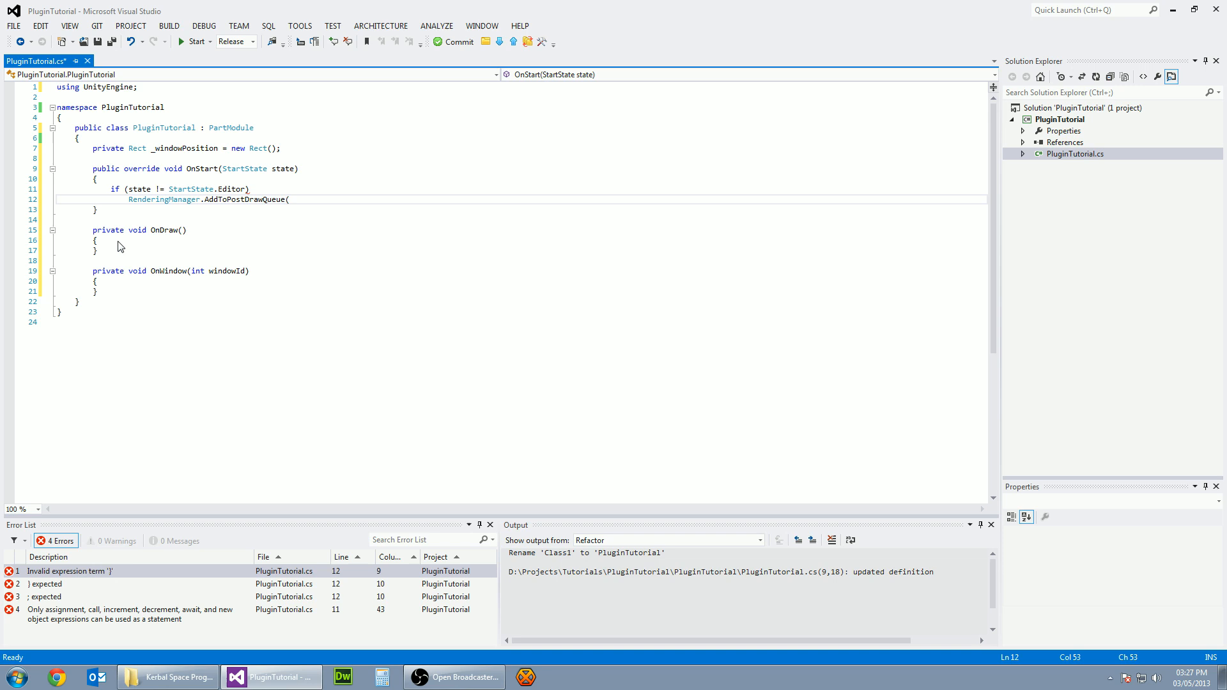
type("0,")
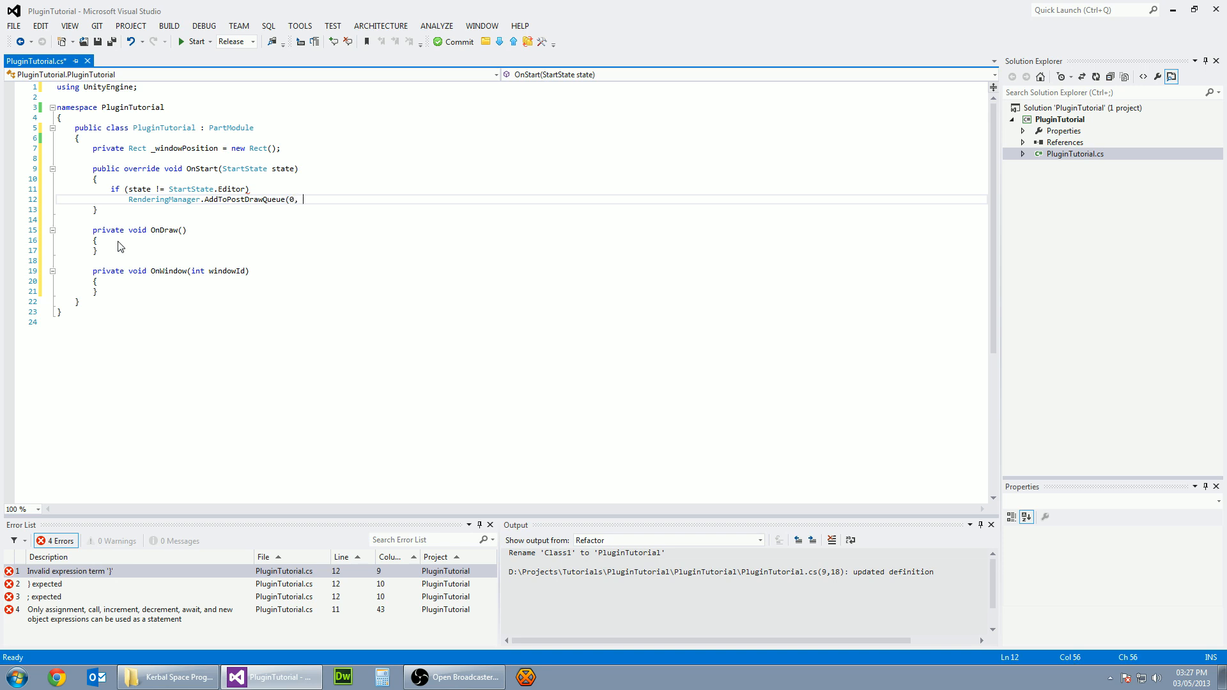
type("OnD")
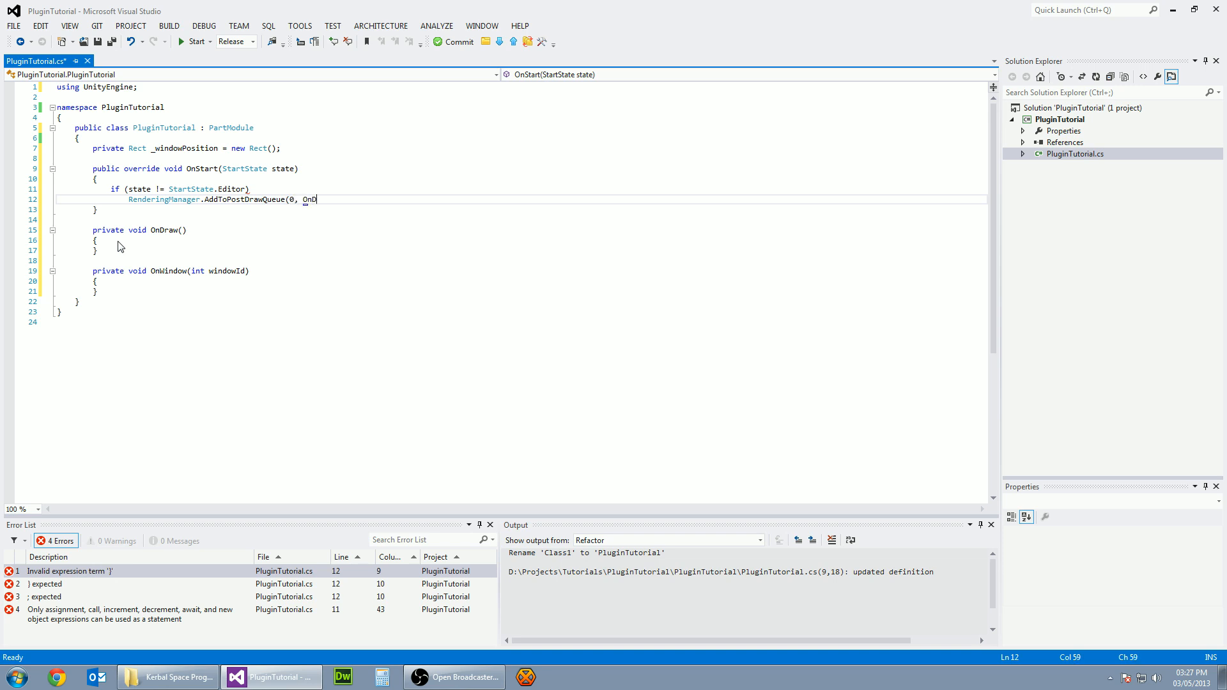
type("raw);")
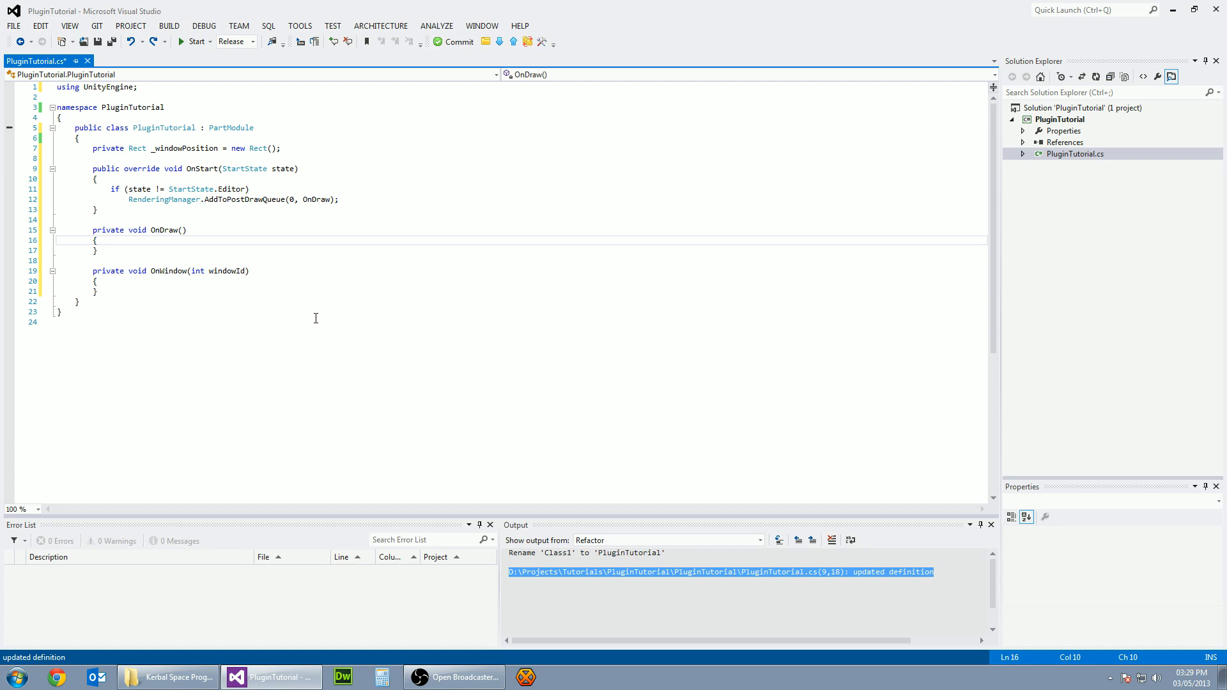
Step: In OnDraw, add an if checking this.vessel == FlightGlobals.ActiveVessel
key("enter")
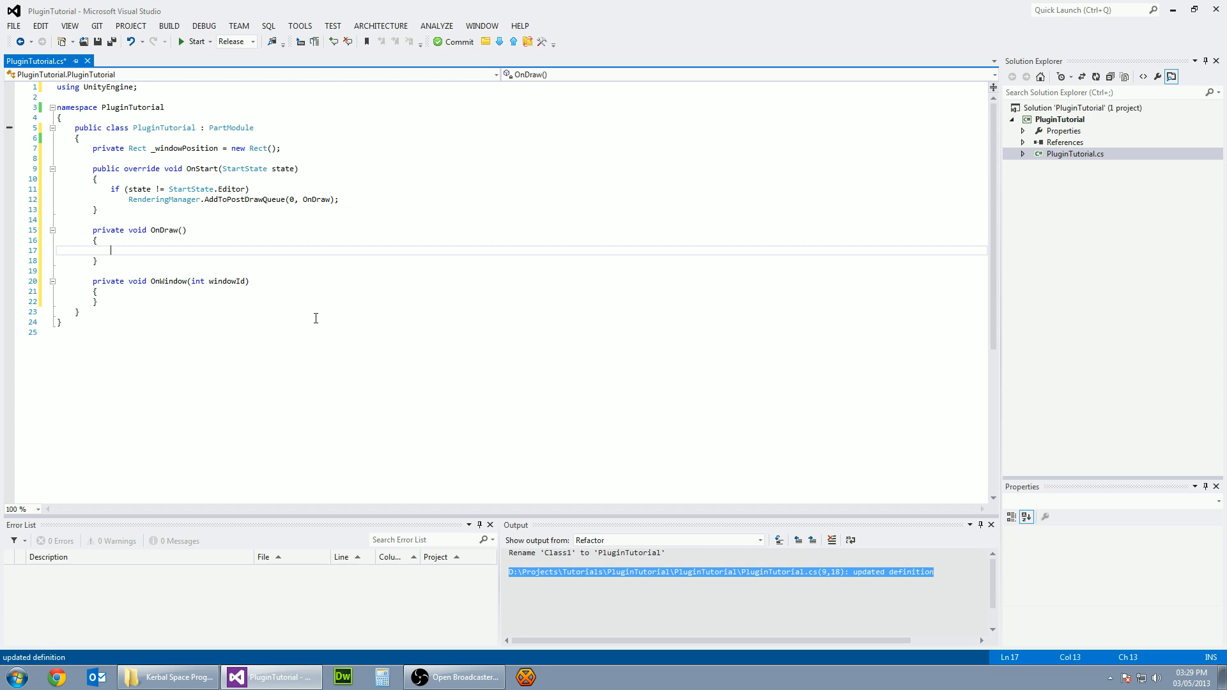
type("if (")
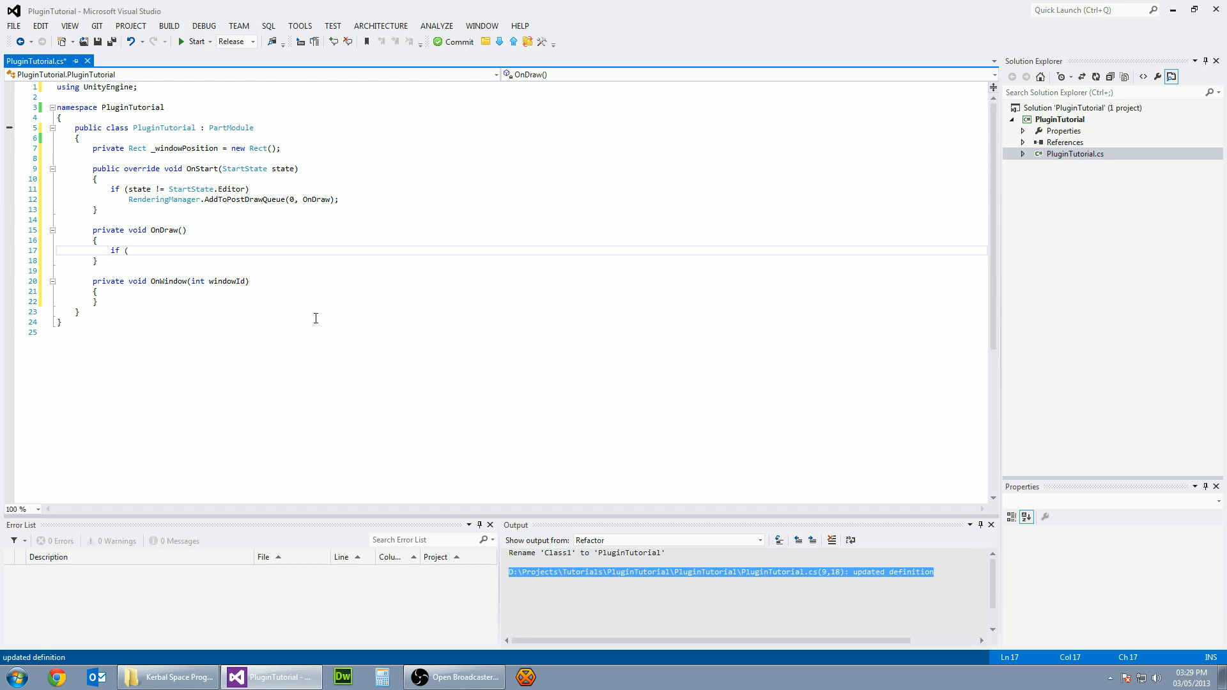
type("this.vessel")
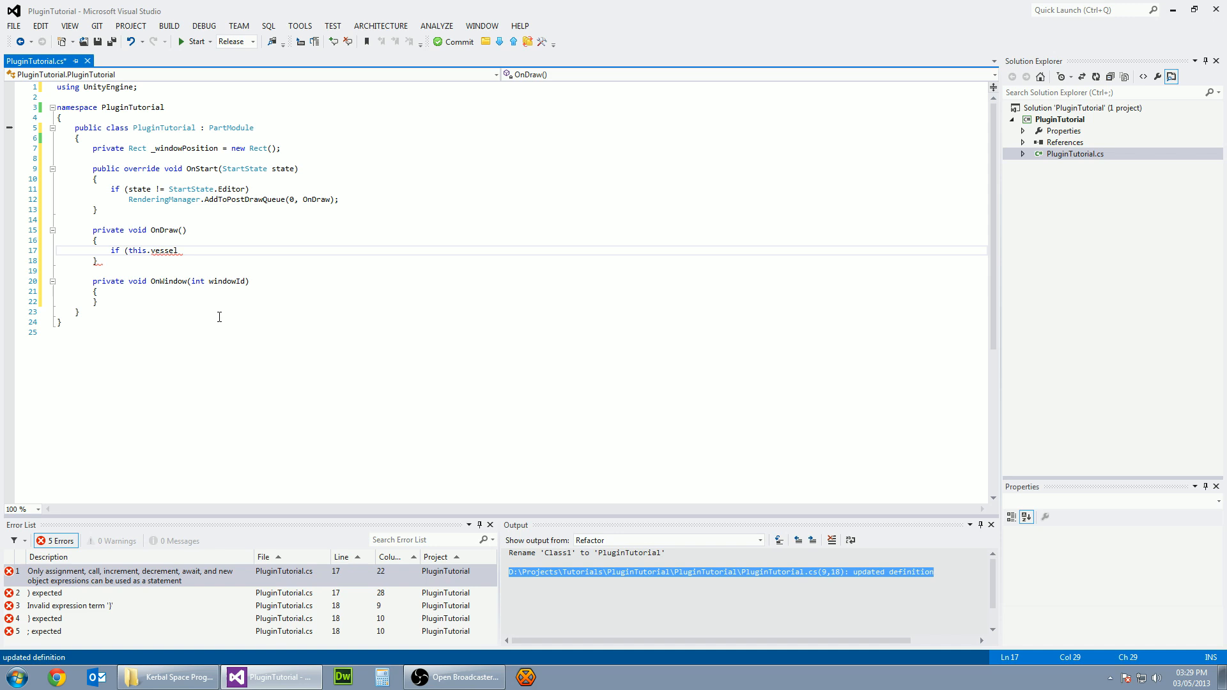
type("== FlightGl")
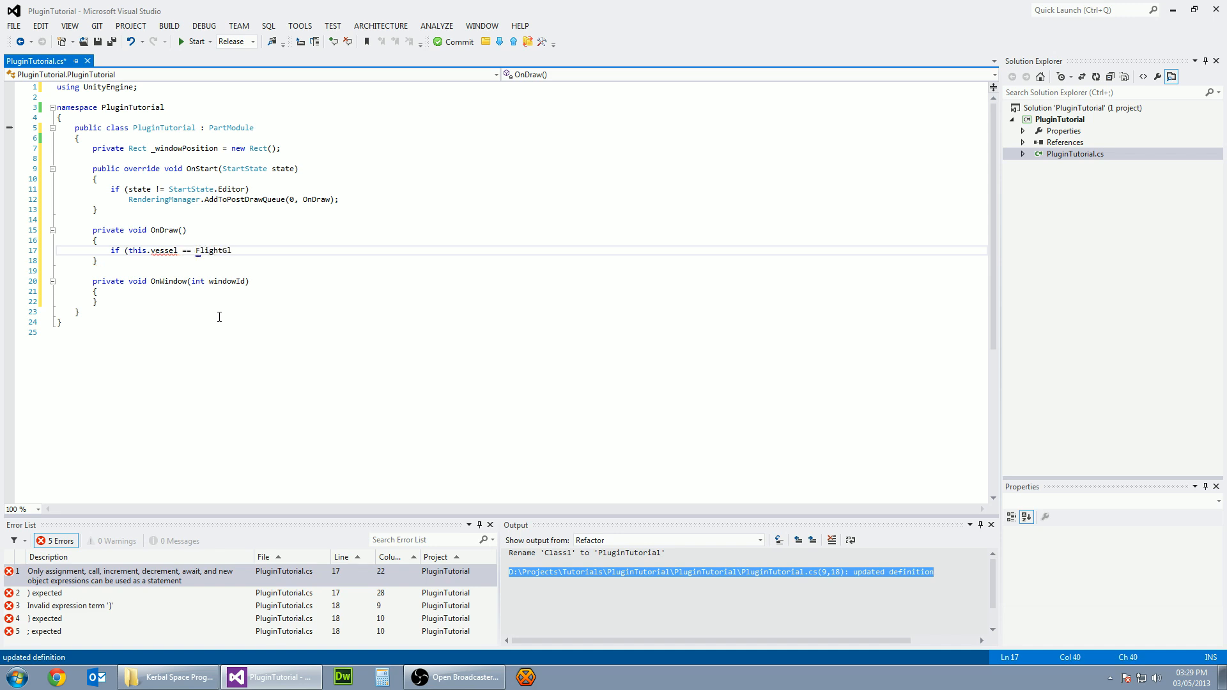
type("obals.ActiveVessel")
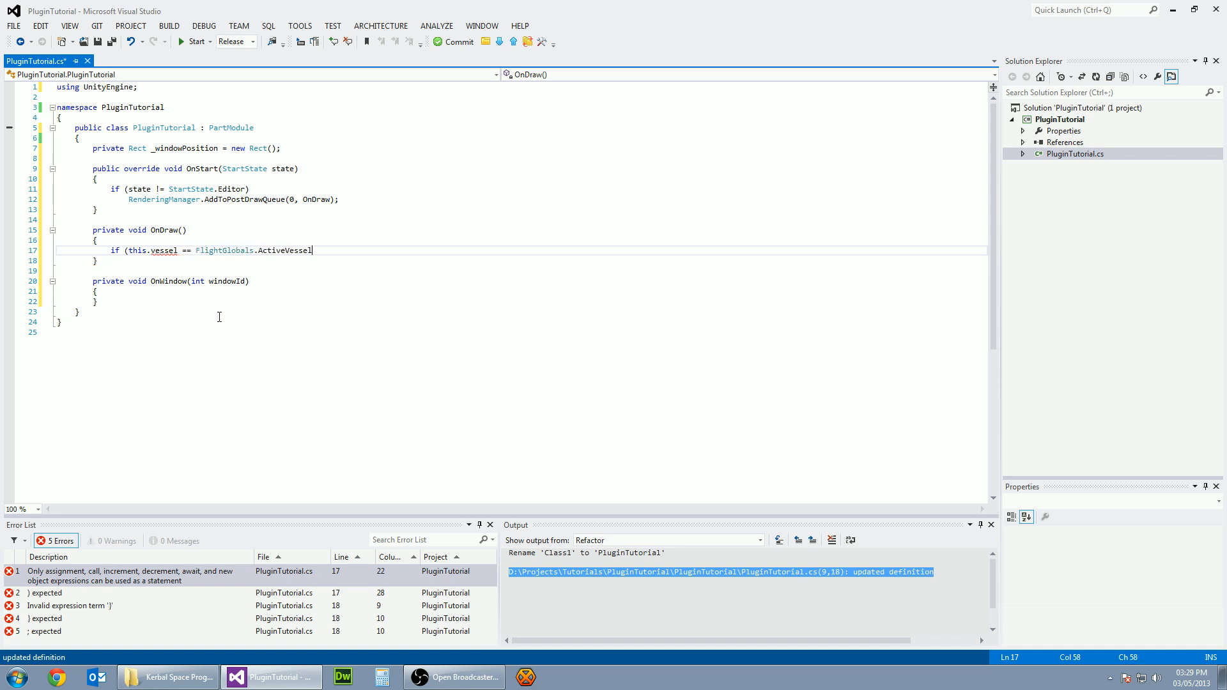
type(")")
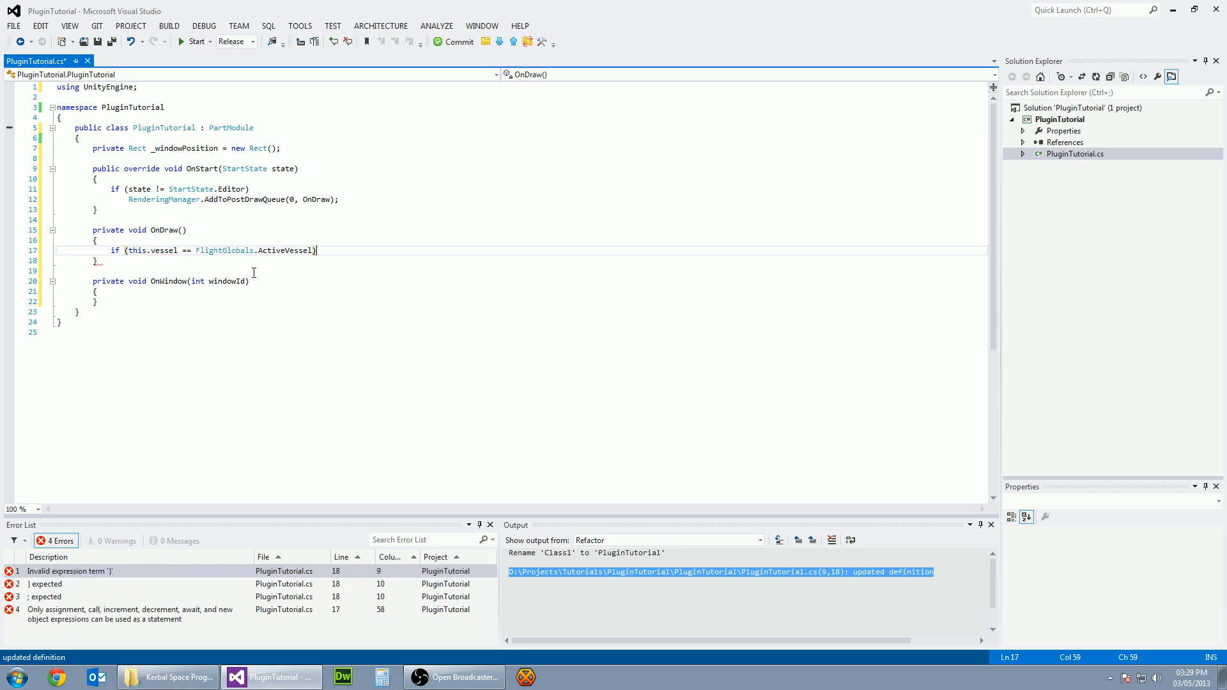
mouse_move(168, 256)
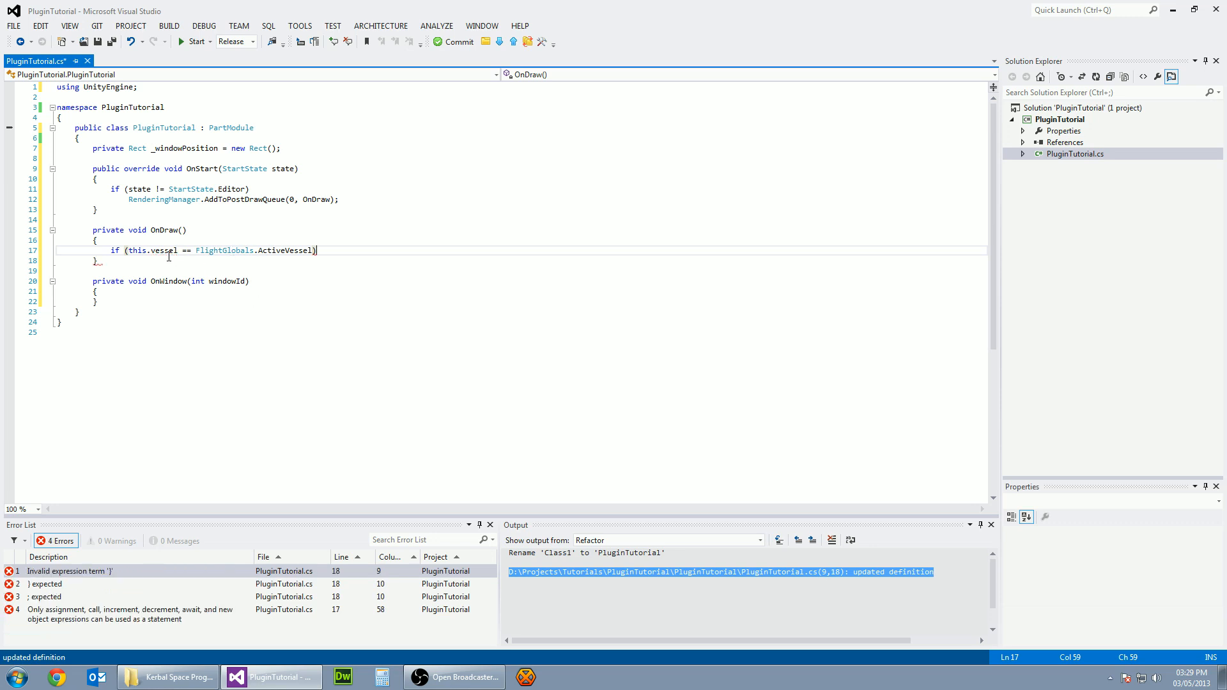
mouse_move(358, 251)
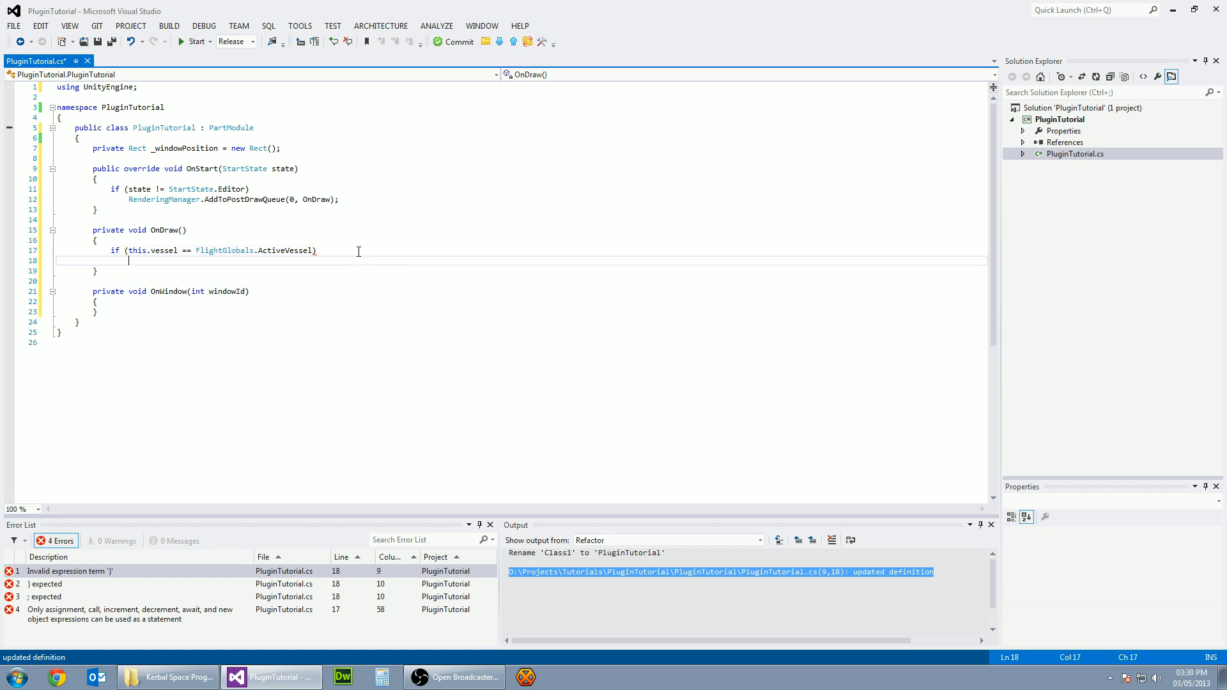
Step: Assign _windowPosition = GUILayout.Window(10, _windowPosition, OnWindow, "This is a title")
type("_windowPosition")
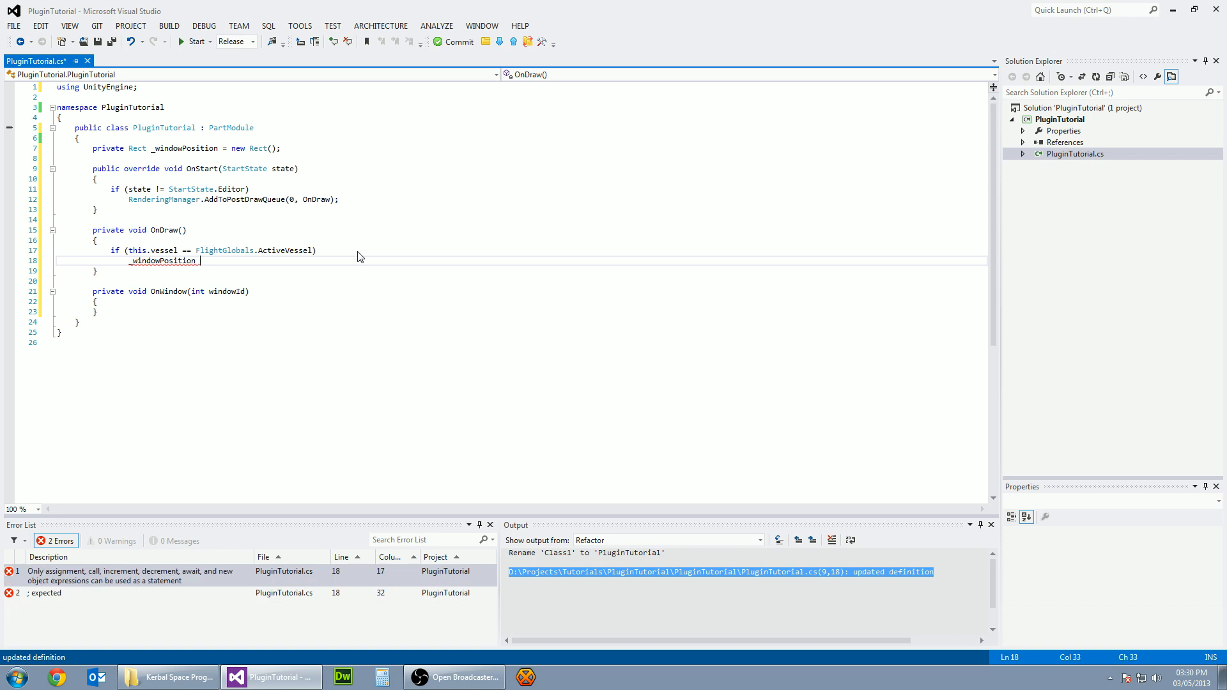
type("=")
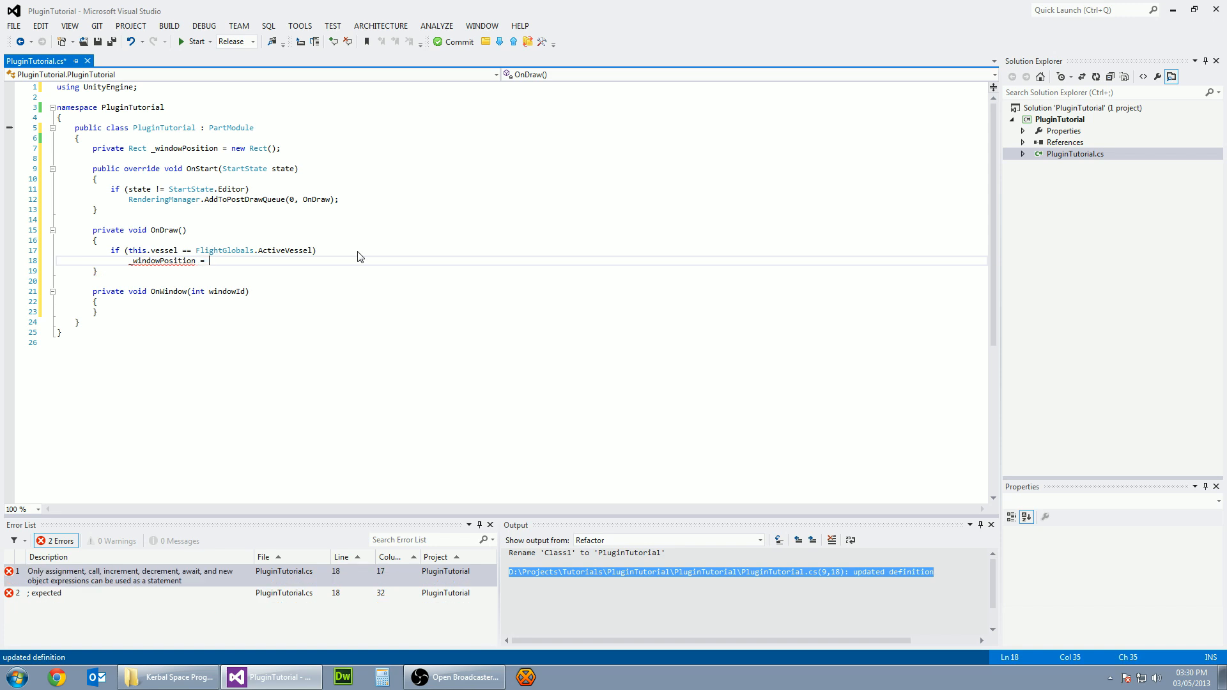
type("GUILayout.Window")
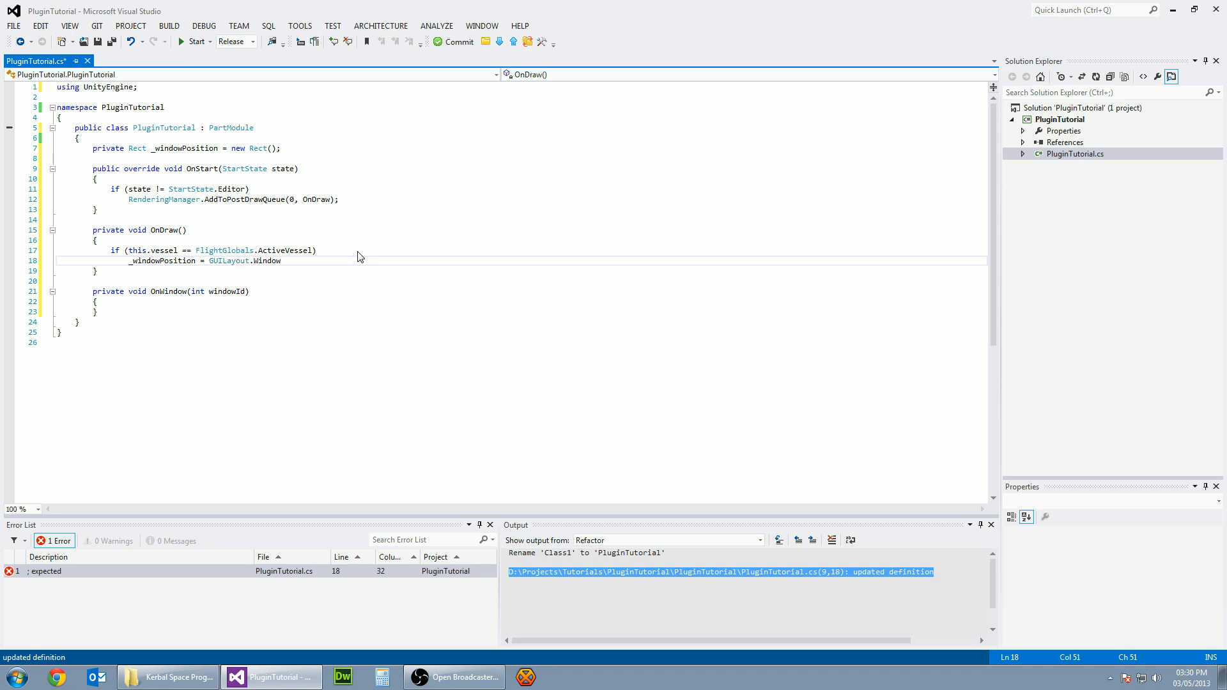
type("(")
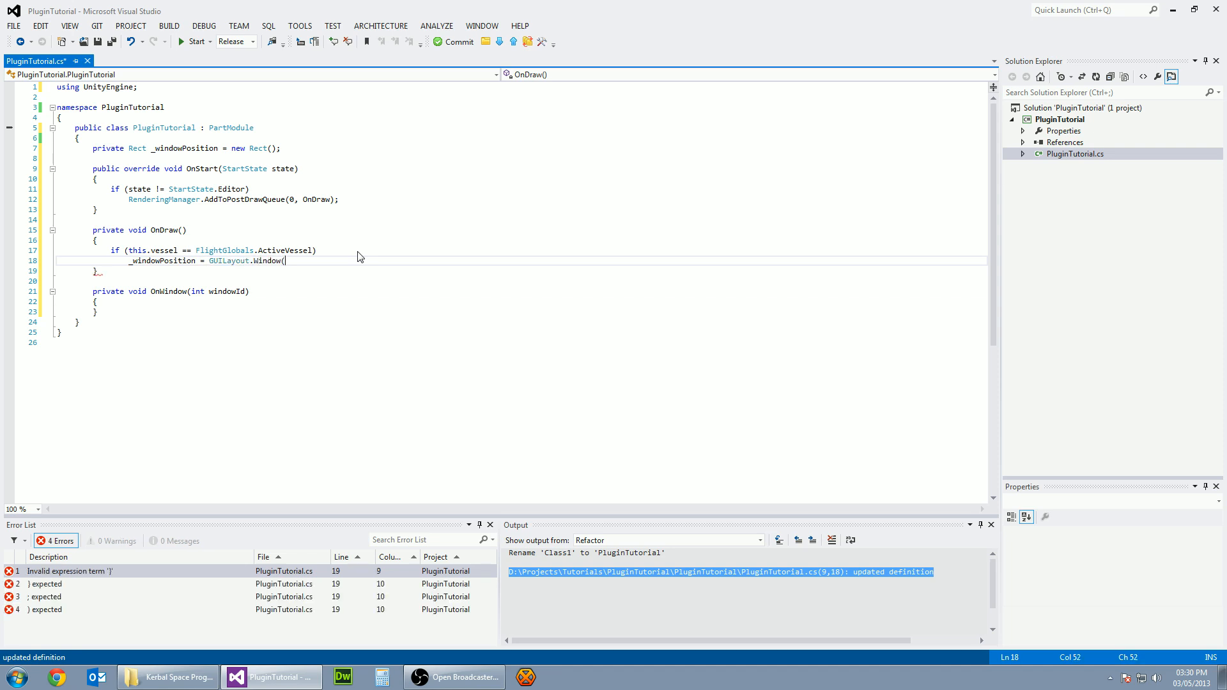
type("10,")
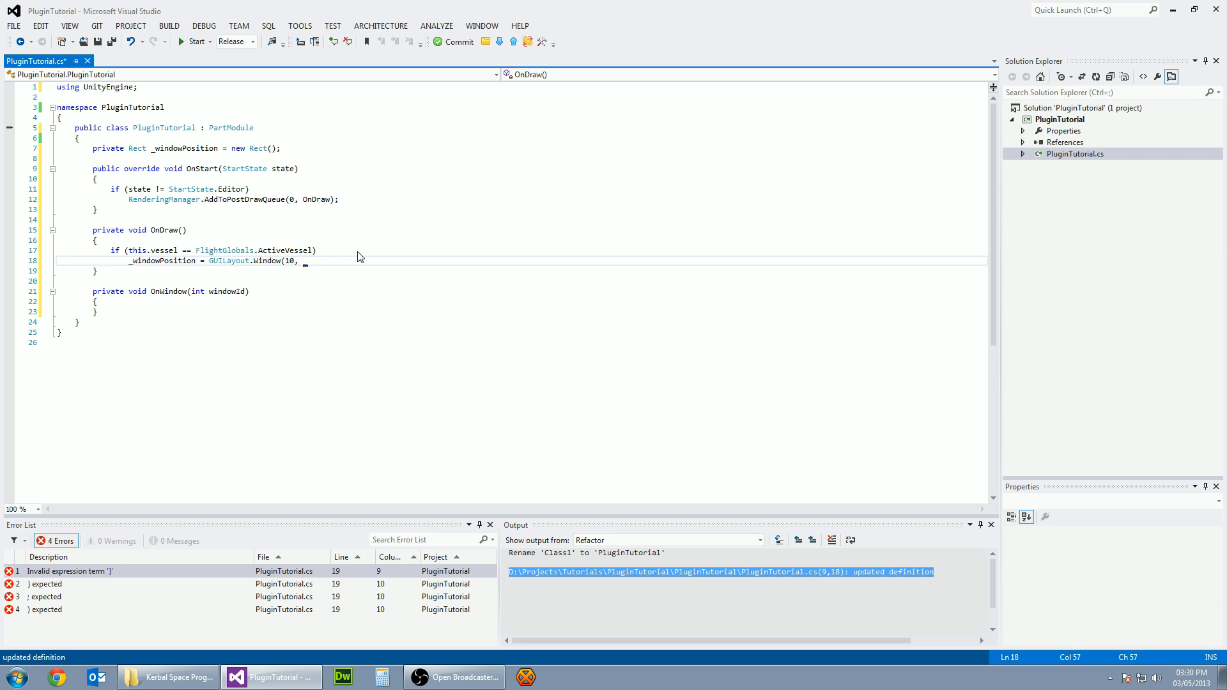
type("_windowPosition,")
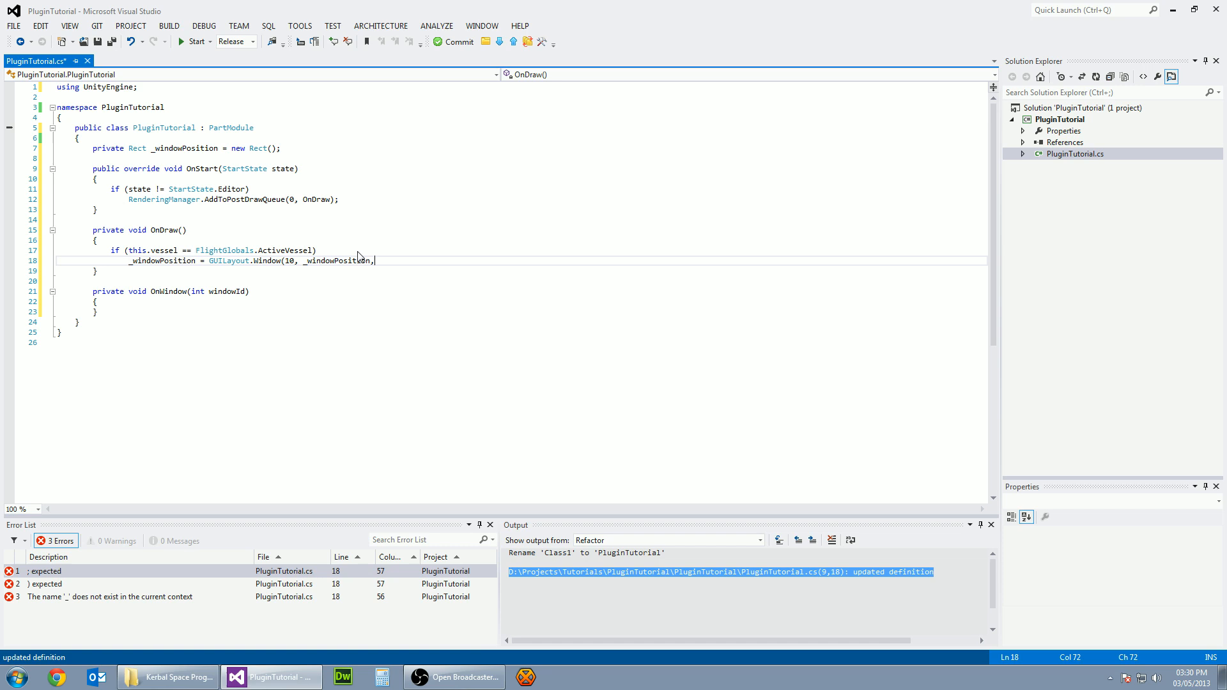
type("Onw")
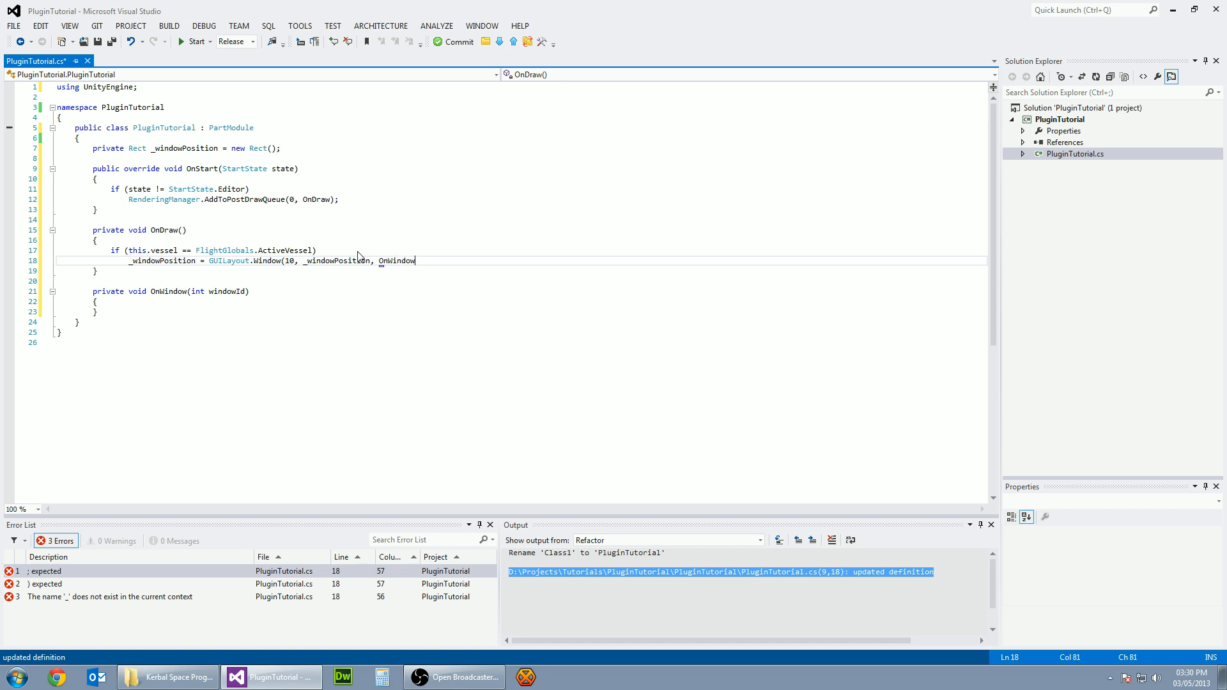
type(",")
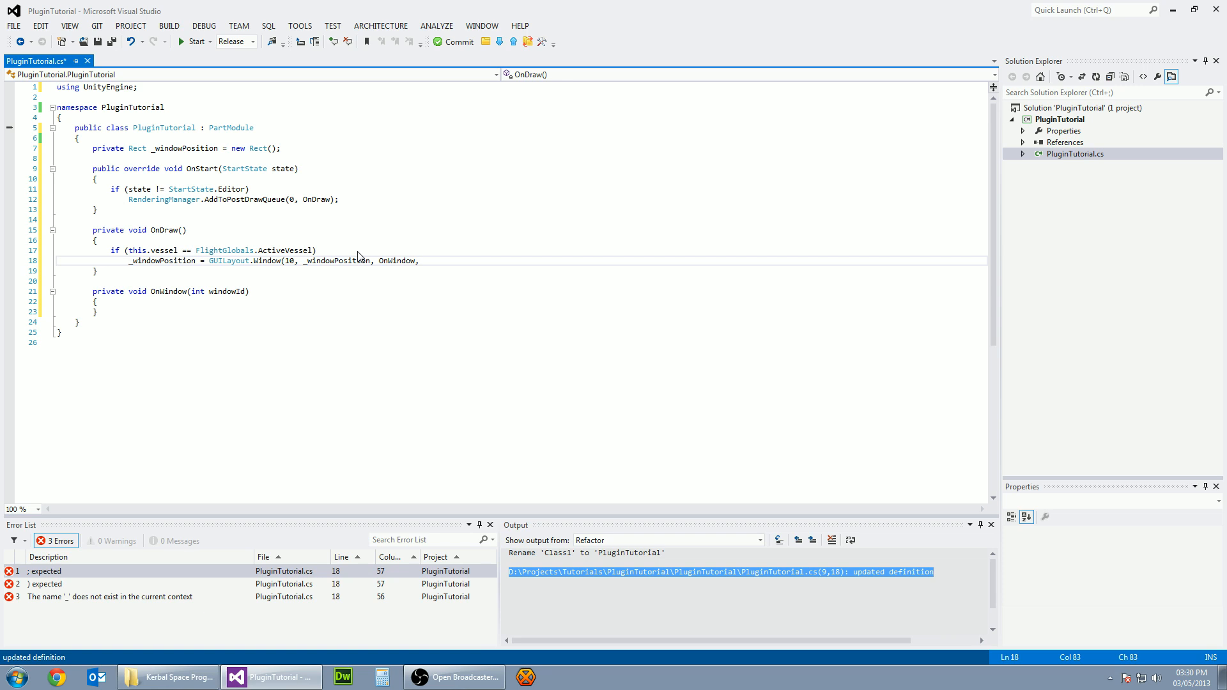
type("\"T")
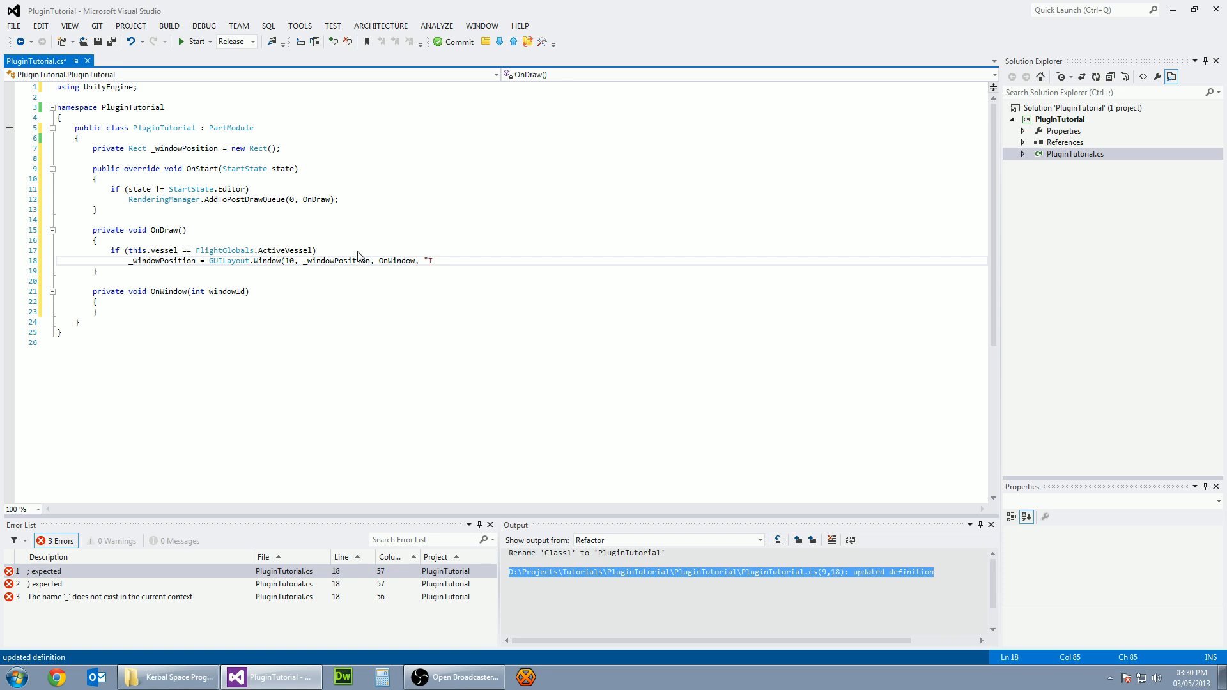
type("his is a t")
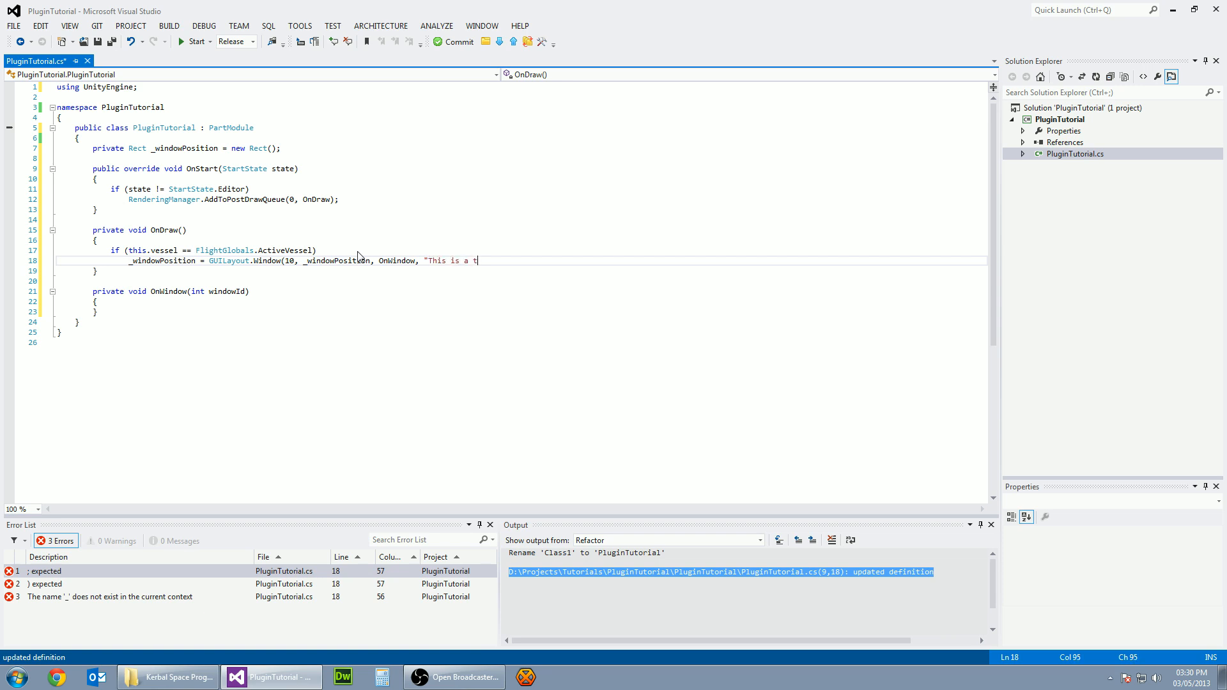
type("itle\");")
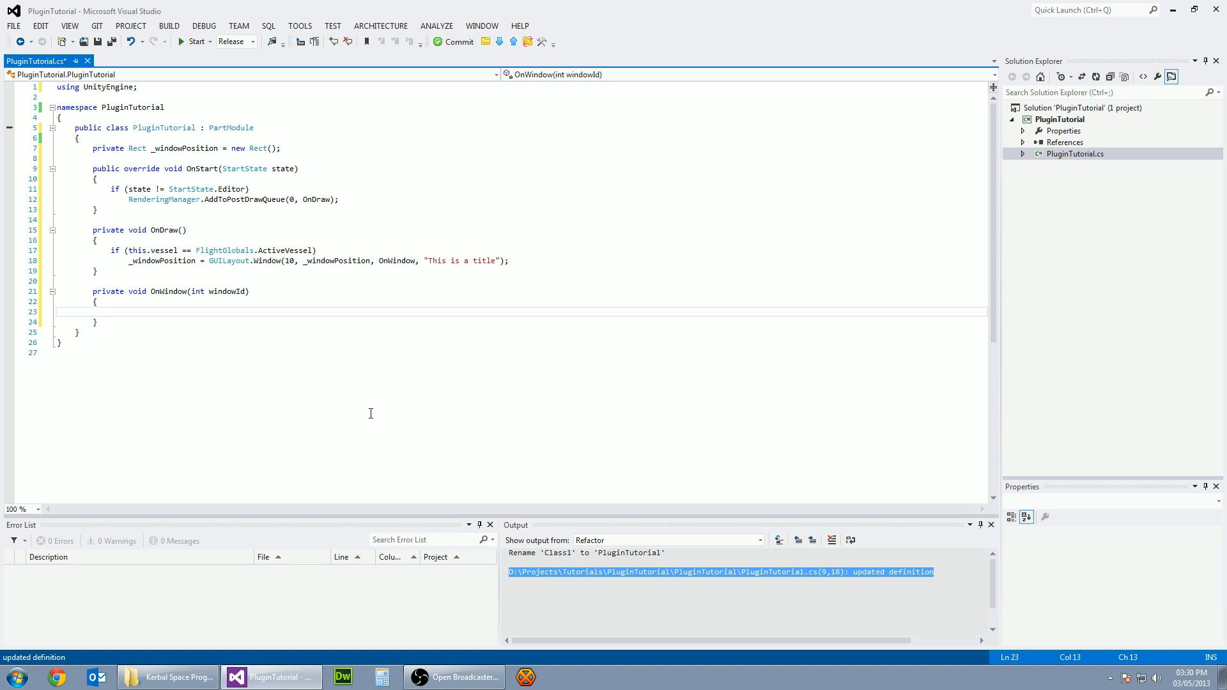
Step: Add a 250-wide GUILayout horizontal group containing the label "This is a label" in OnWindow
type("GUILayout")
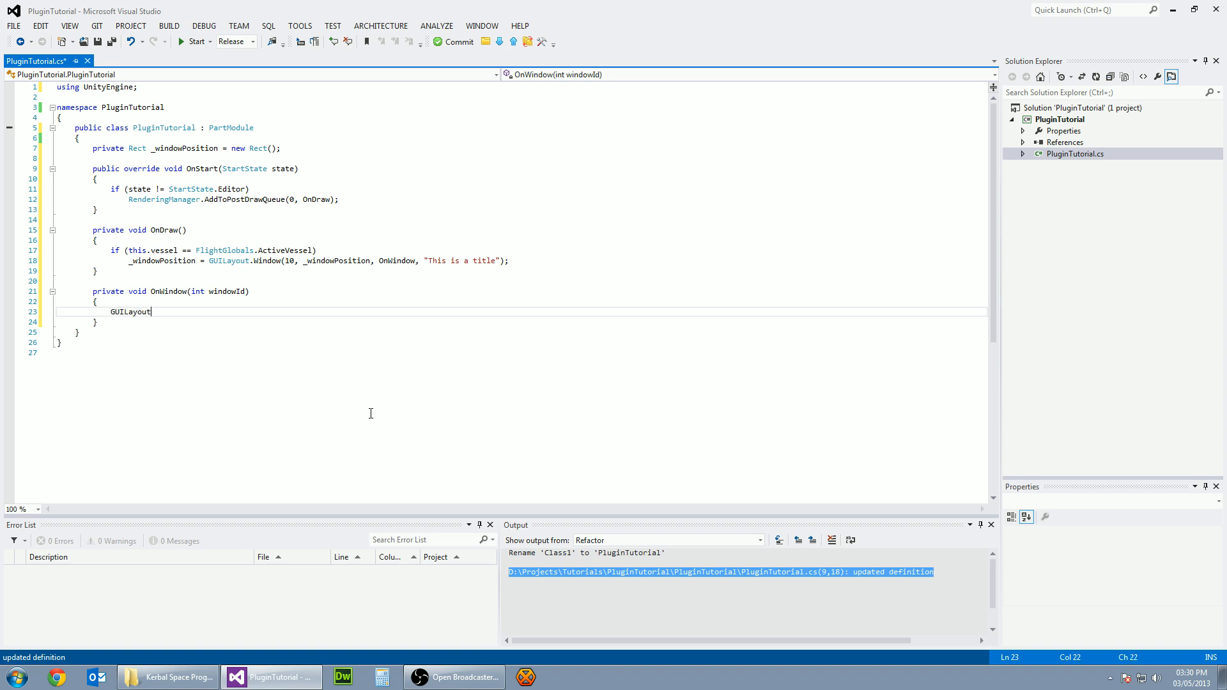
type(".BeginHorizontal(GUIL")
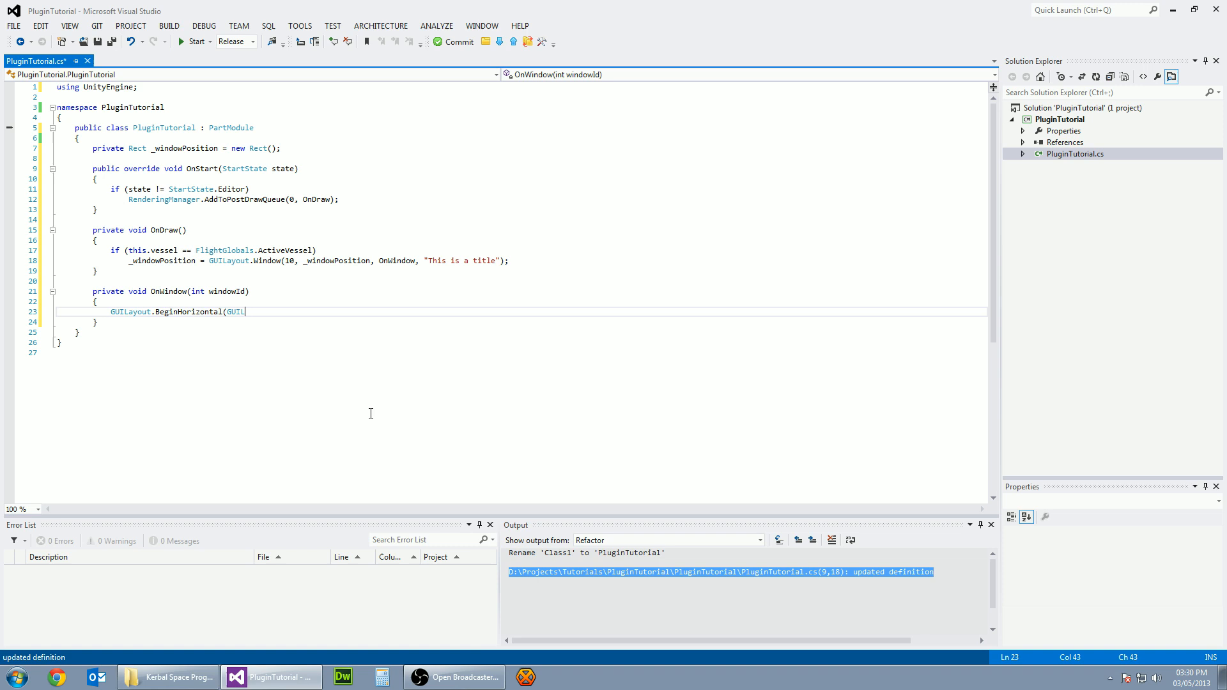
type("ayout.")
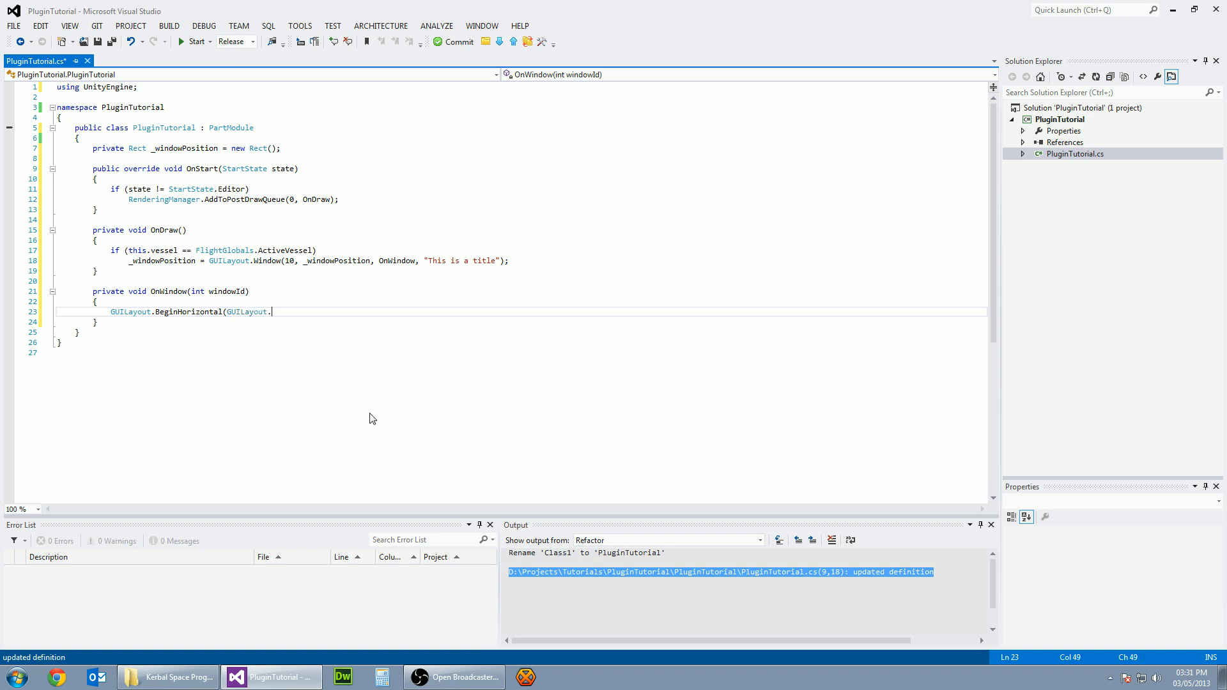
type("Wi")
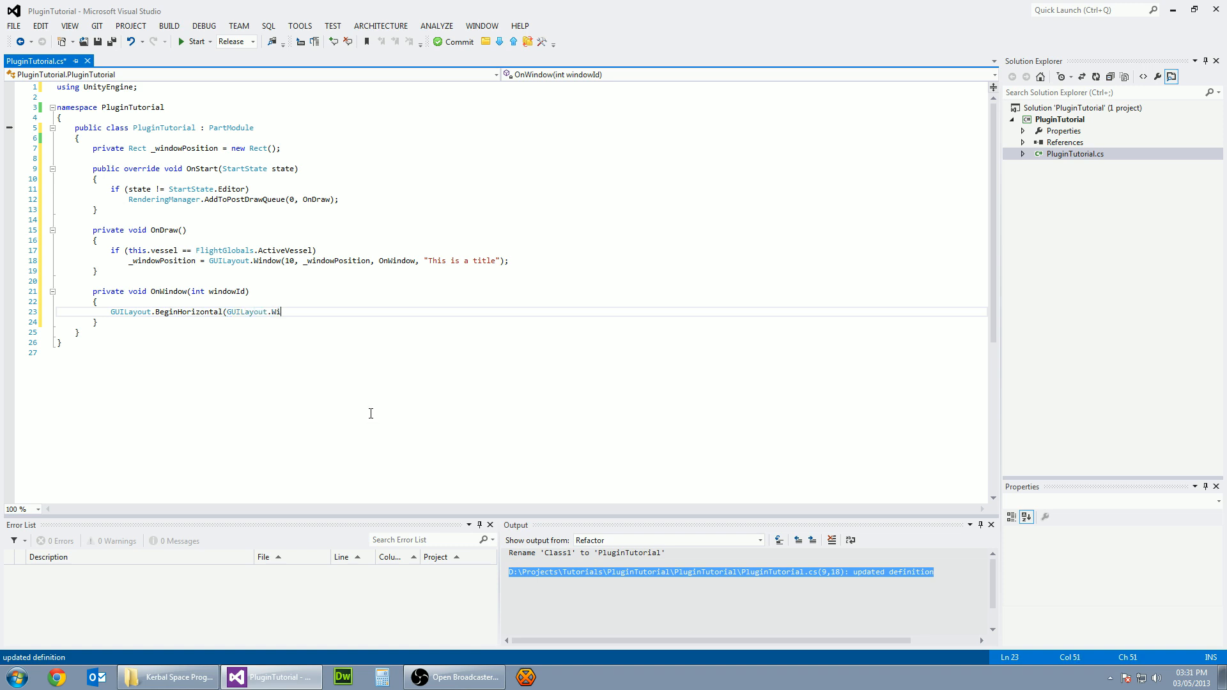
type("dth(250f));")
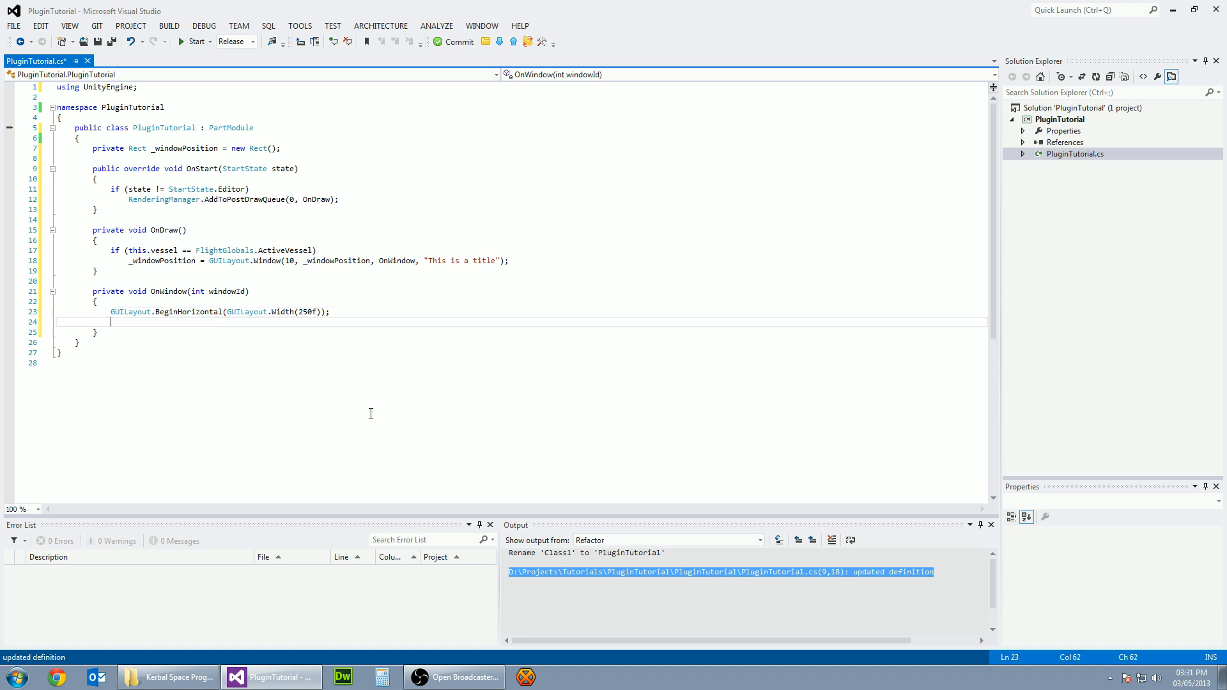
type("GUILayout.Label")
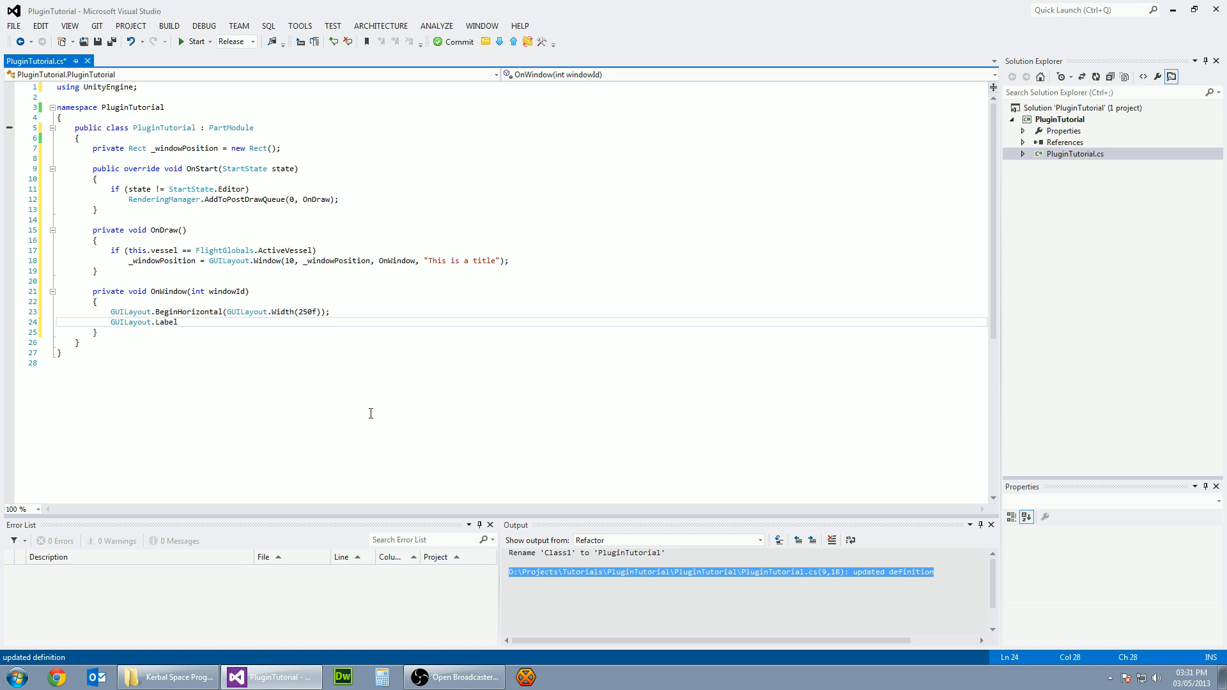
type("(\"T")
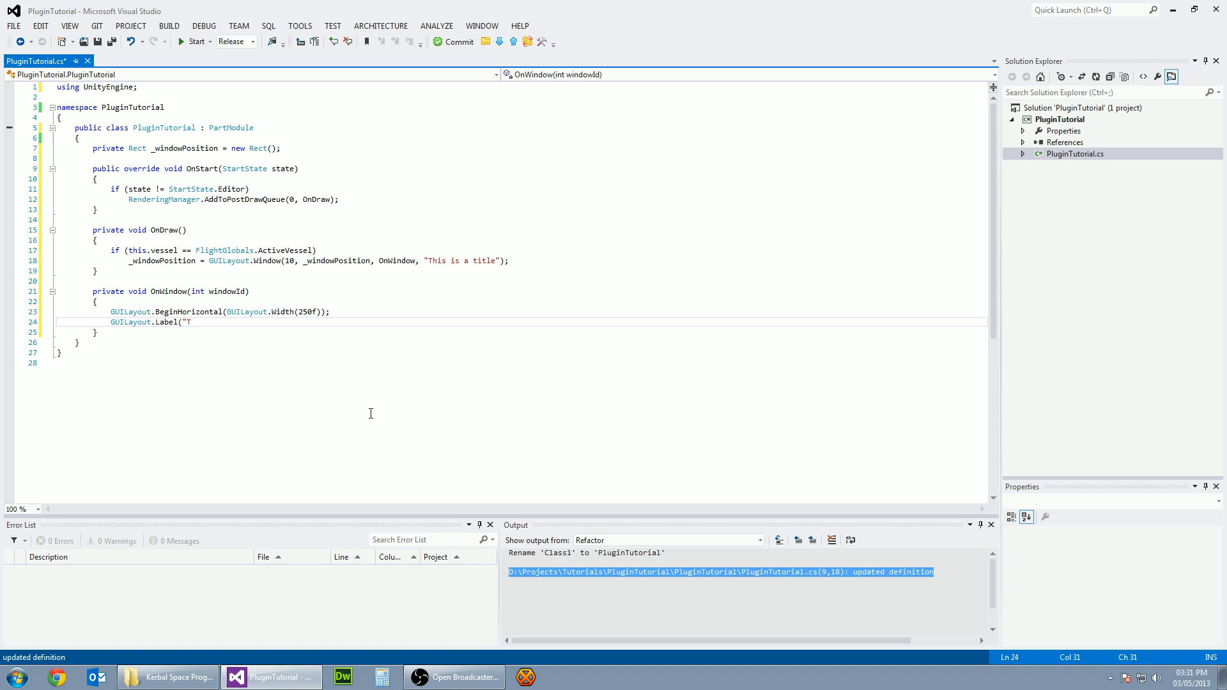
type("his is a label\");")
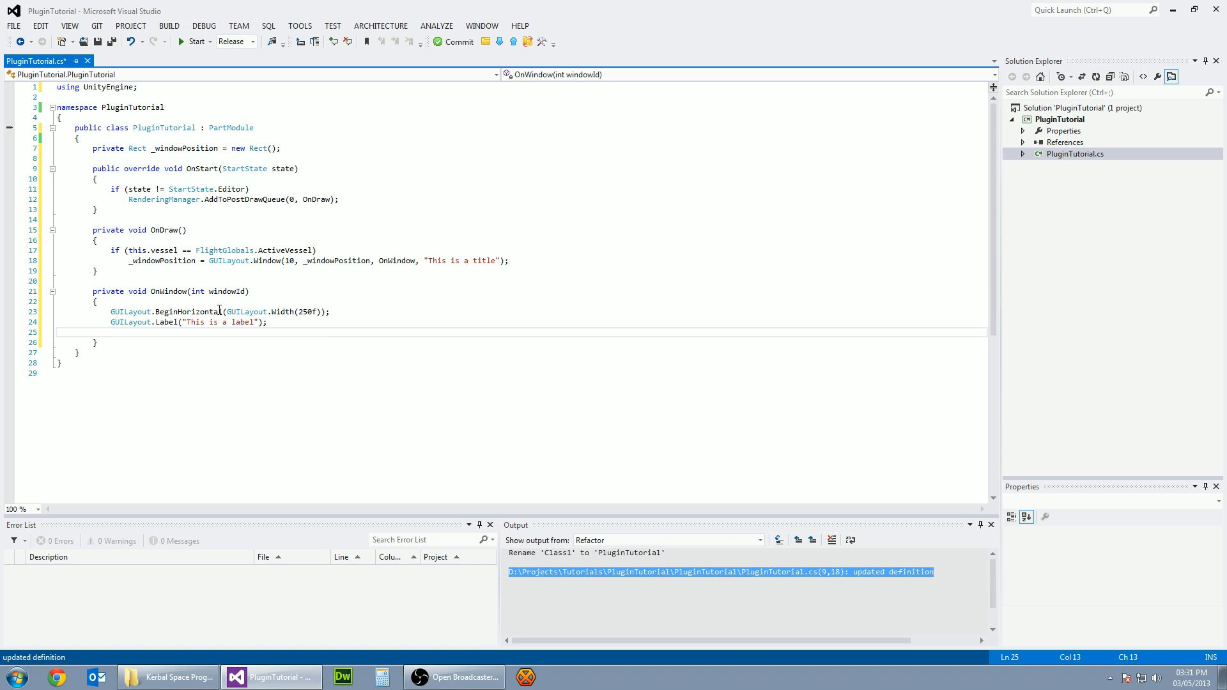
mouse_move(244, 404)
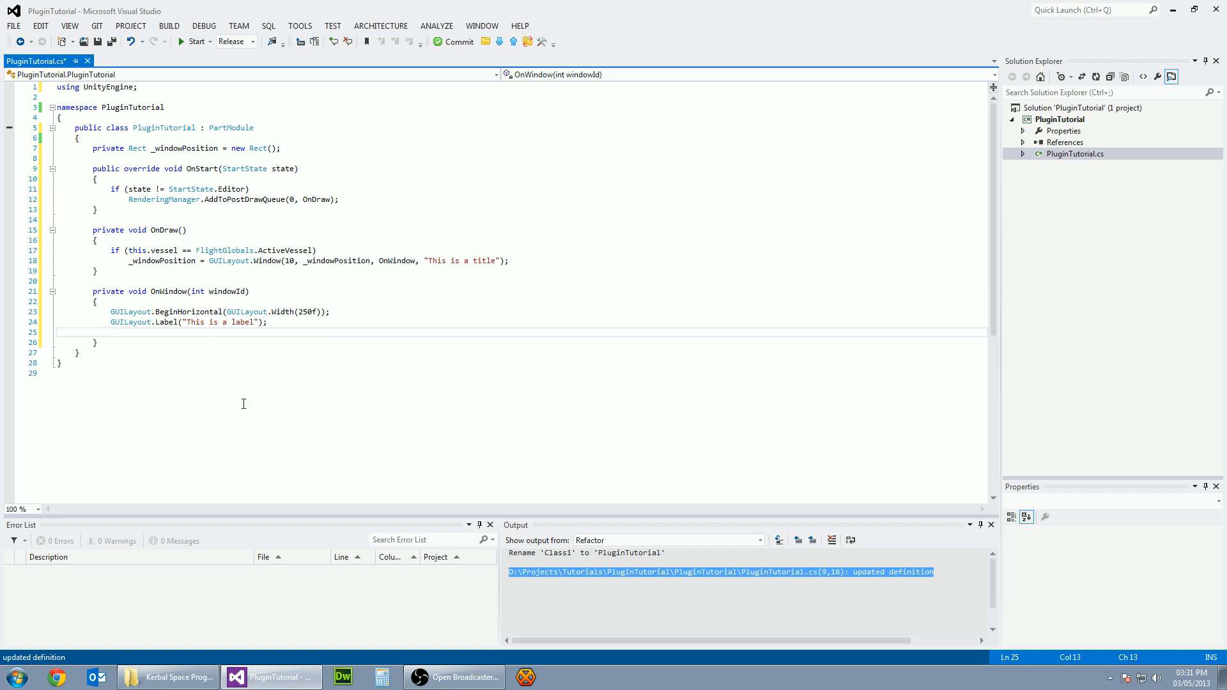
type("GUILA")
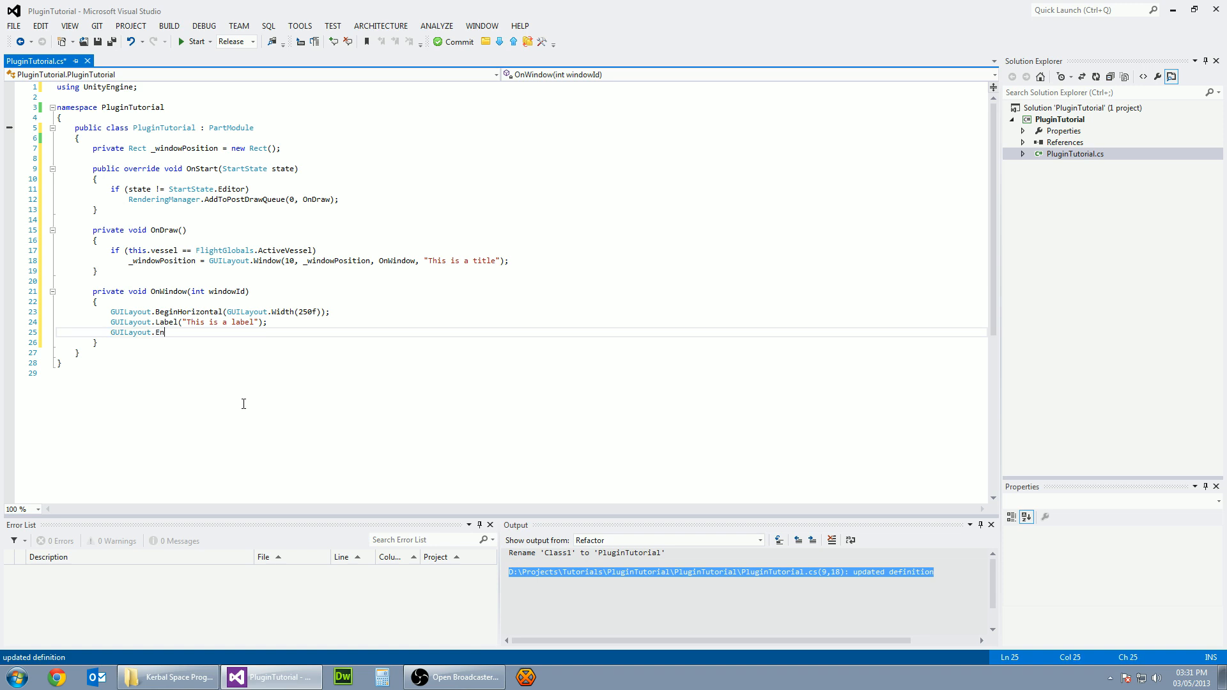
type("dHorizontal()")
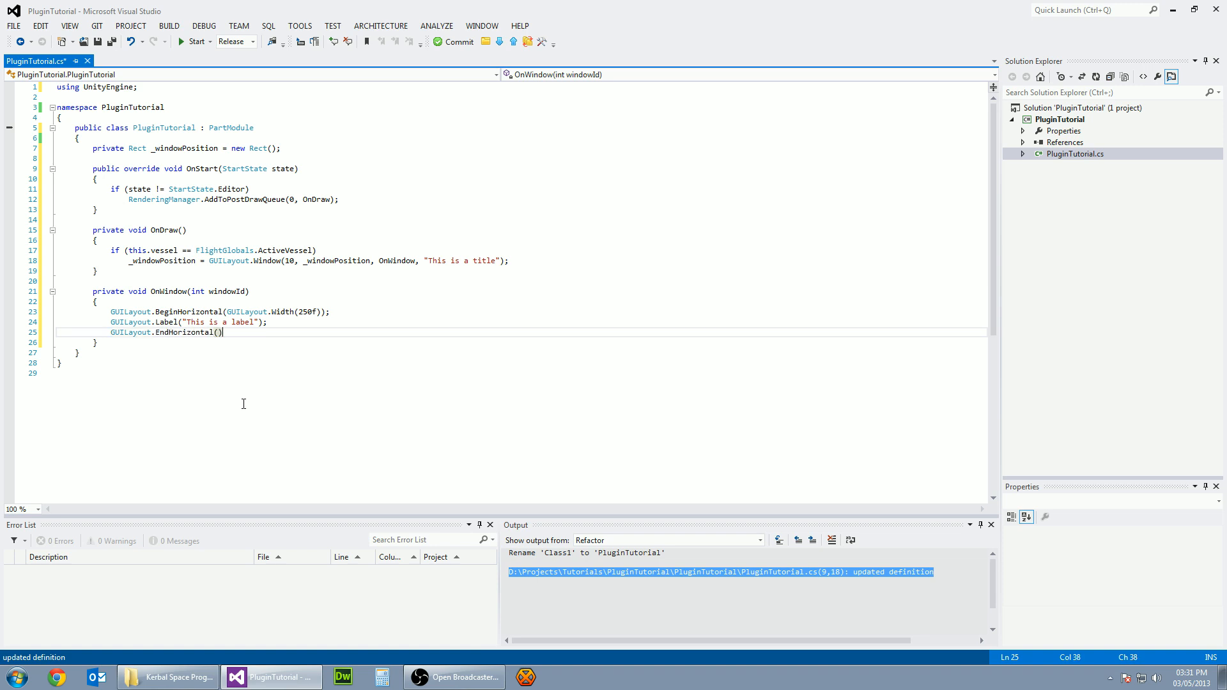
Step: Make the window draggable by adding GUI.DragWindow(); after the horizontal group
key("Return")
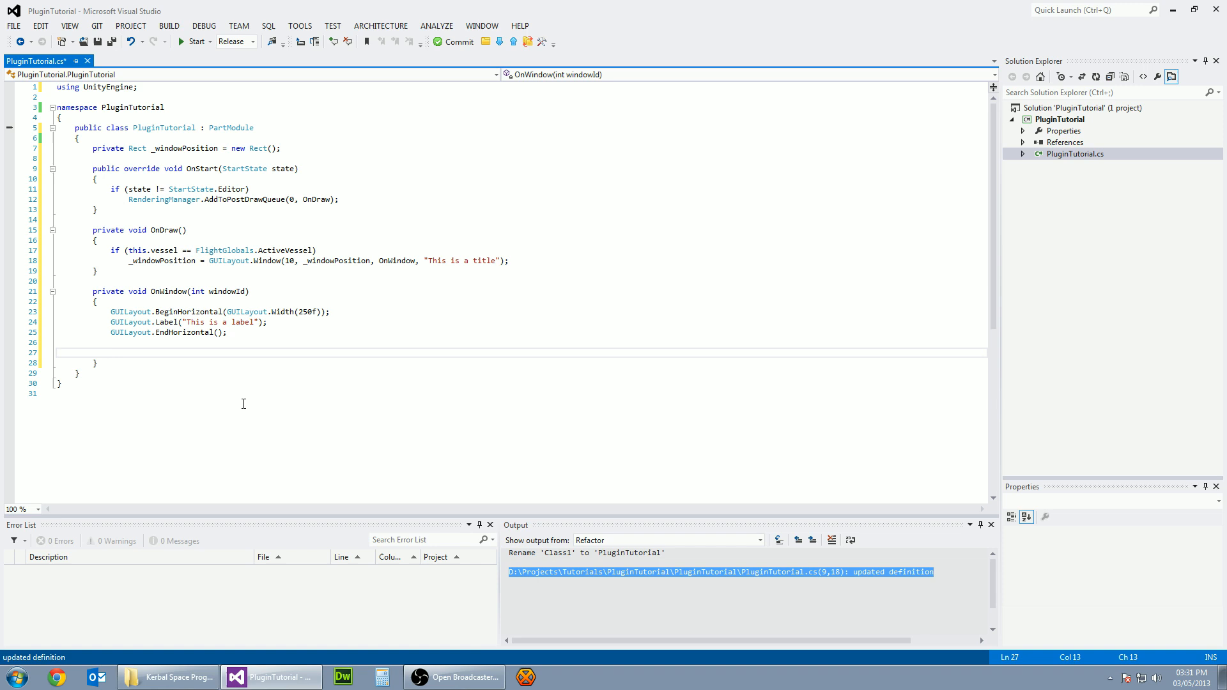
type("GUI.")
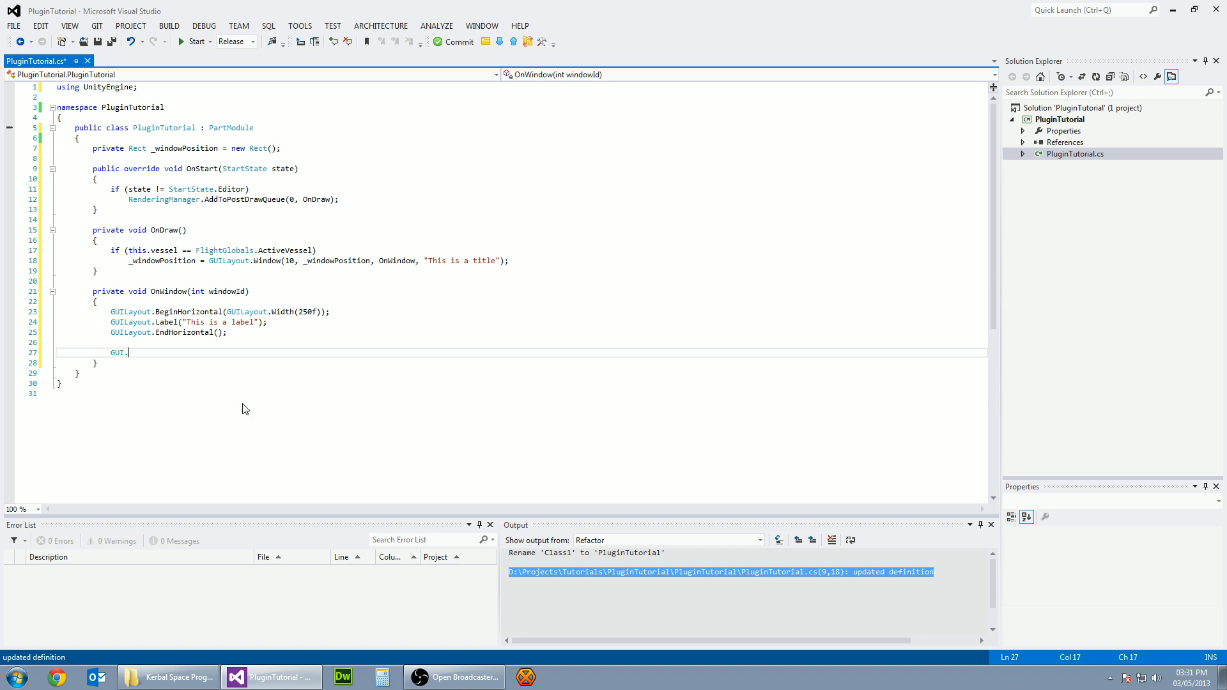
type("DragWindow()")
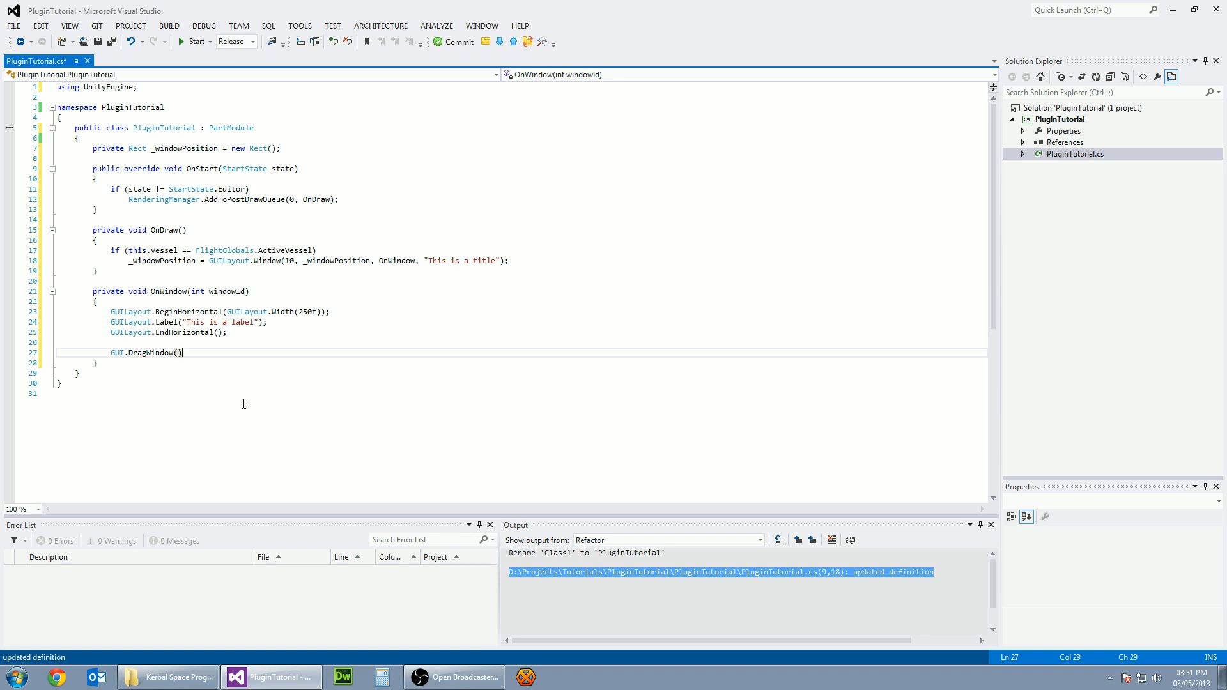
type(";")
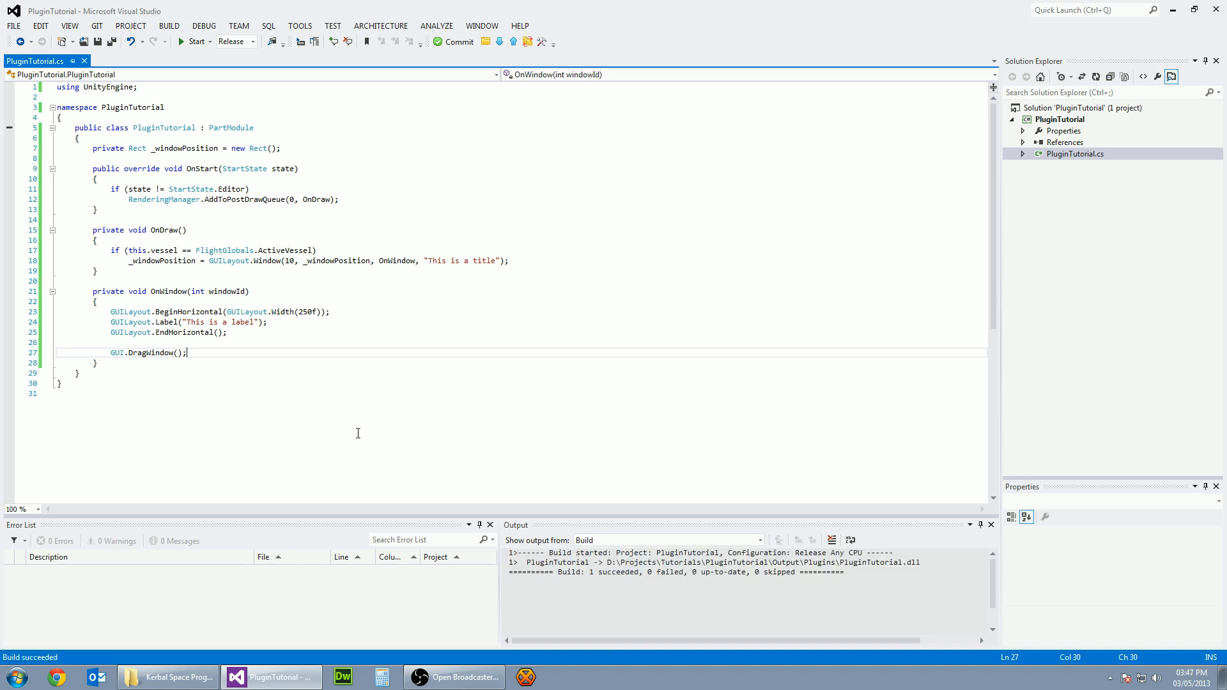
mouse_move(167, 677)
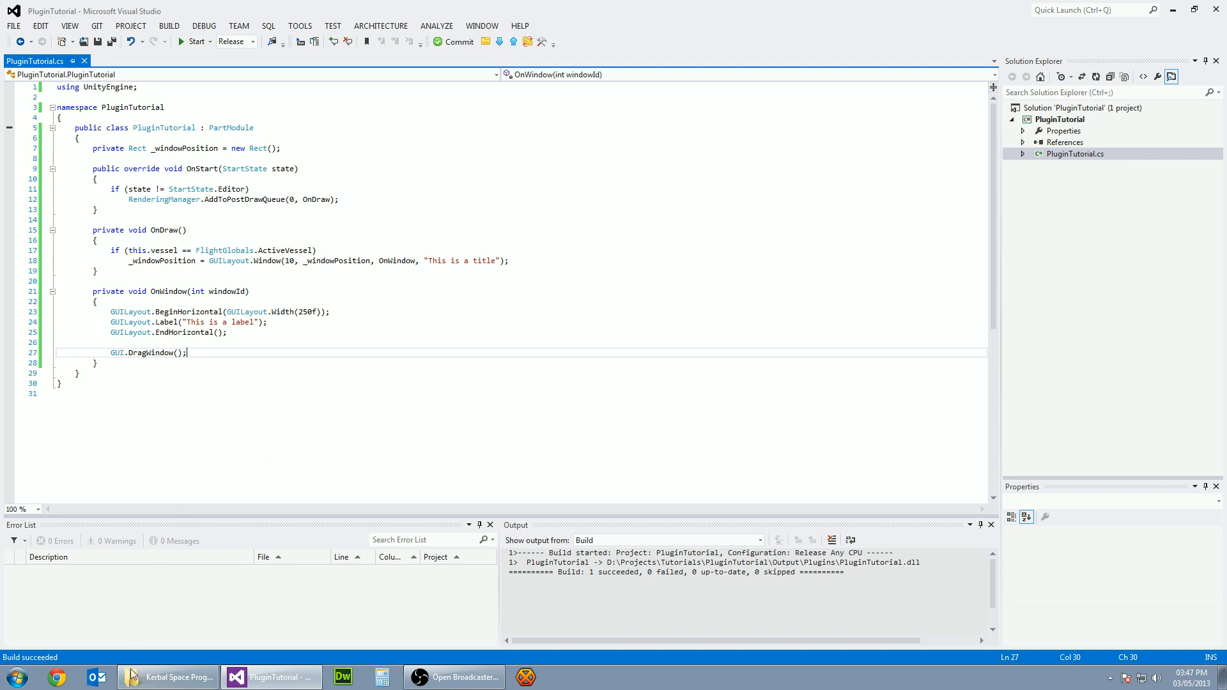
Step: Run TutorialPlugin.bat from the KSP folder to copy the plugin, then launch KSP.exe
left_click(167, 677)
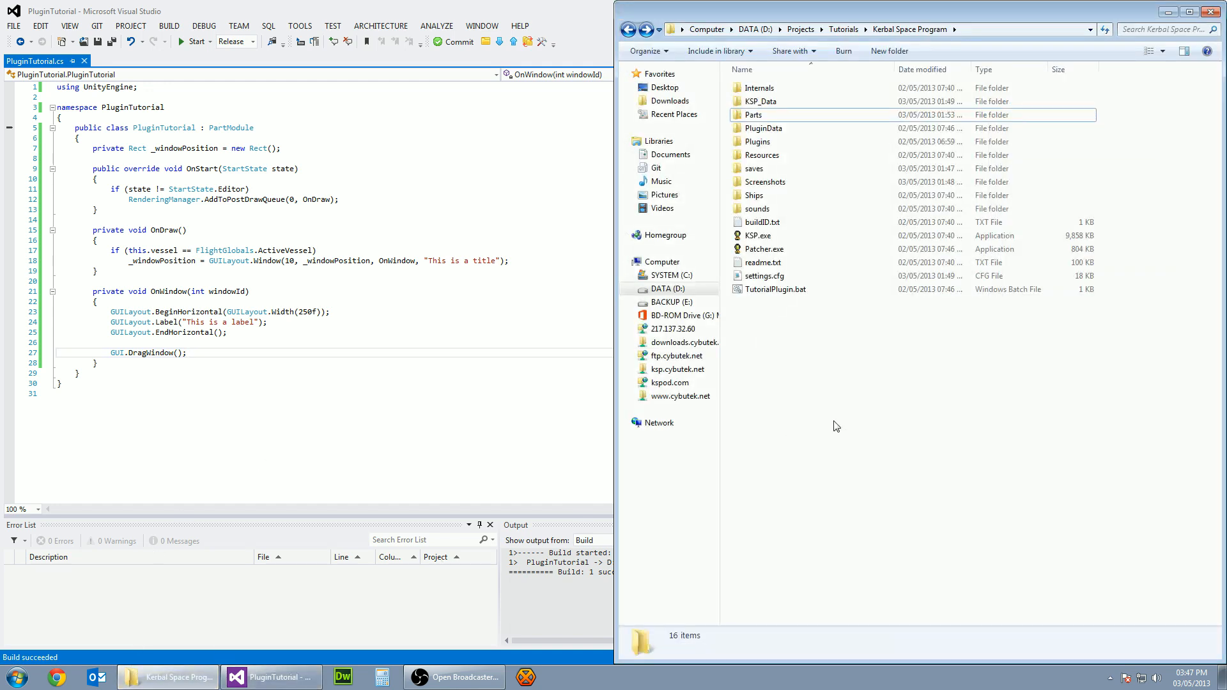
double_click(775, 289)
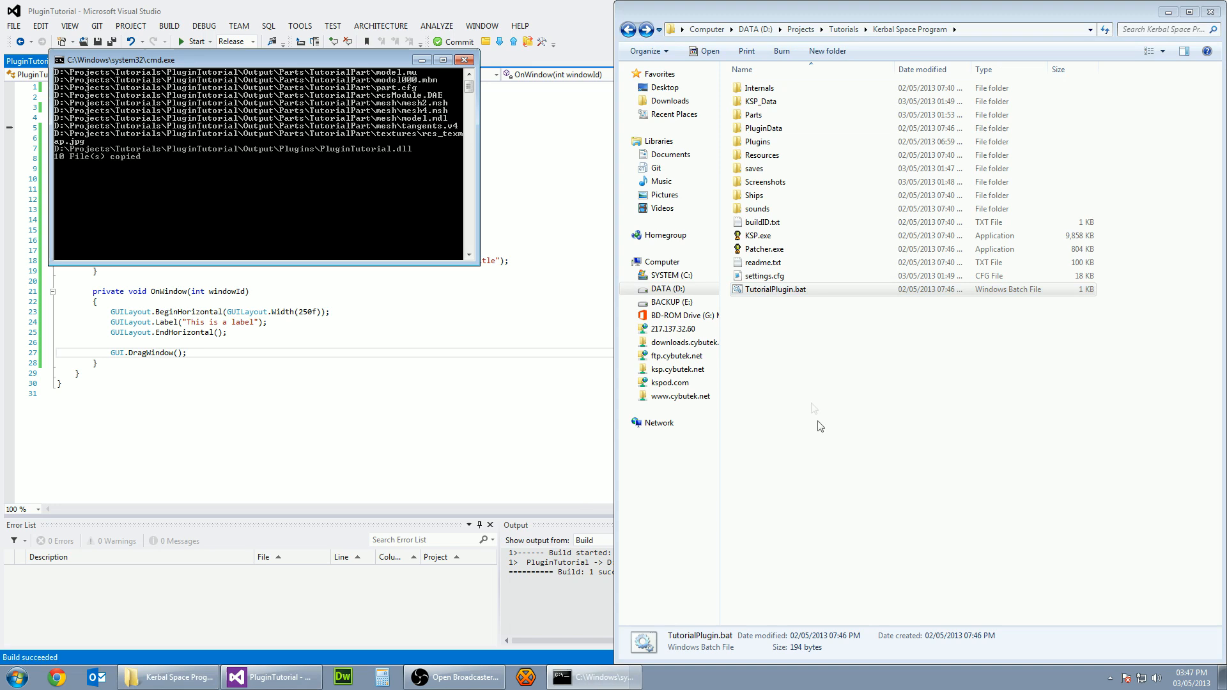
double_click(757, 236)
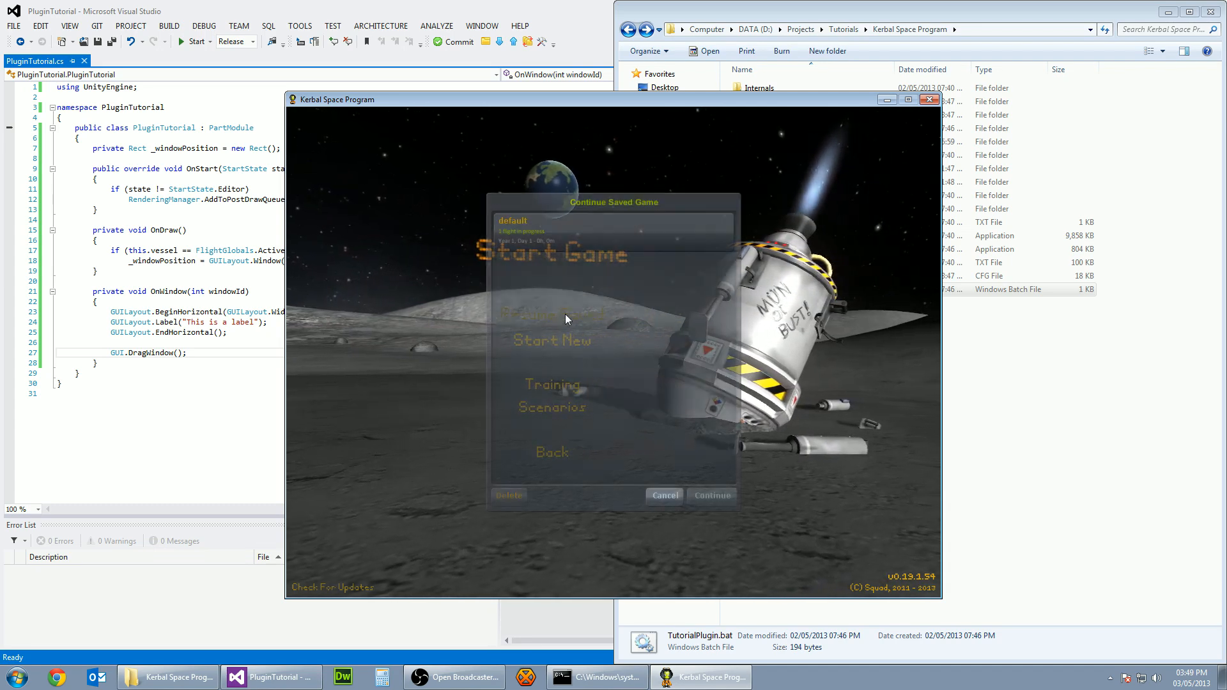
Step: Resume the default save and add a Command Pod Mk1 to a new VAB craft
left_click(612, 225)
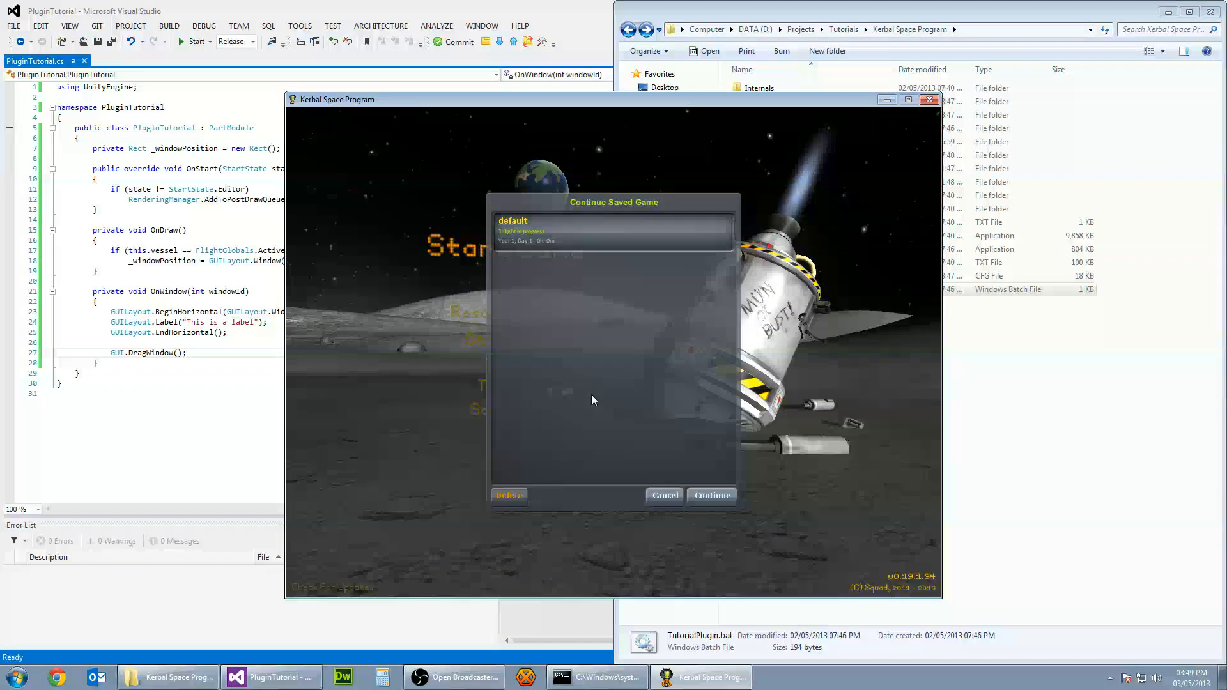
left_click(711, 495)
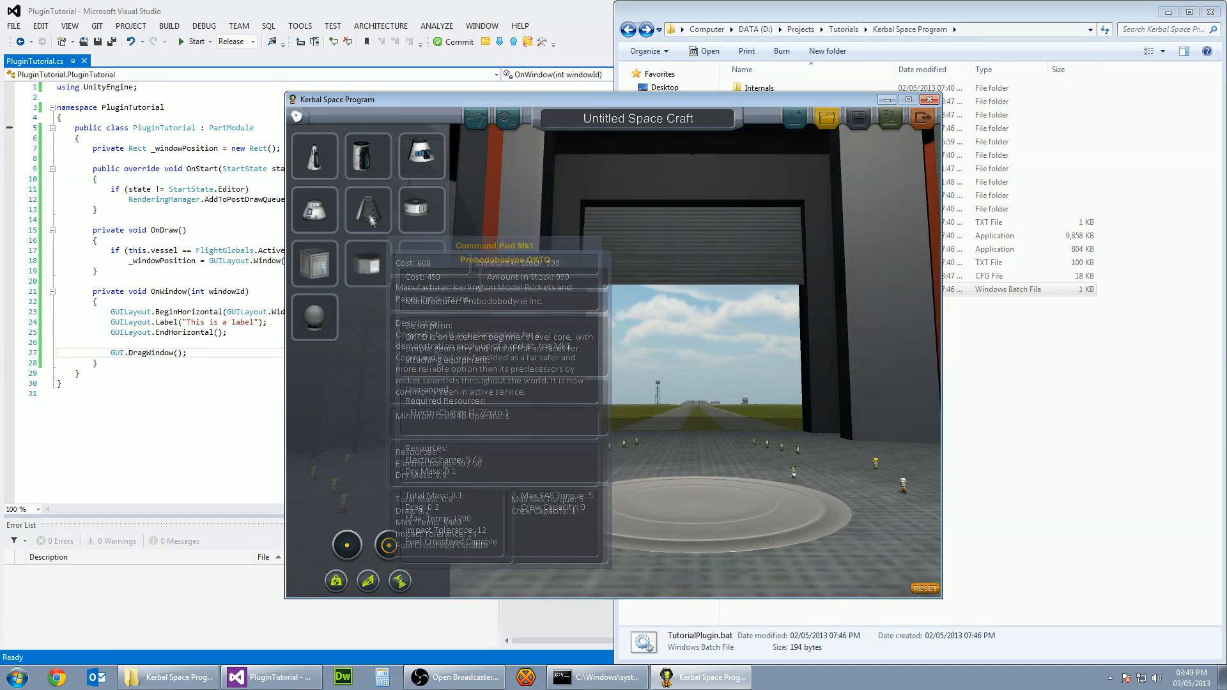
left_click(343, 115)
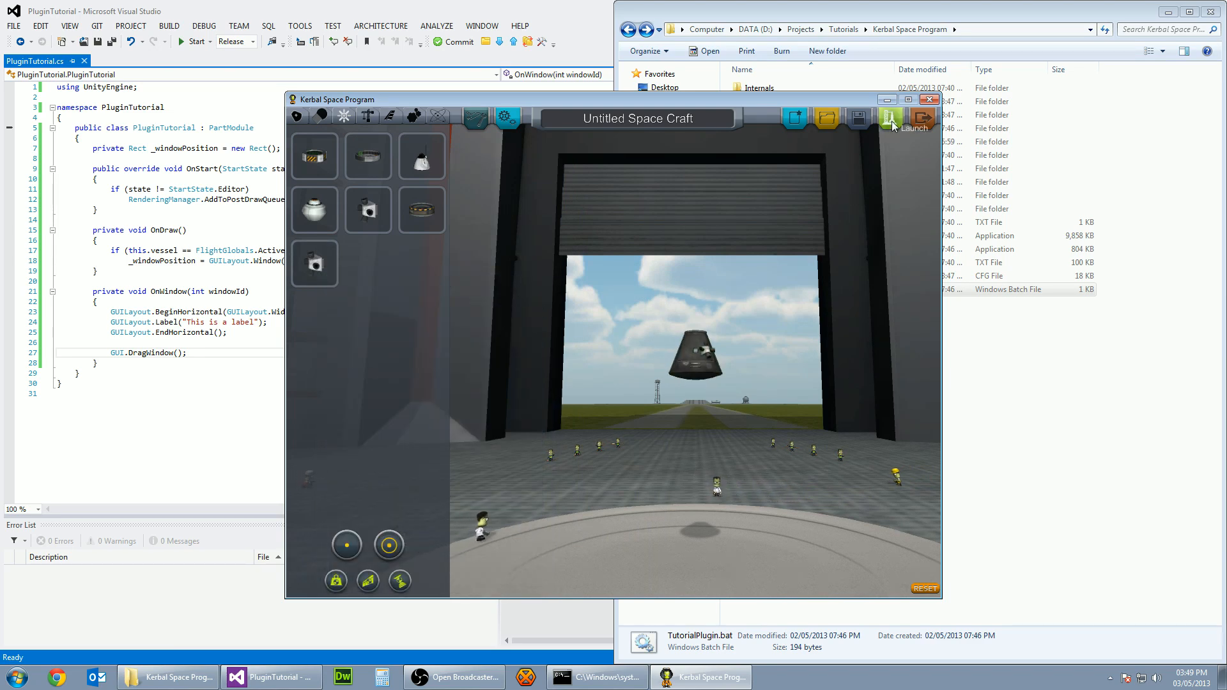
Step: Launch the craft, clearing the launchpad, to show the "This is a title" window
left_click(890, 117)
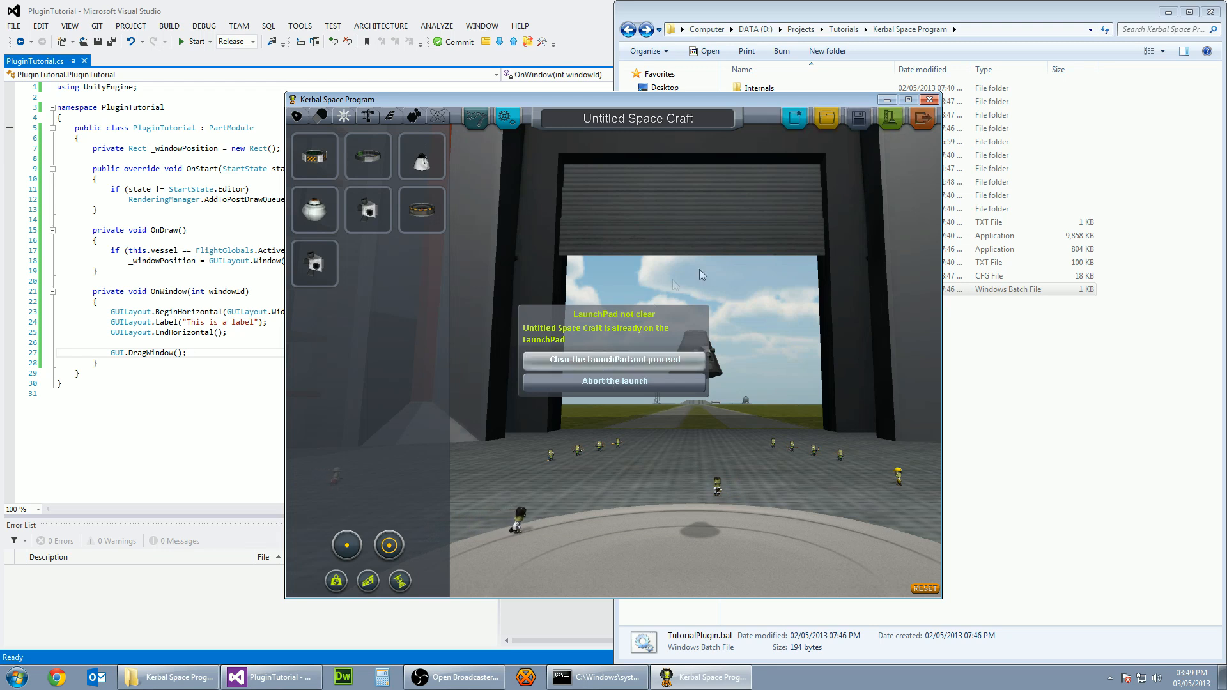
mouse_move(861, 317)
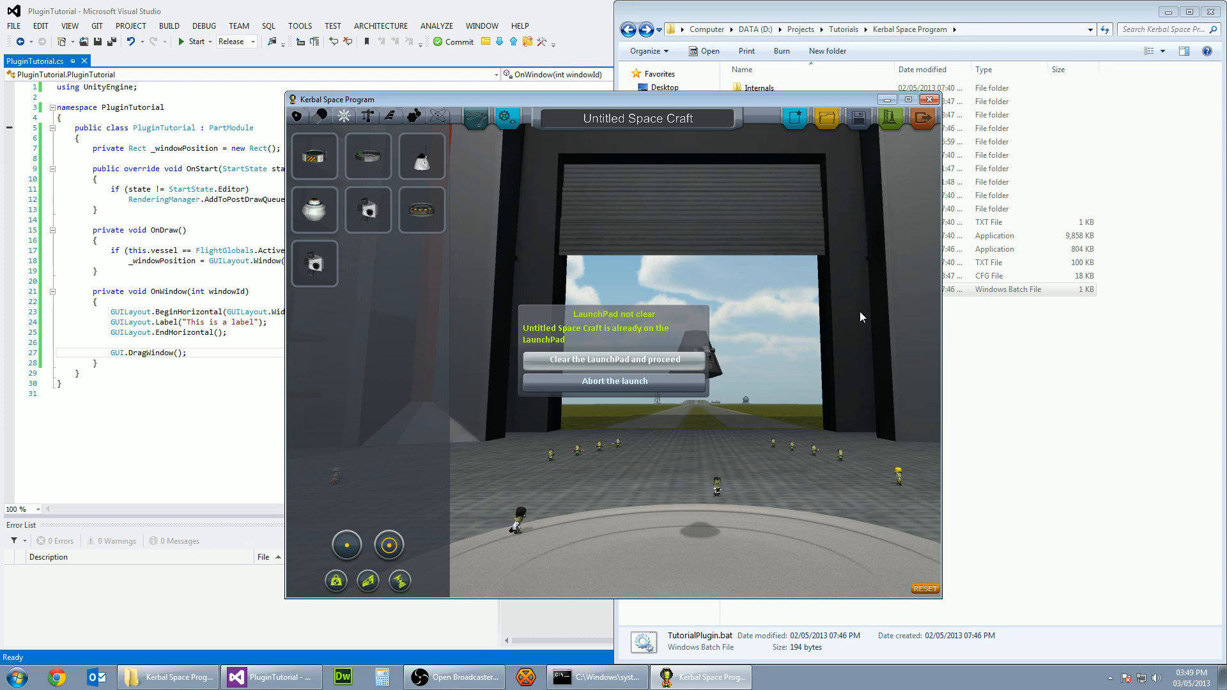
left_click(615, 359)
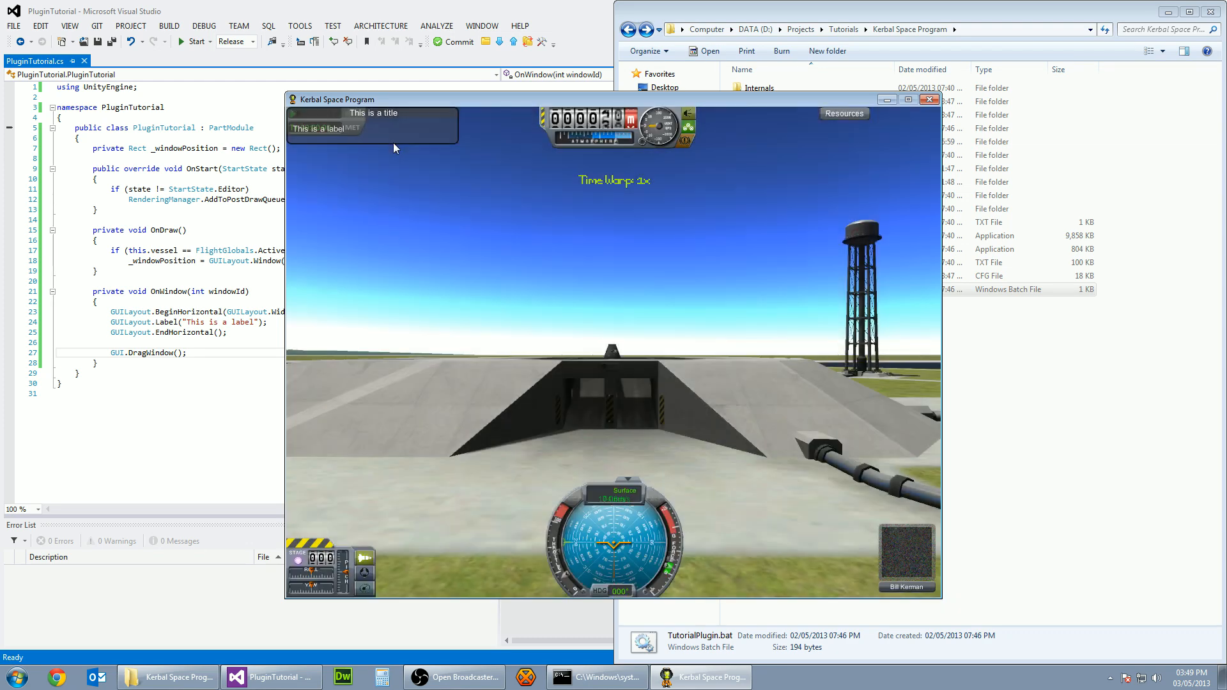